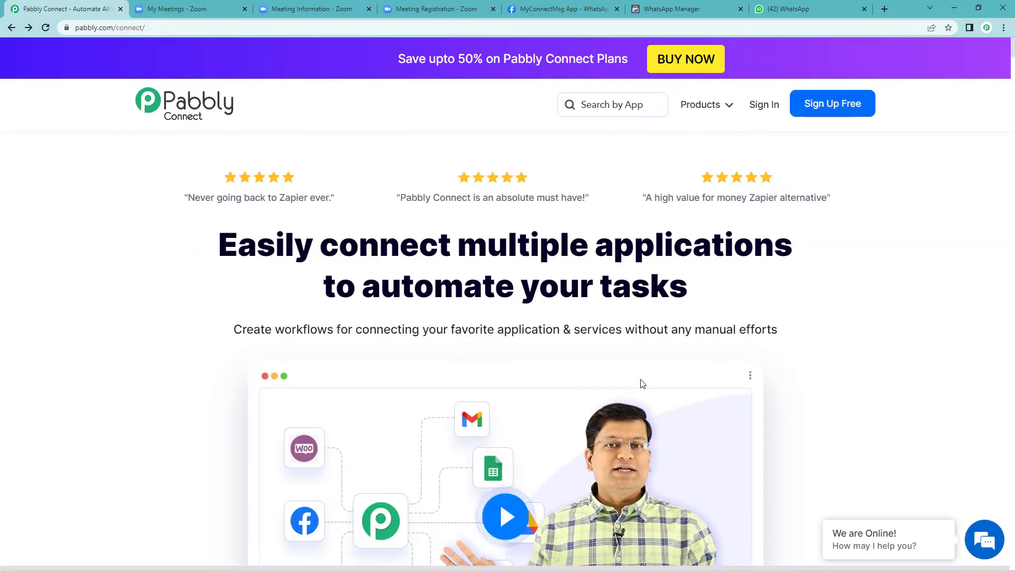
mouse_move(848, 129)
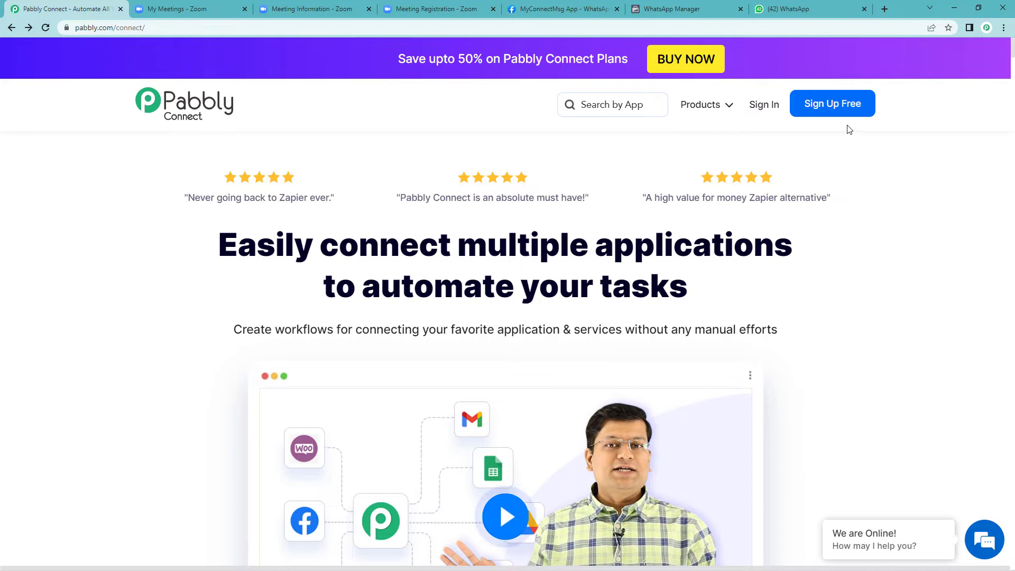
mouse_move(833, 107)
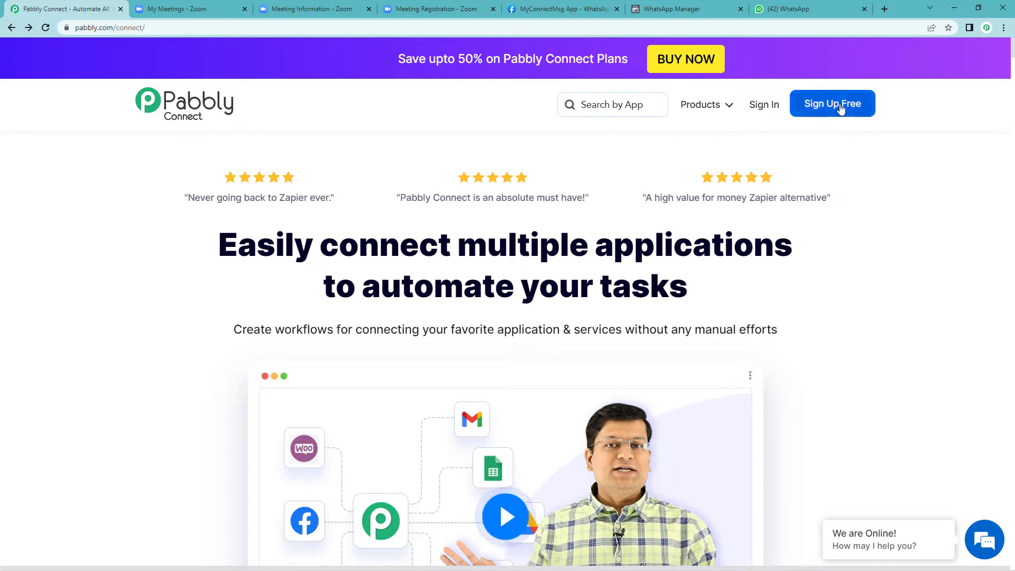
mouse_move(763, 104)
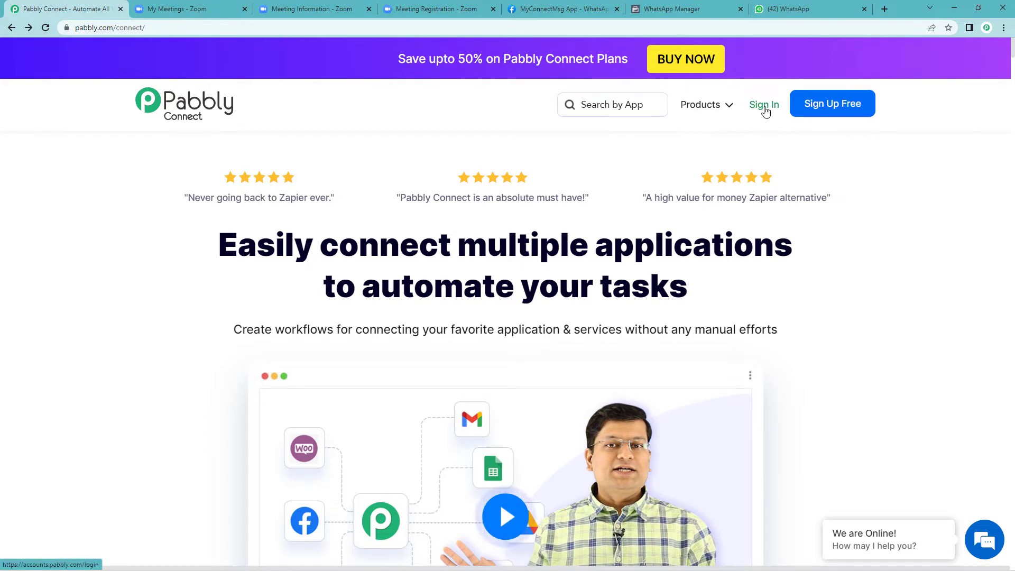
Step: Sign in to the Pabbly account and launch Pabbly Connect from the All Apps page
left_click(763, 104)
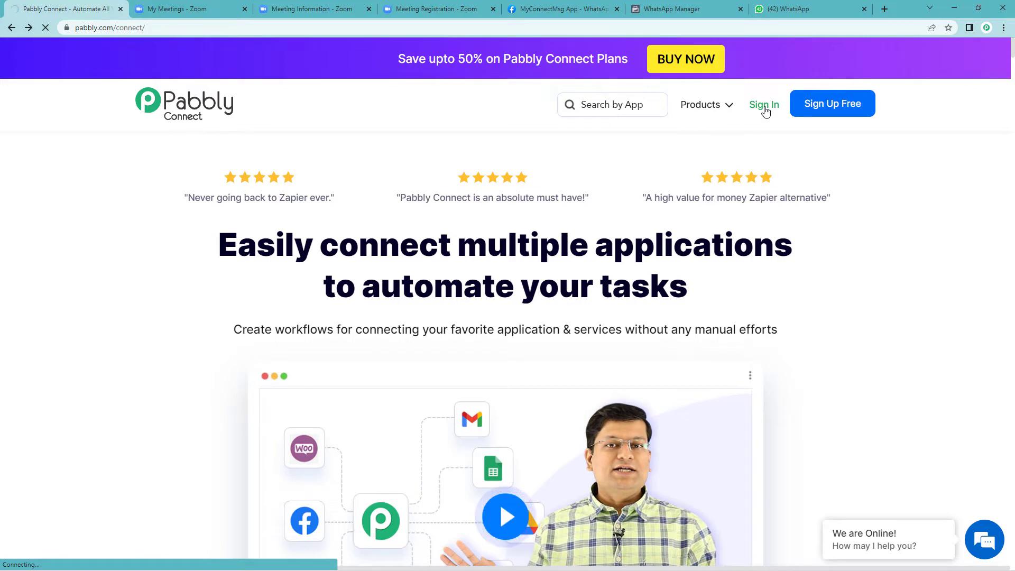
left_click(763, 104)
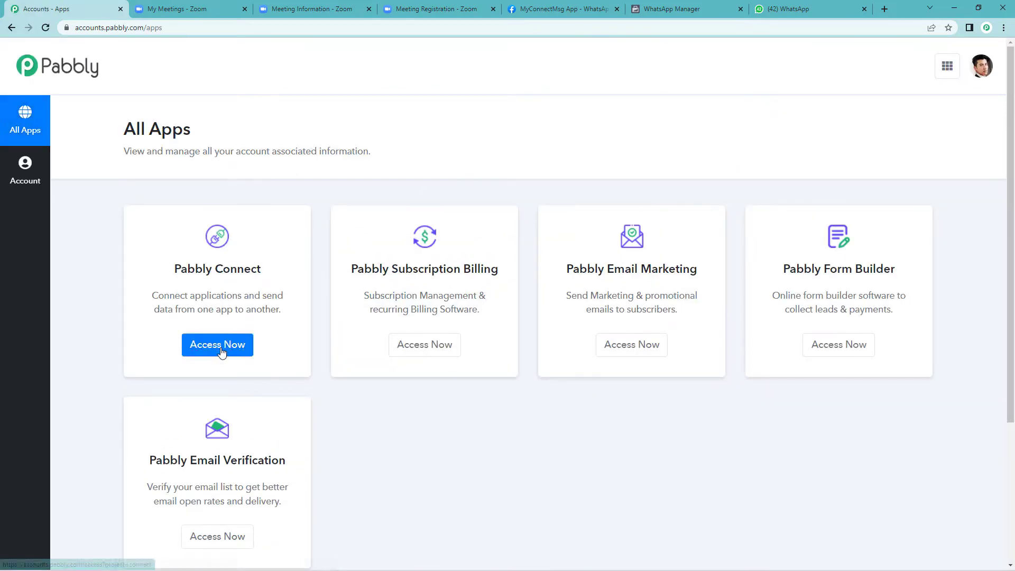
left_click(216, 344)
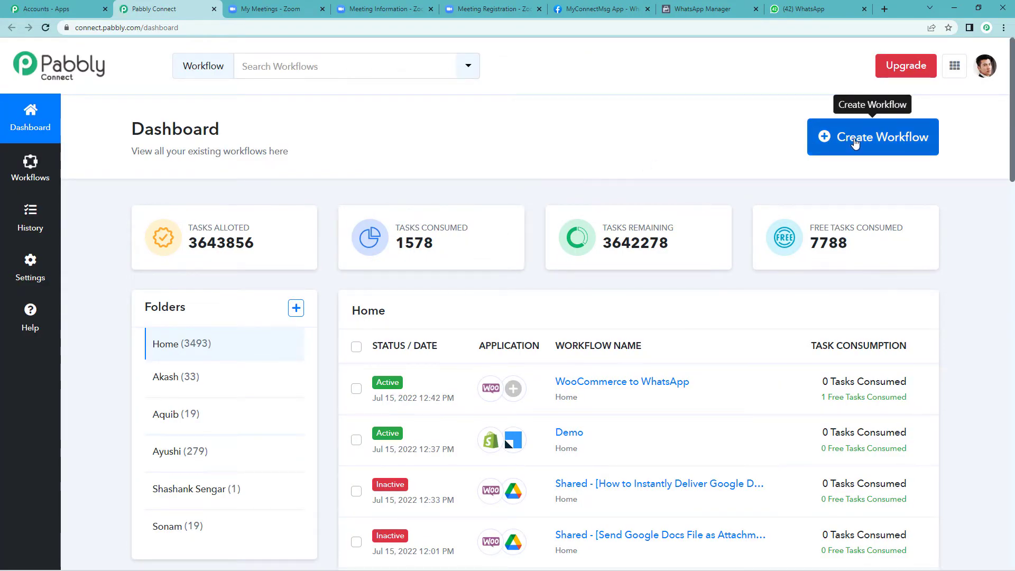
Step: Create a new workflow named 'Zoom To WhatsApp'
left_click(871, 136)
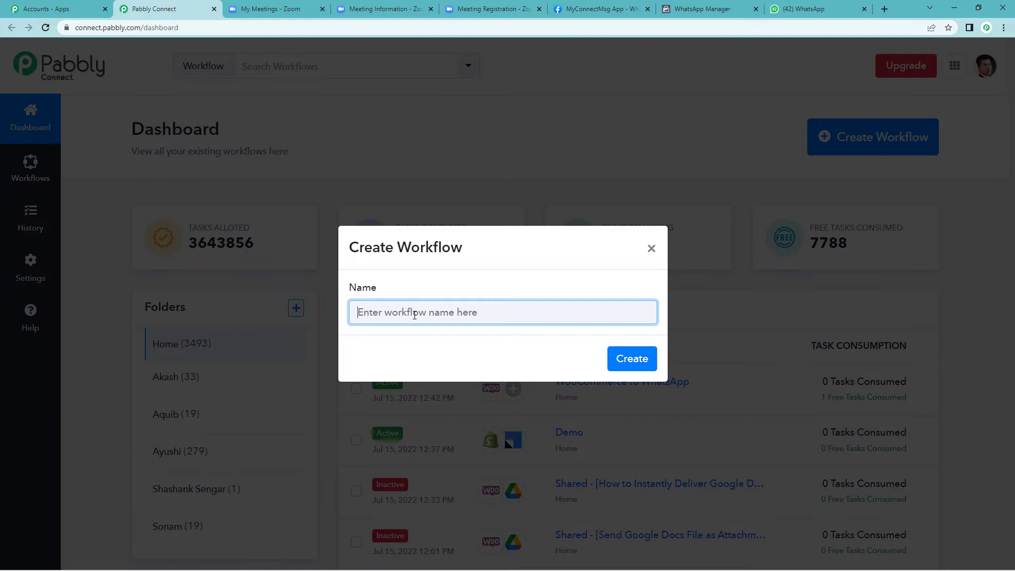
type("Zoo")
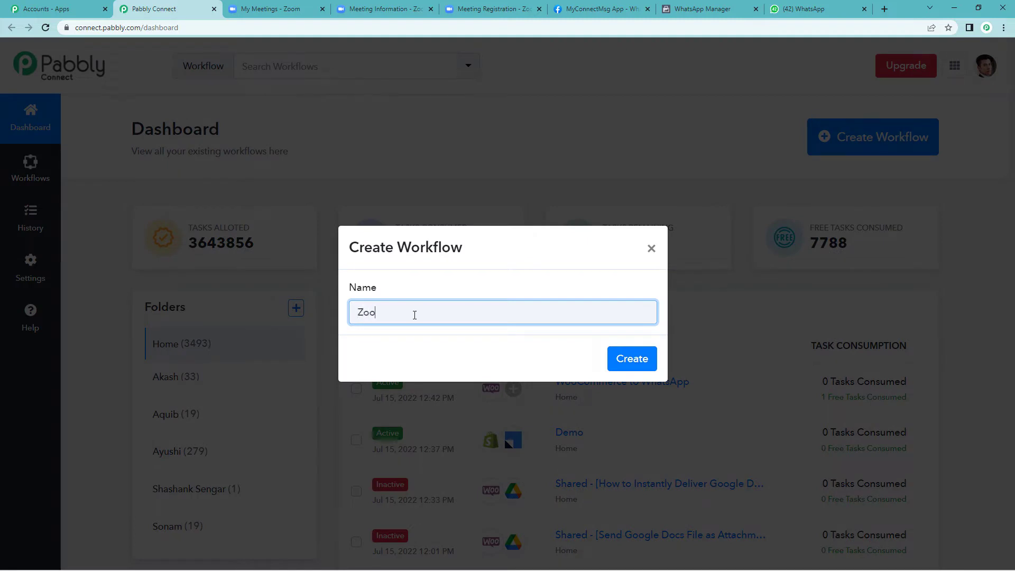
type("m To W")
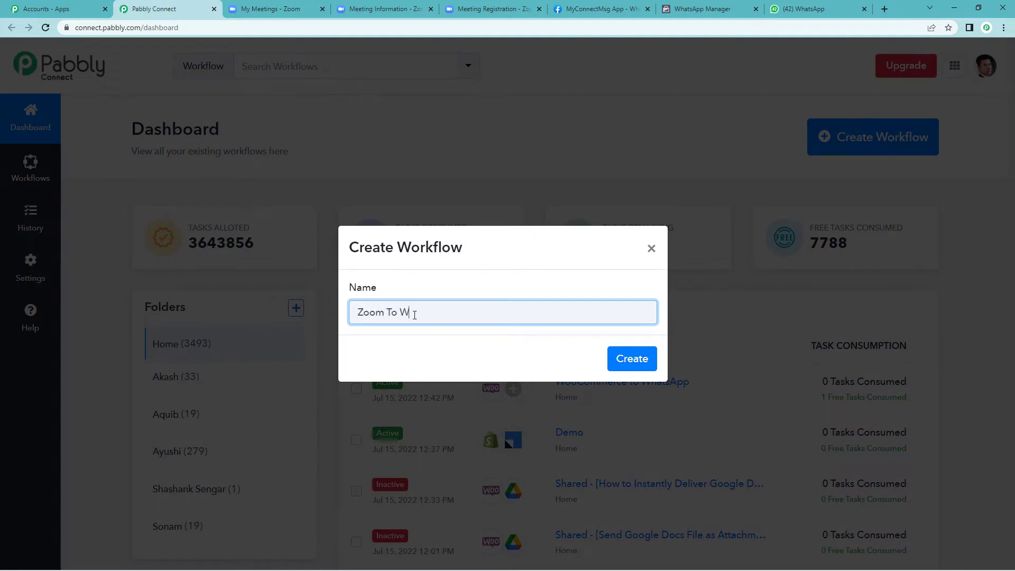
type("hatsA")
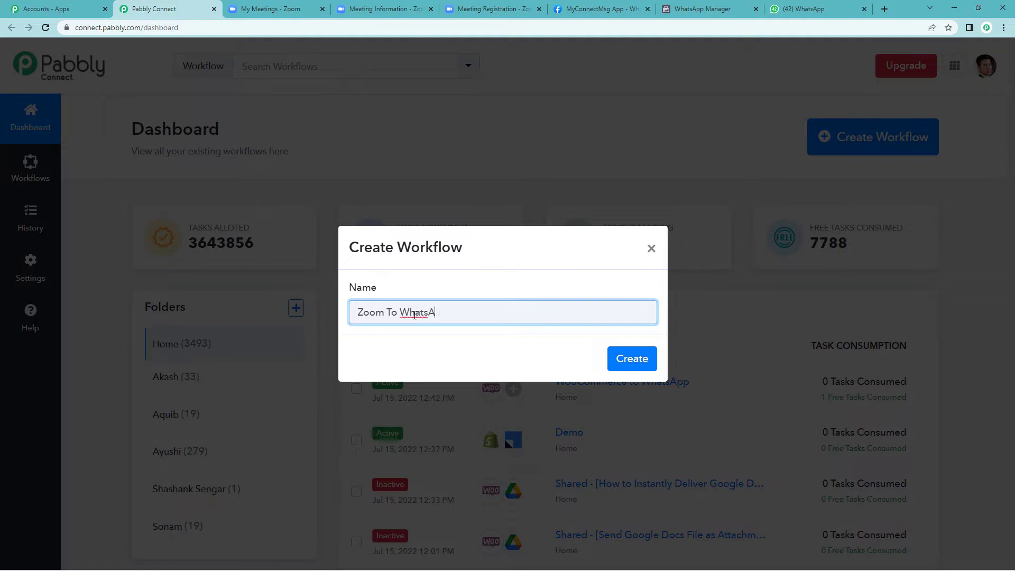
left_click(631, 358)
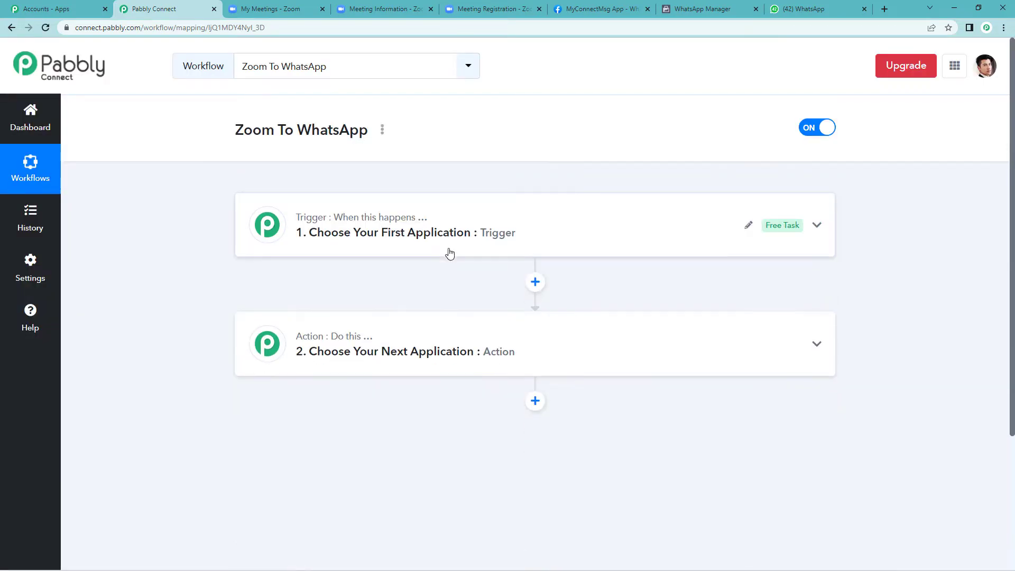
mouse_move(336, 338)
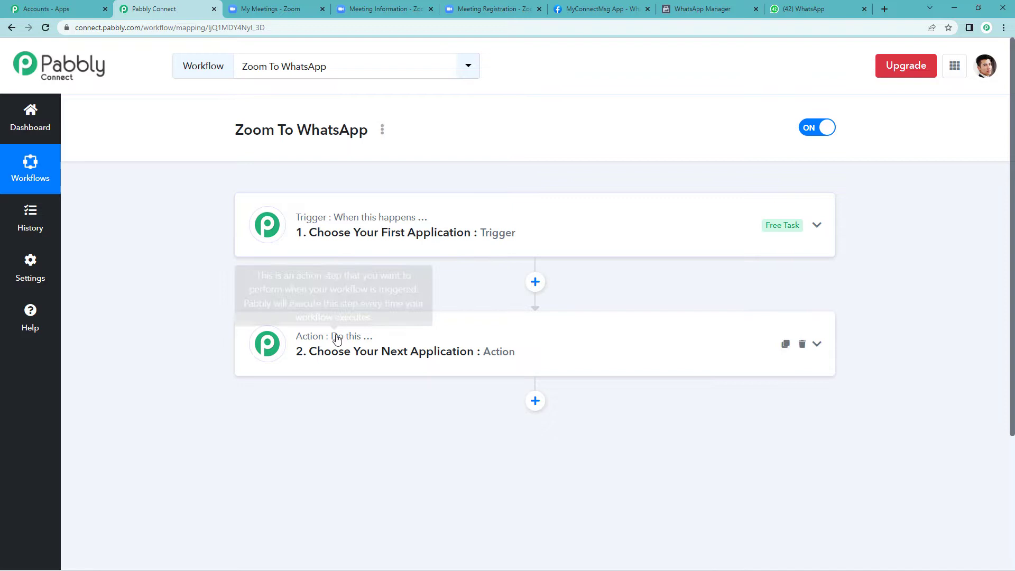
mouse_move(358, 218)
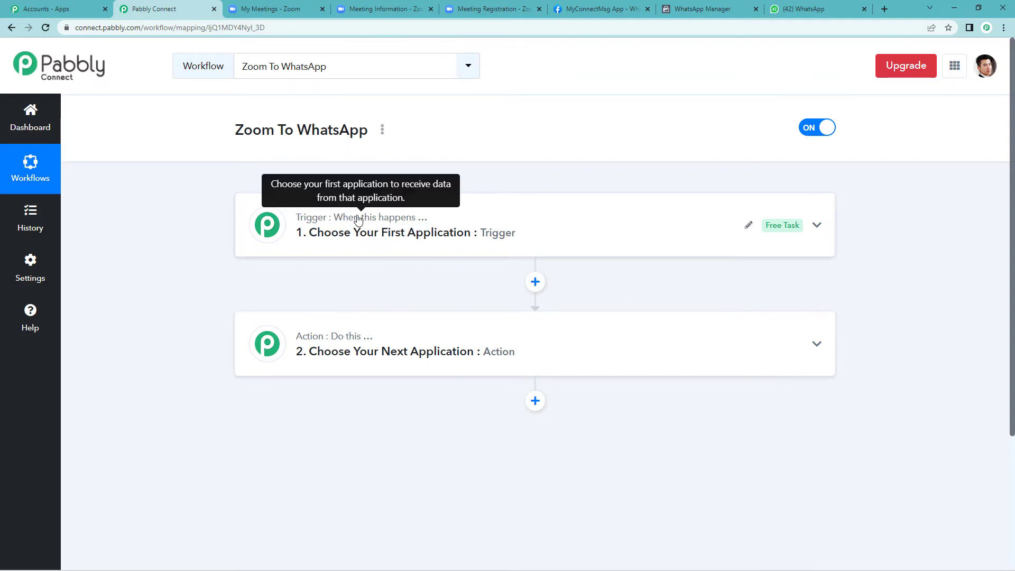
mouse_move(322, 341)
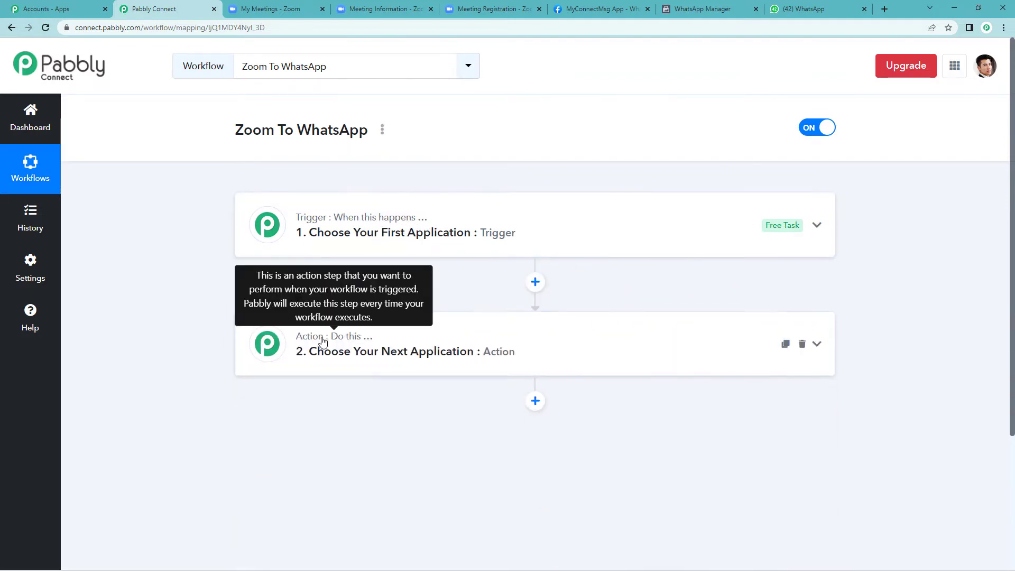
Step: Set the trigger to Zoom with the Configure Webhooks event and copy its webhook URL
left_click(404, 233)
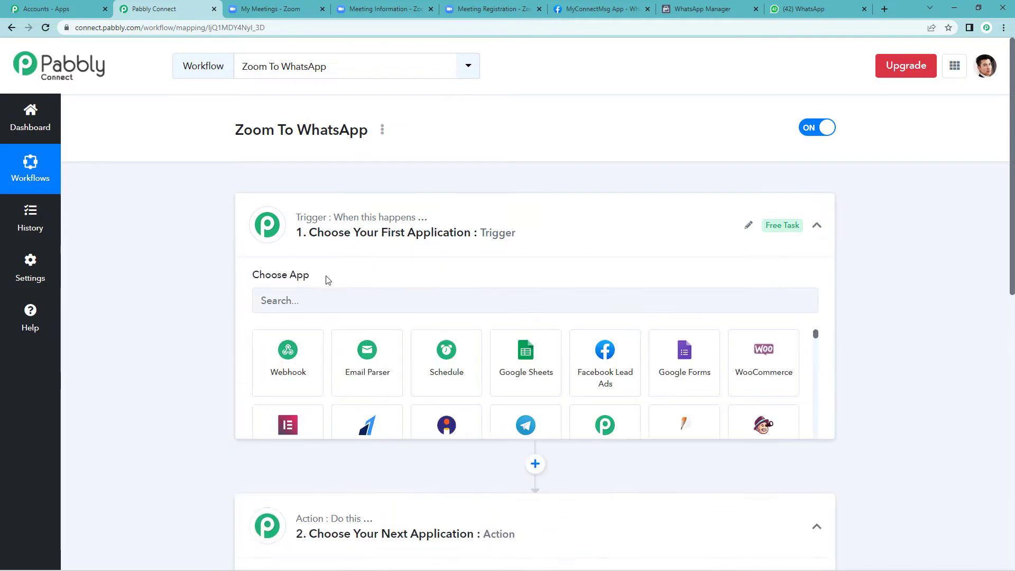
type("zoom")
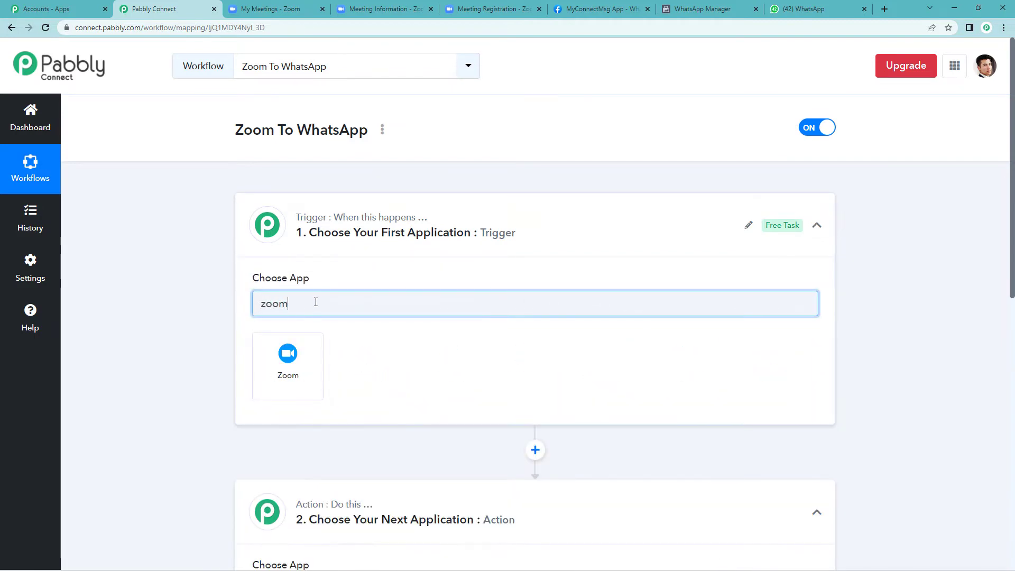
left_click(287, 362)
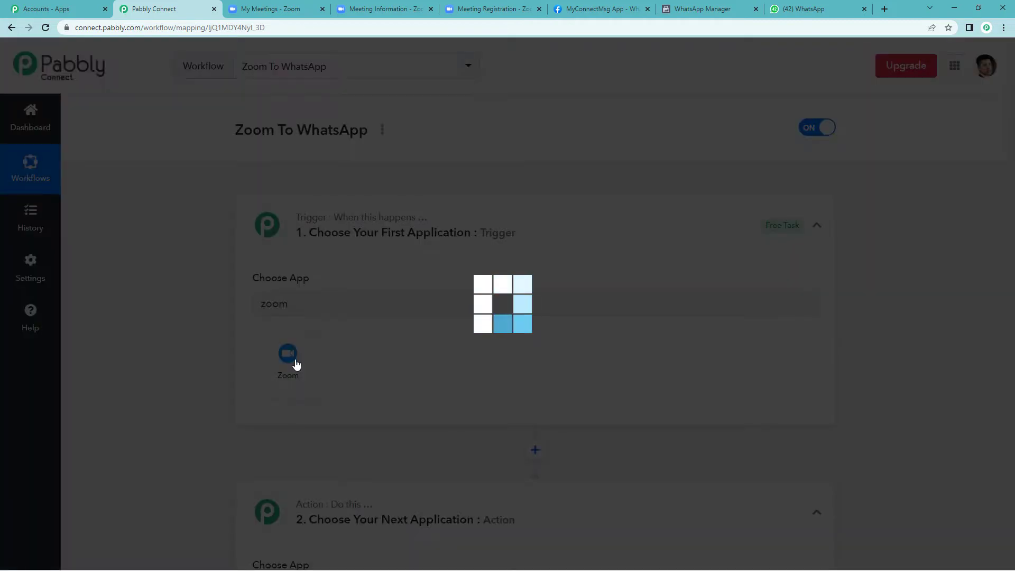
left_click(288, 356)
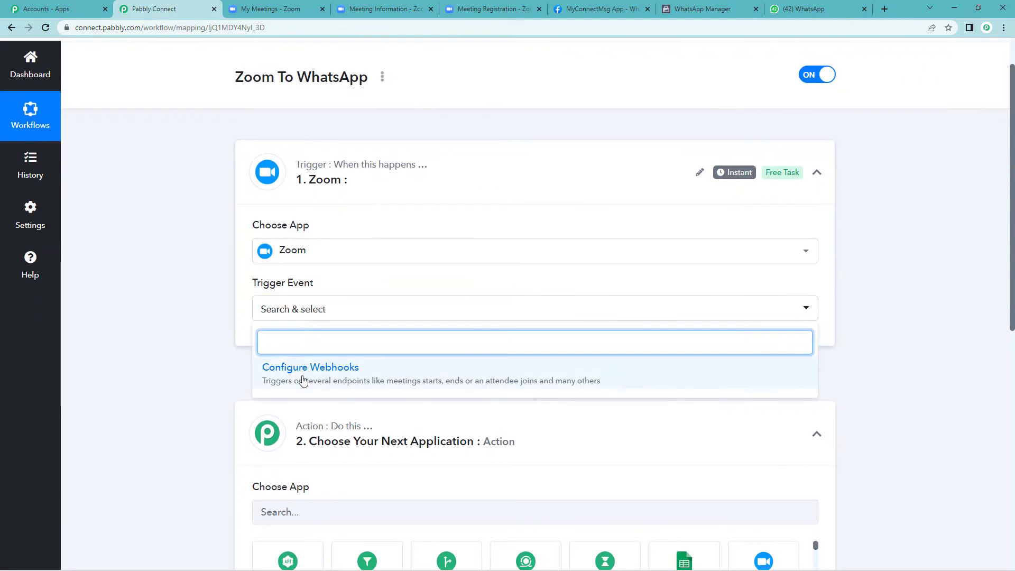
left_click(310, 367)
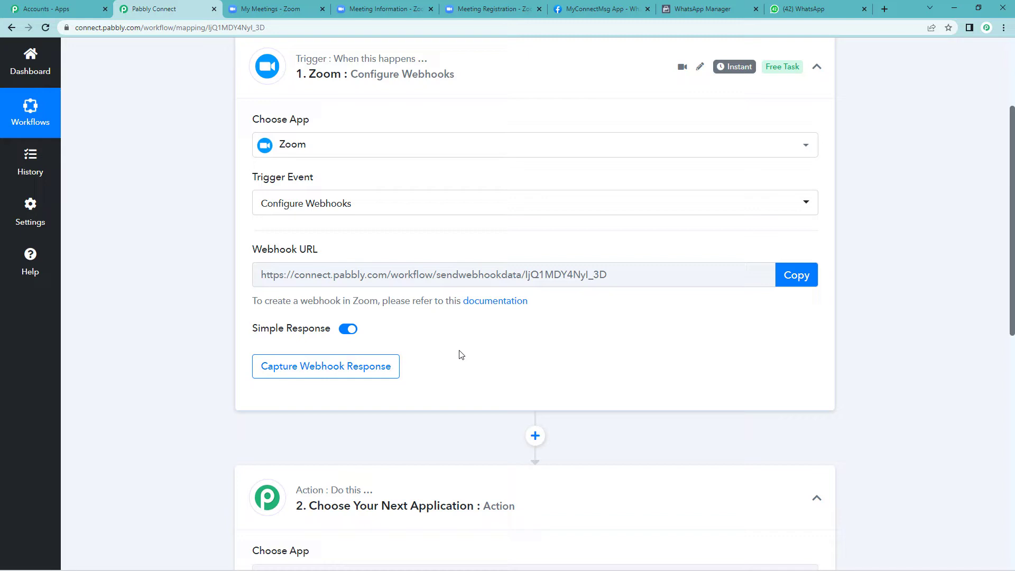
mouse_move(635, 282)
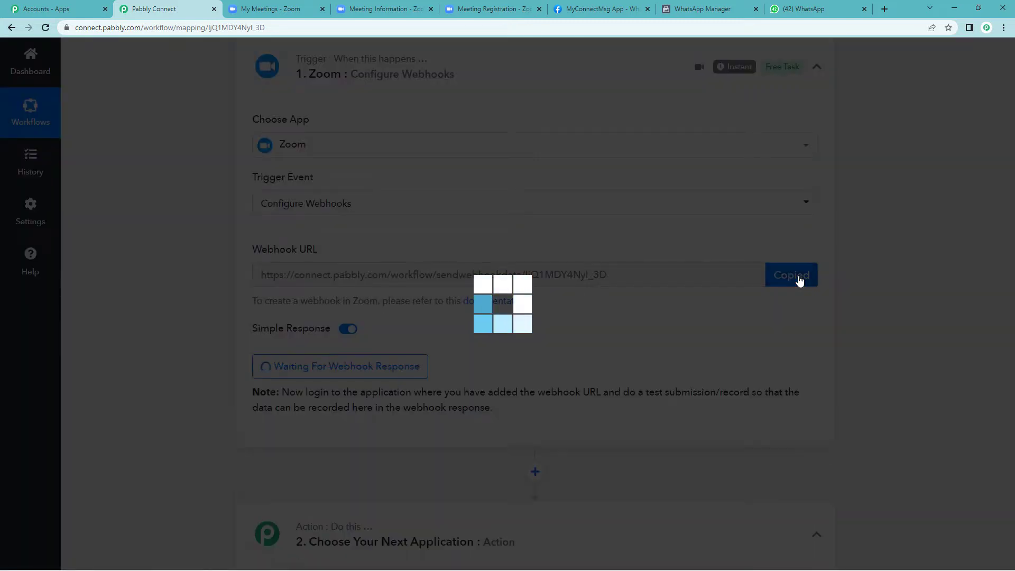
left_click(796, 274)
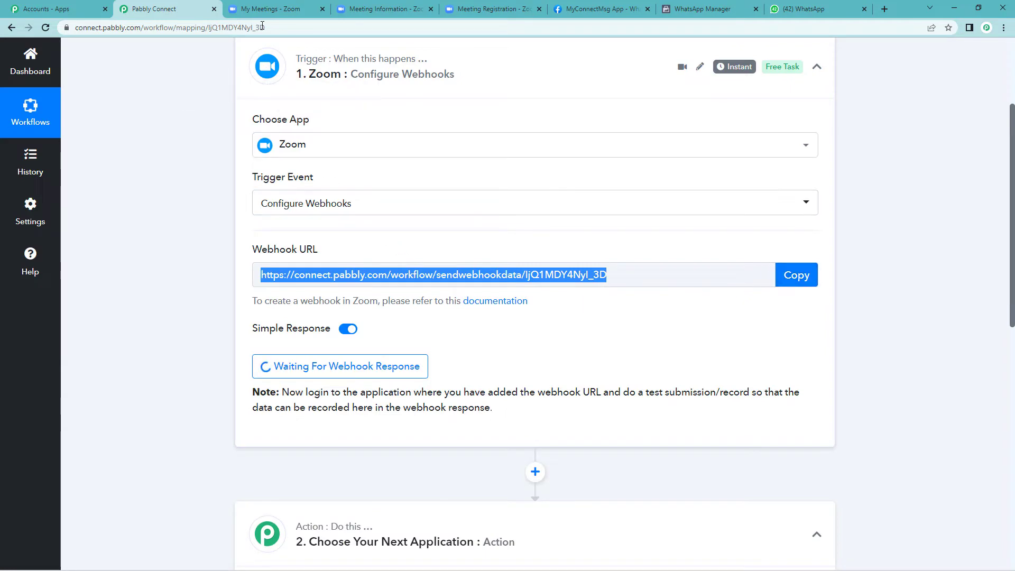
Step: From the Zoom meetings page, open App Marketplace under the Advanced sidebar section
left_click(272, 9)
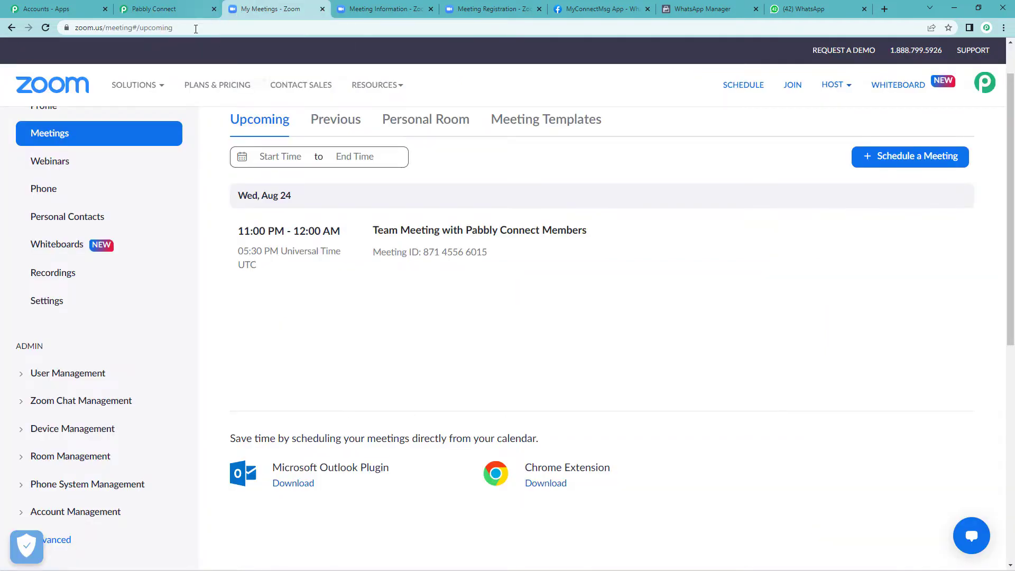
mouse_move(73, 429)
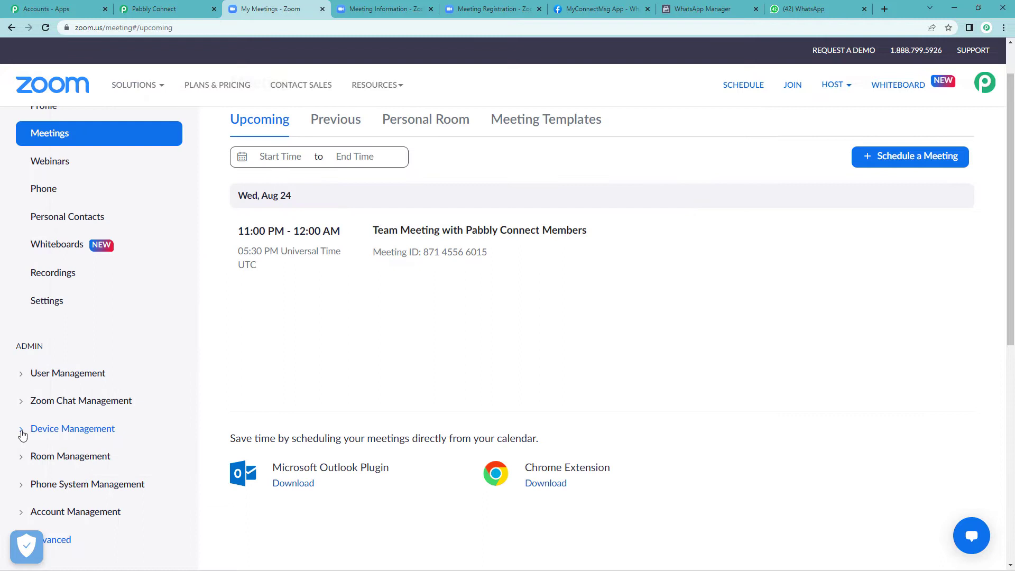
scroll("down", 3)
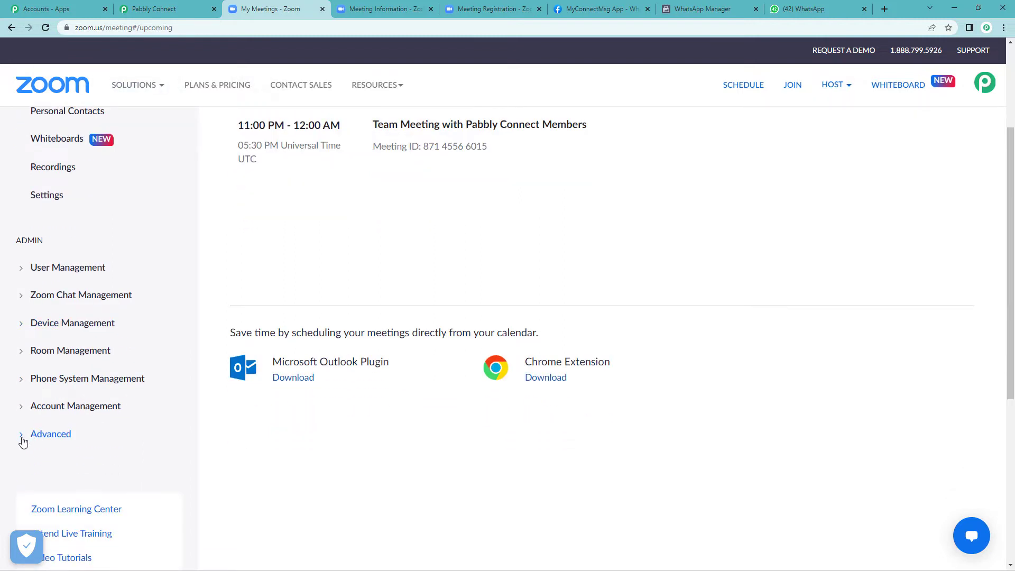
left_click(51, 433)
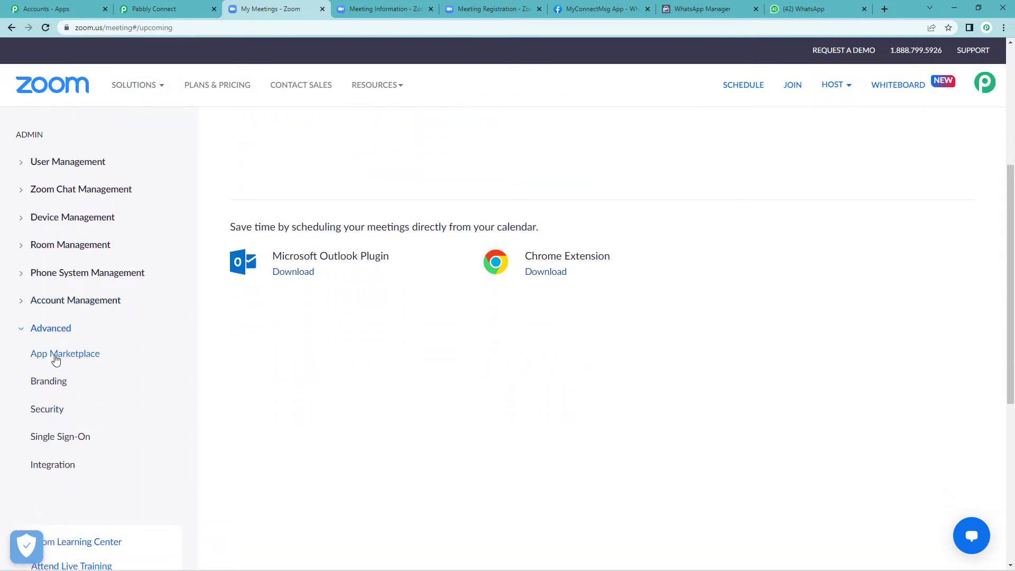
left_click(64, 353)
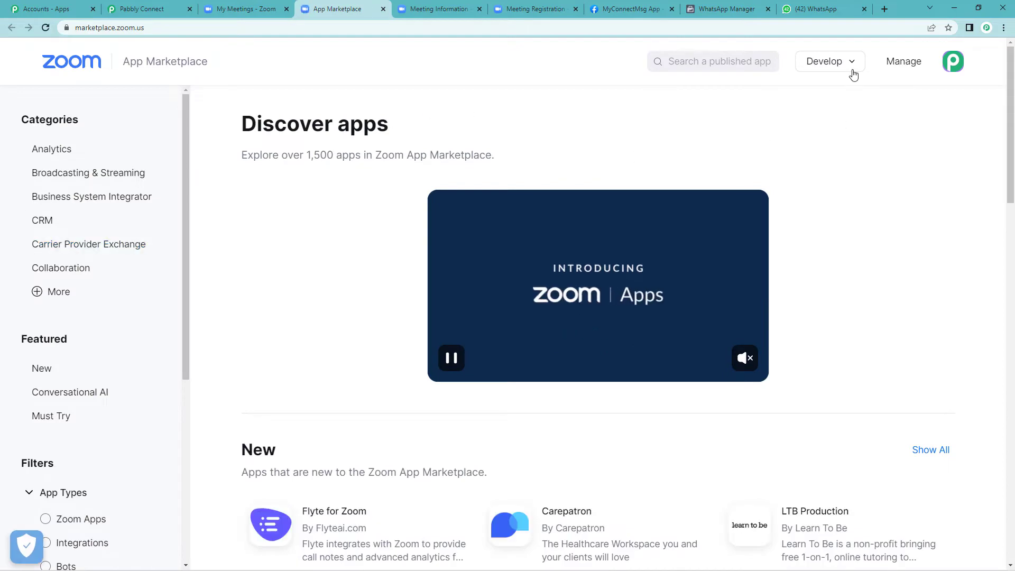
Step: Build a Webhook Only Zoom app named 'Testing'
left_click(829, 60)
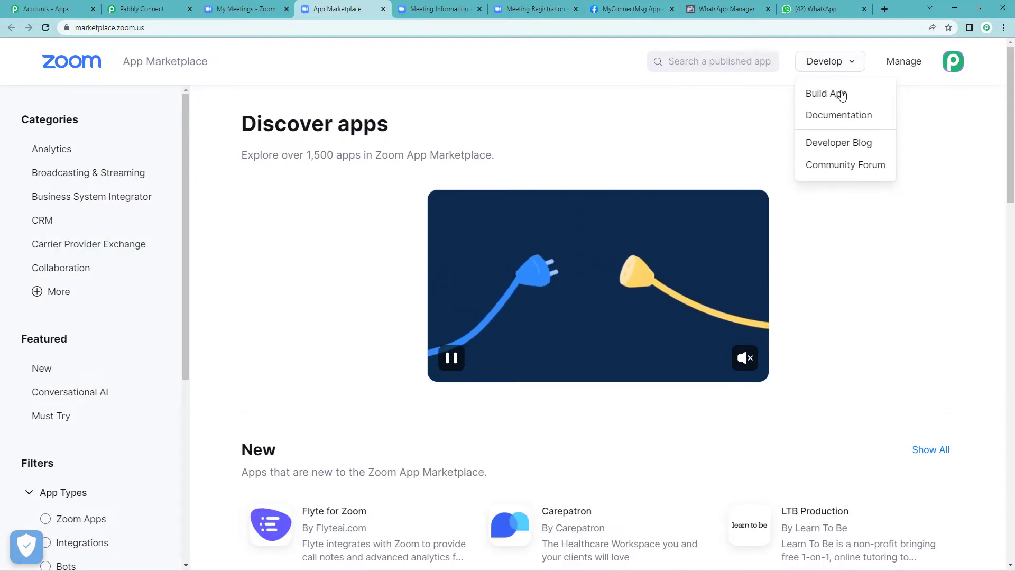
left_click(824, 93)
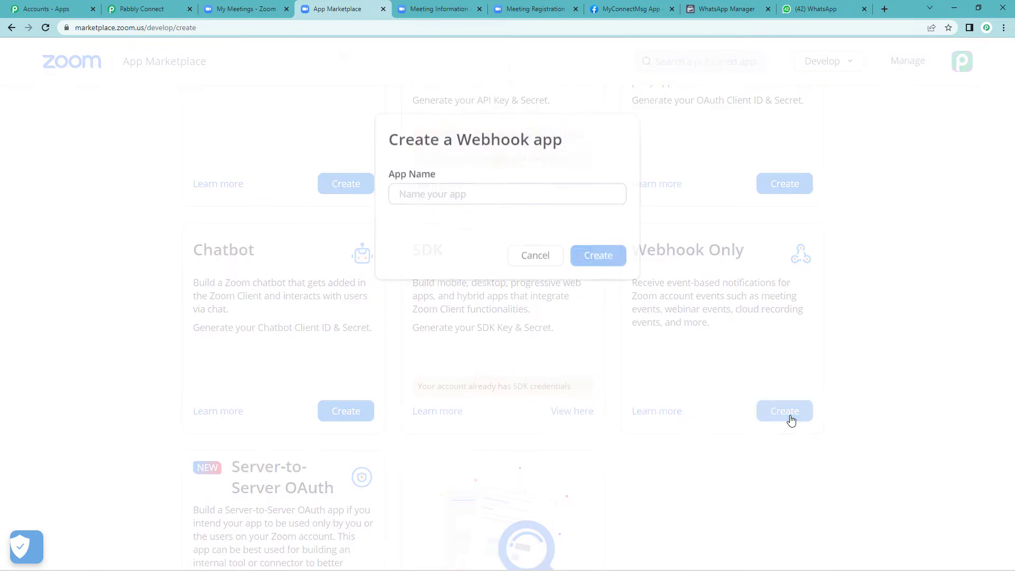
left_click(507, 197)
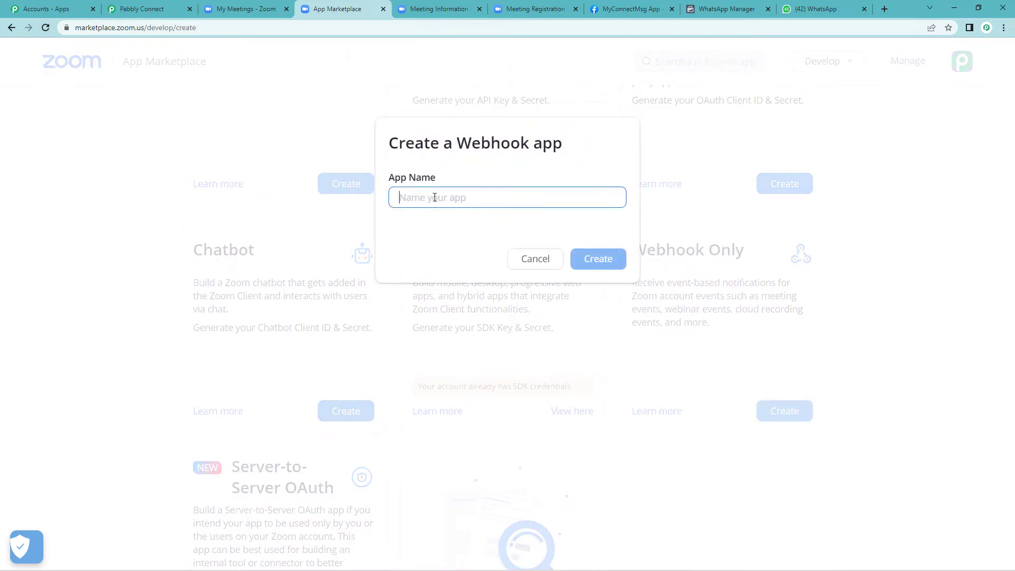
type("Tes")
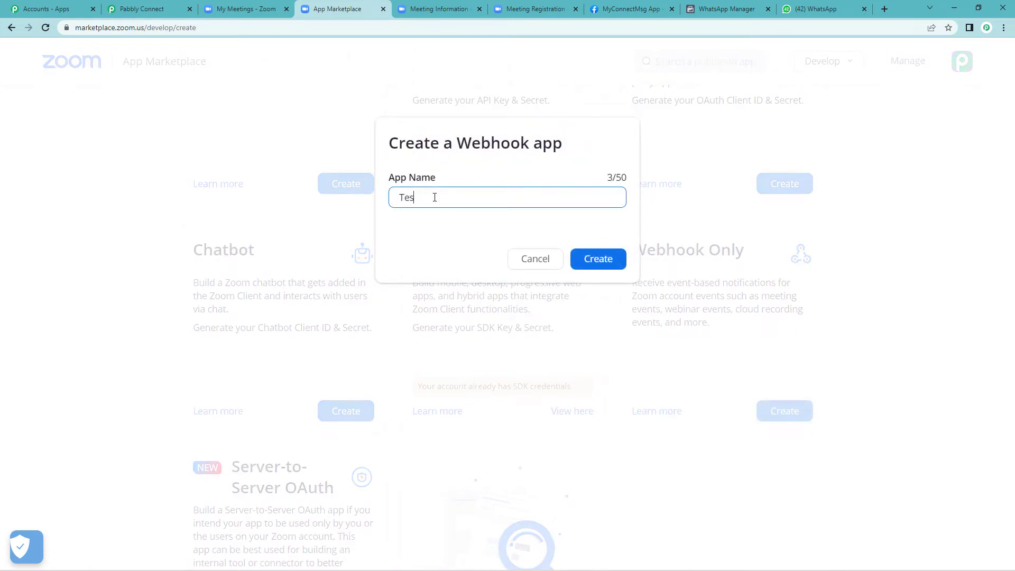
type("ting")
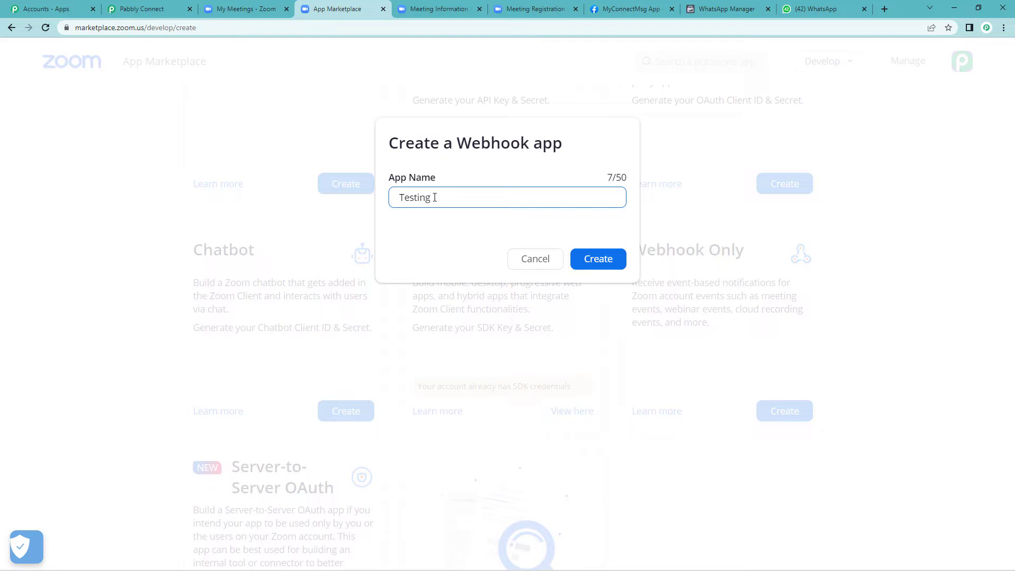
mouse_move(597, 259)
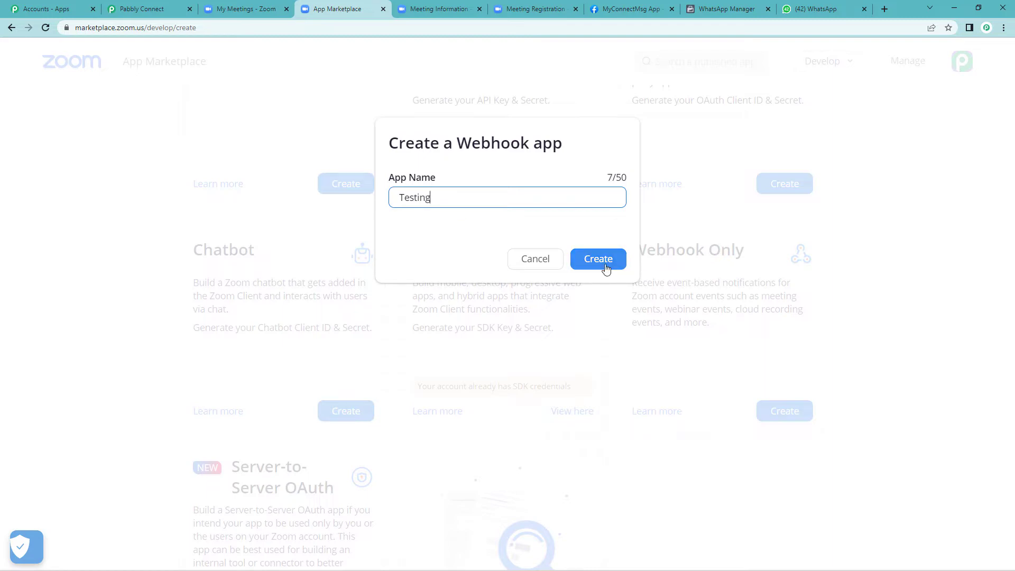
left_click(596, 258)
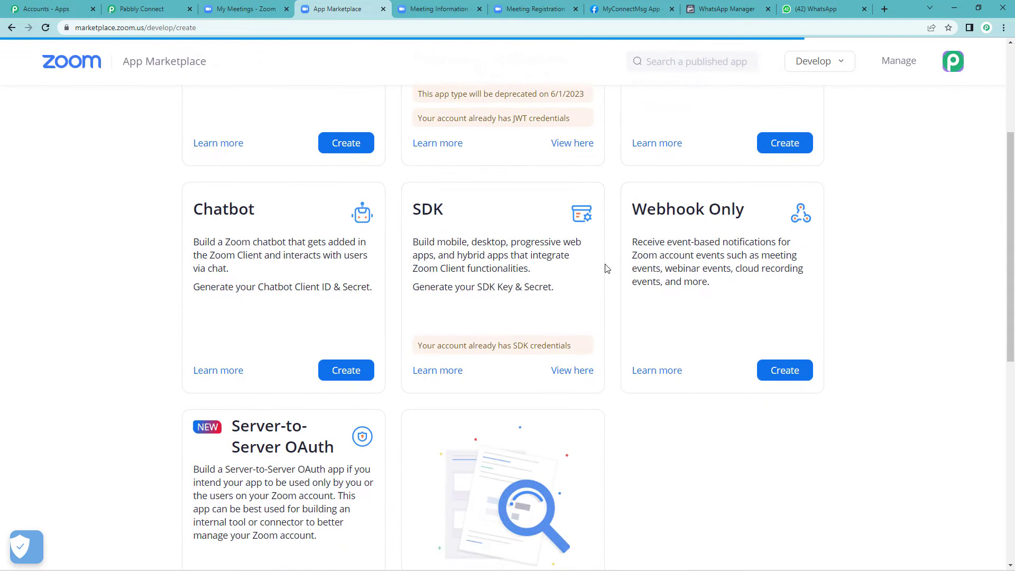
scroll("down", 3)
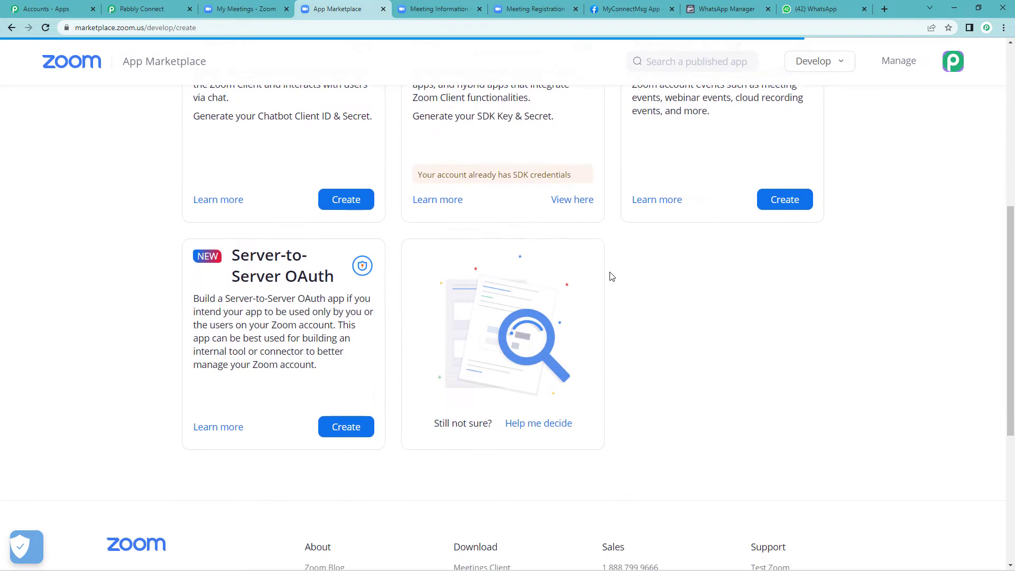
left_click(345, 426)
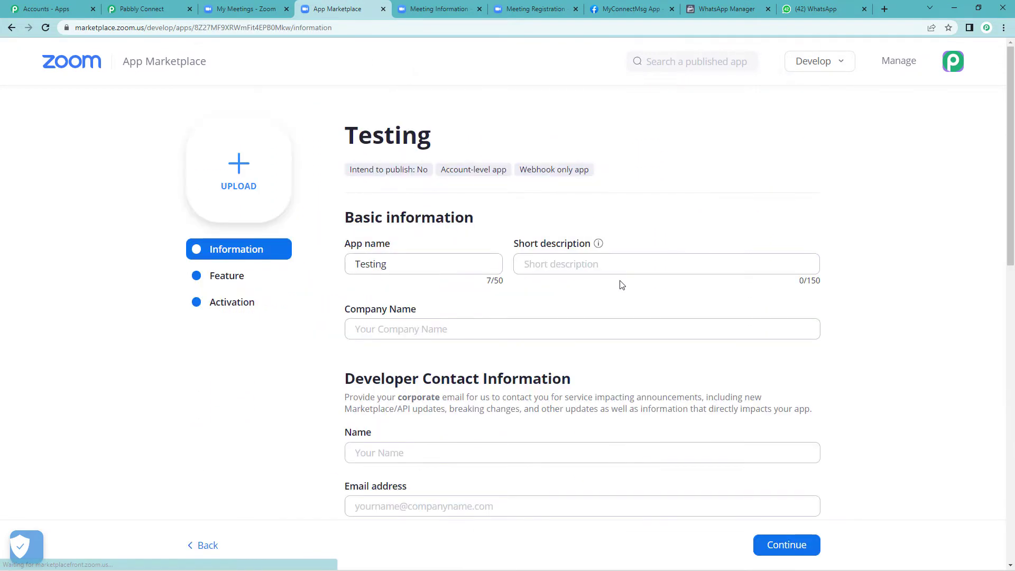
Step: Fill in the Testing app's company name and developer contact details, then continue
left_click(785, 544)
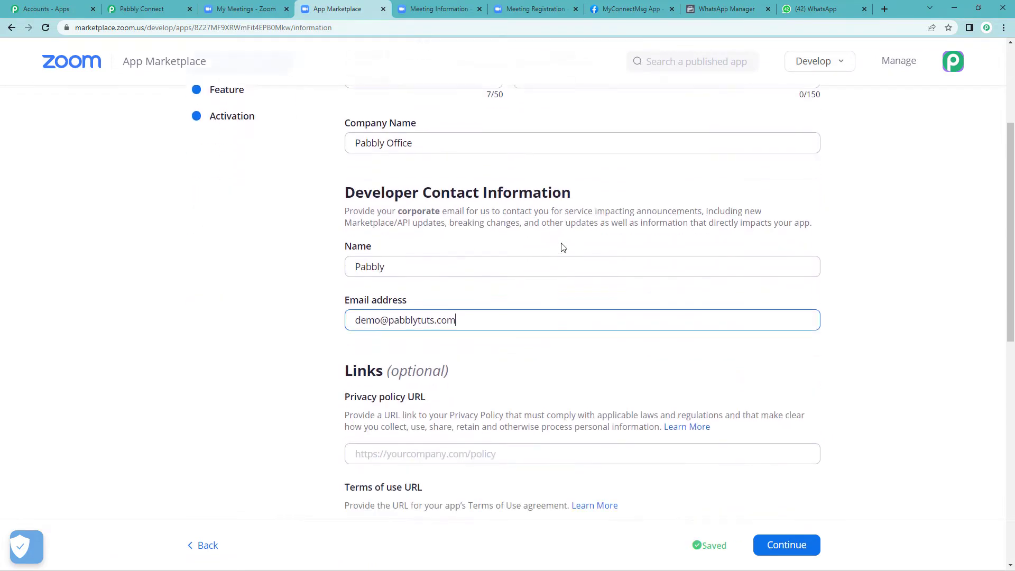
scroll("down", 3)
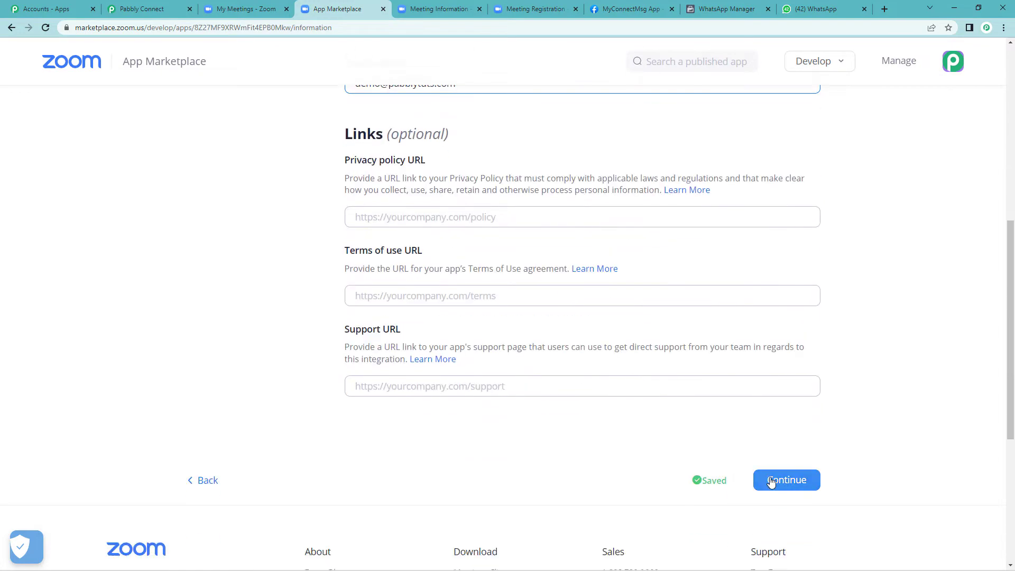
left_click(785, 479)
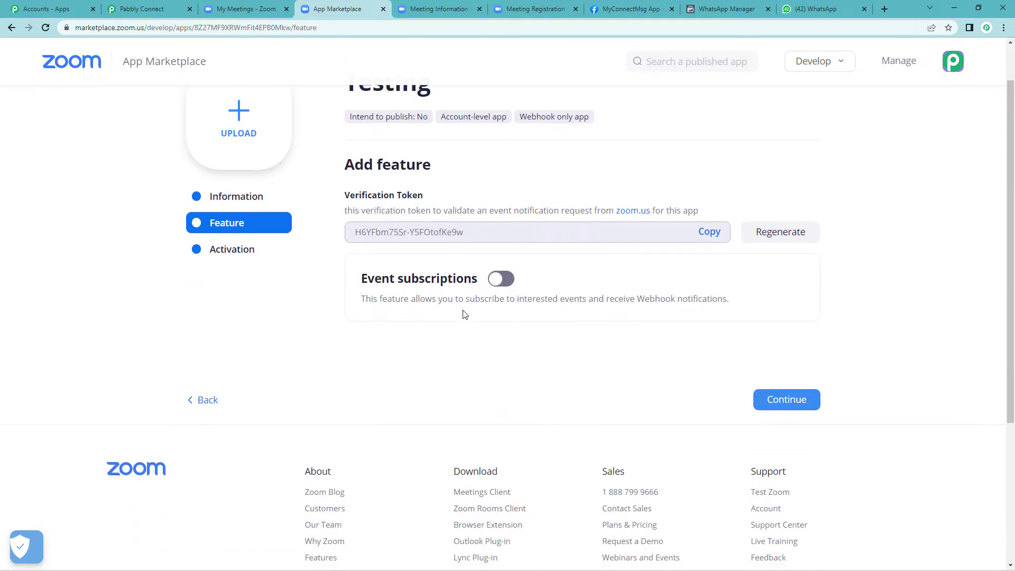
Step: Enable event subscriptions and add a subscription named 'Registration Update'
left_click(501, 279)
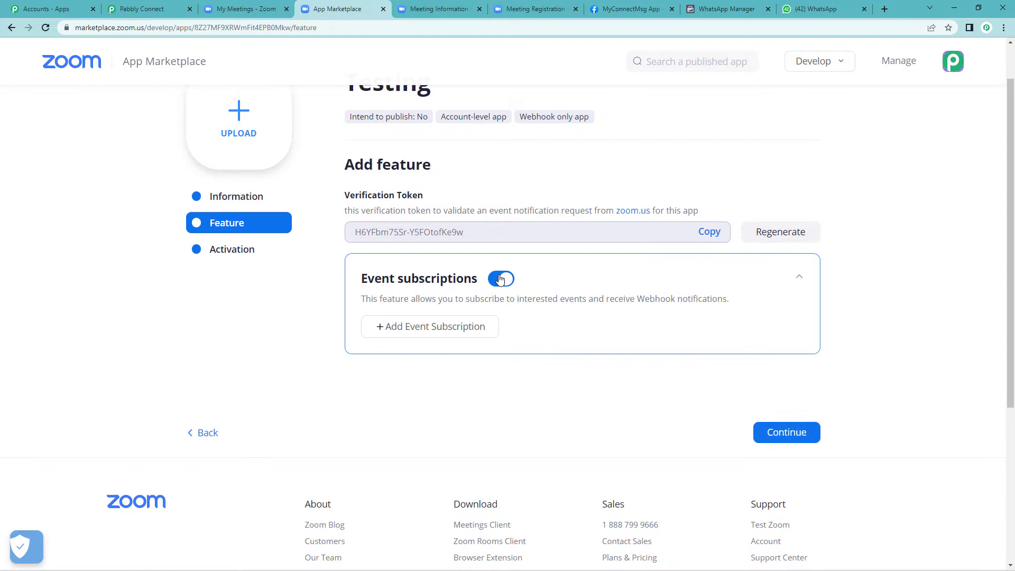
left_click(429, 325)
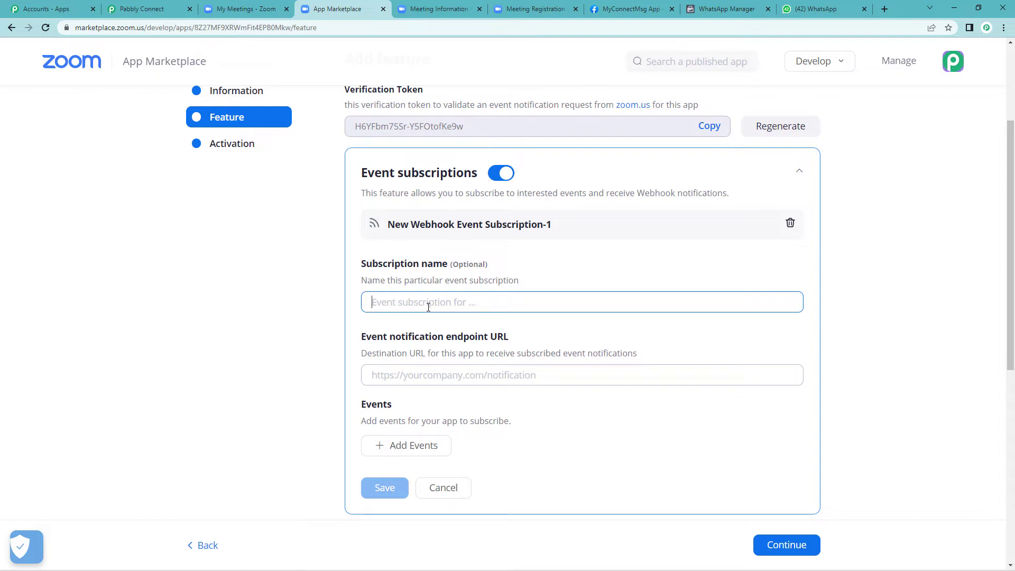
type("Registra")
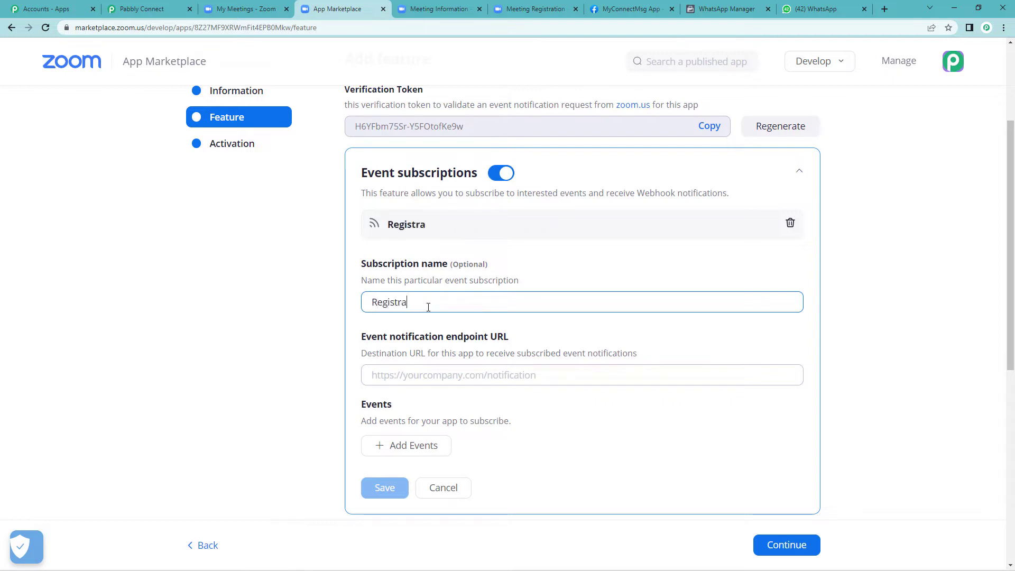
type("tion U")
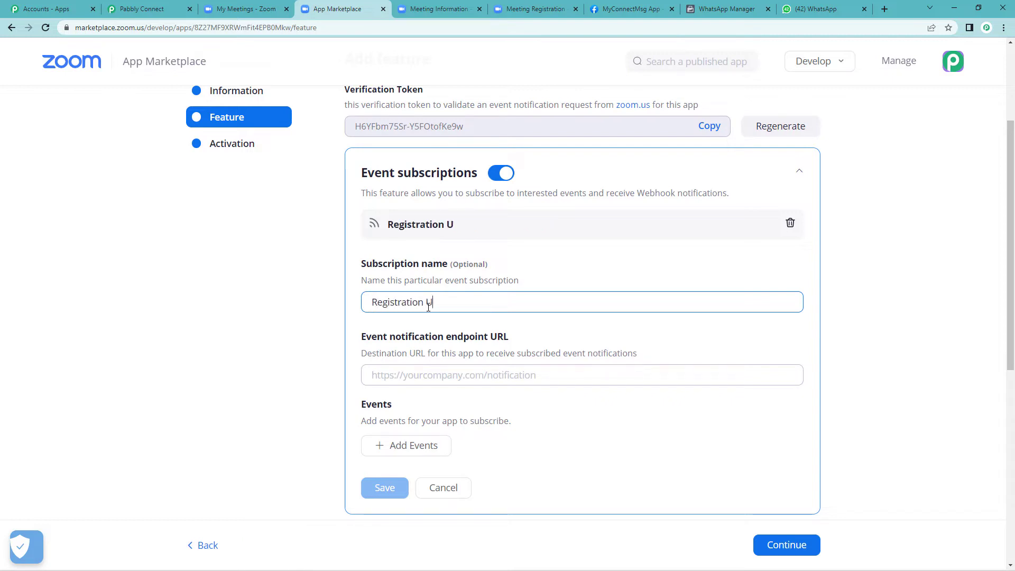
type("pdate")
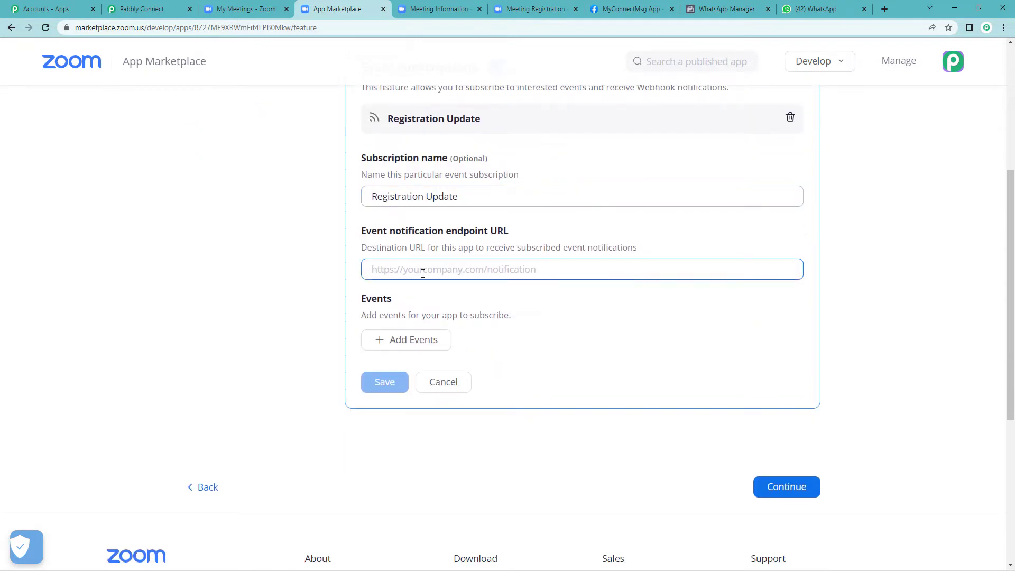
Step: Copy the Pabbly webhook URL into the subscription and open the event types list
left_click(149, 8)
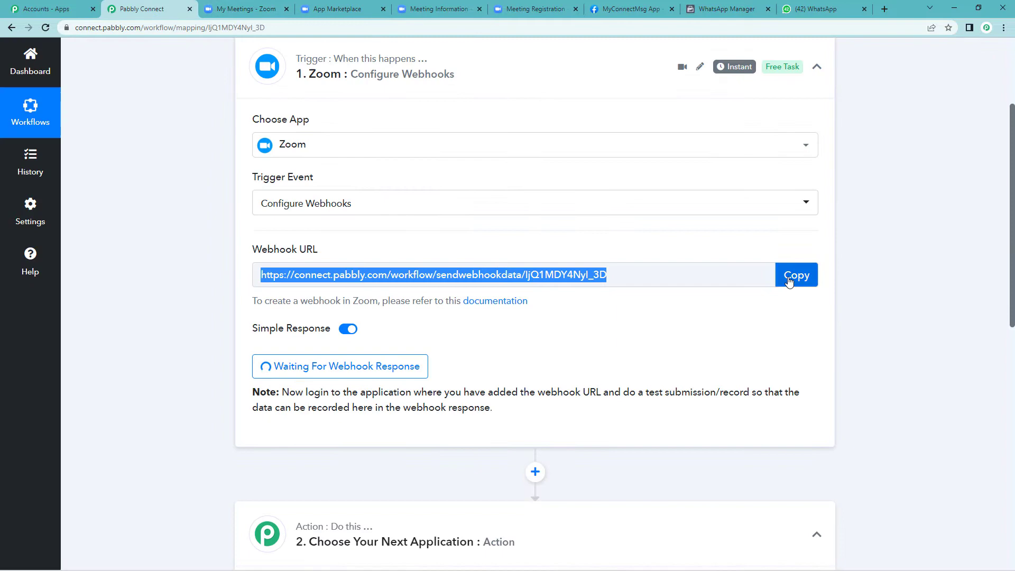
left_click(795, 274)
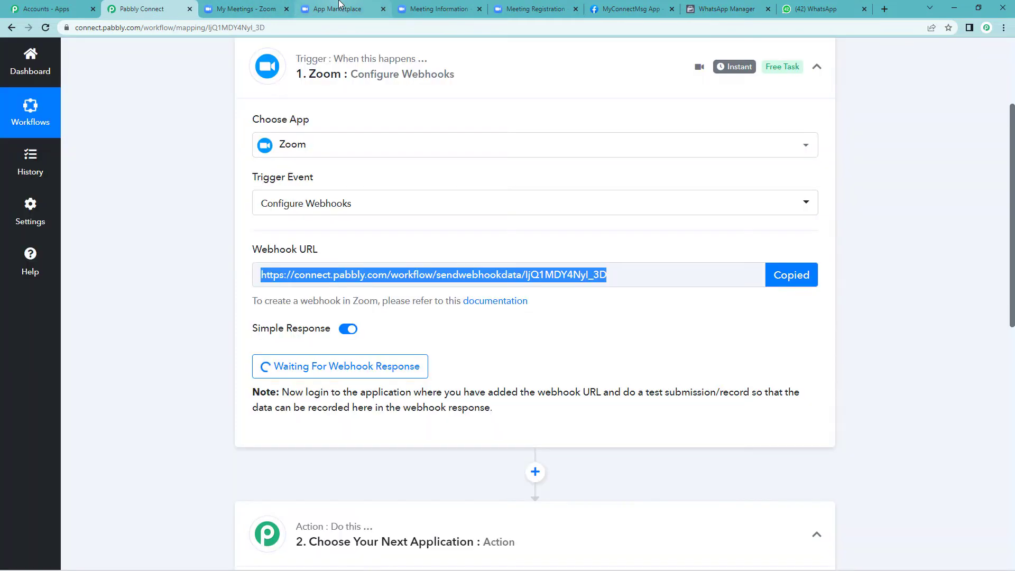
left_click(337, 9)
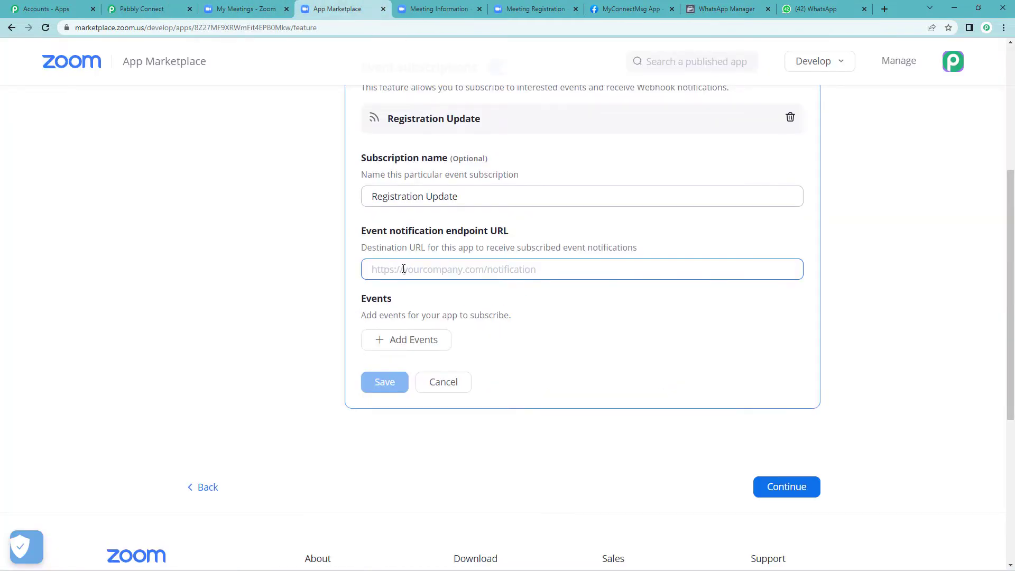
left_click(406, 339)
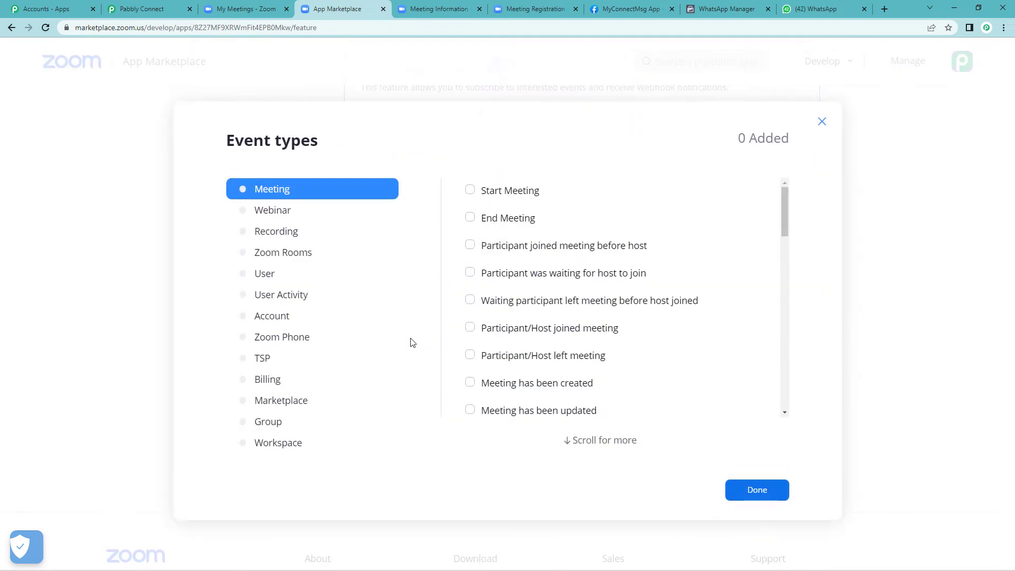
mouse_move(271, 330)
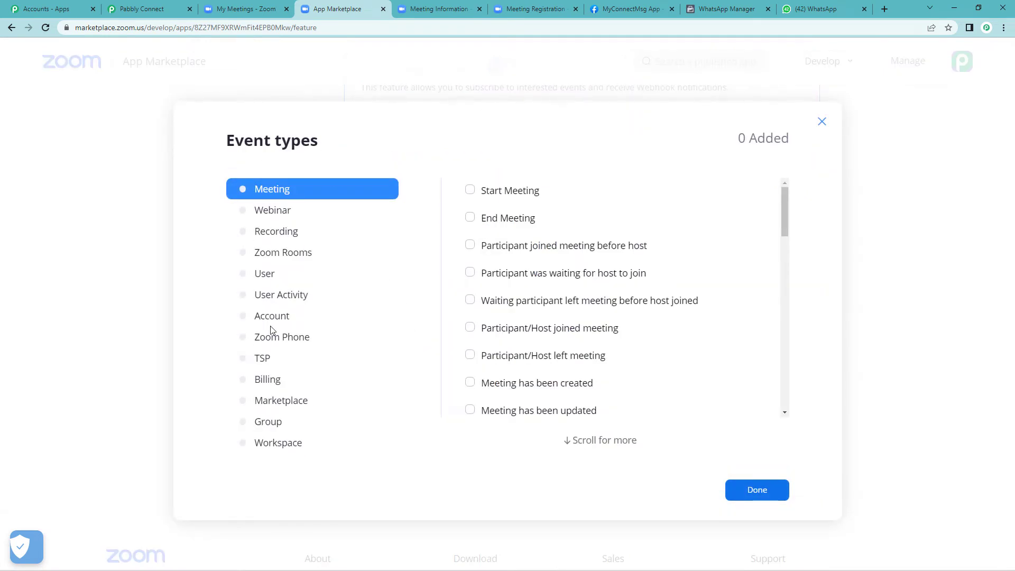
mouse_move(576, 231)
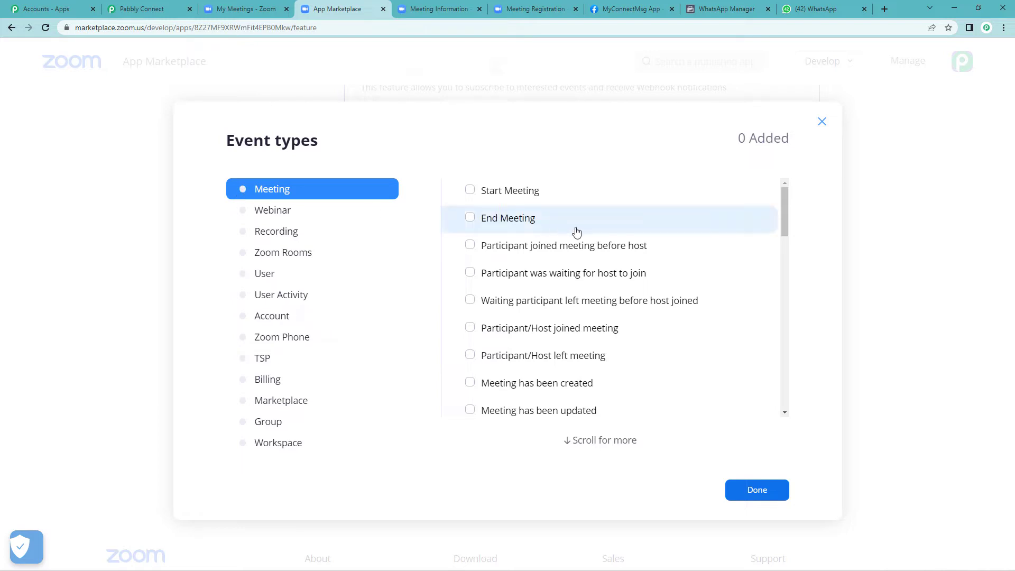
Step: Subscribe to 'Meeting Registration has been created', save the subscription, and activate the Testing app
scroll("down", 3)
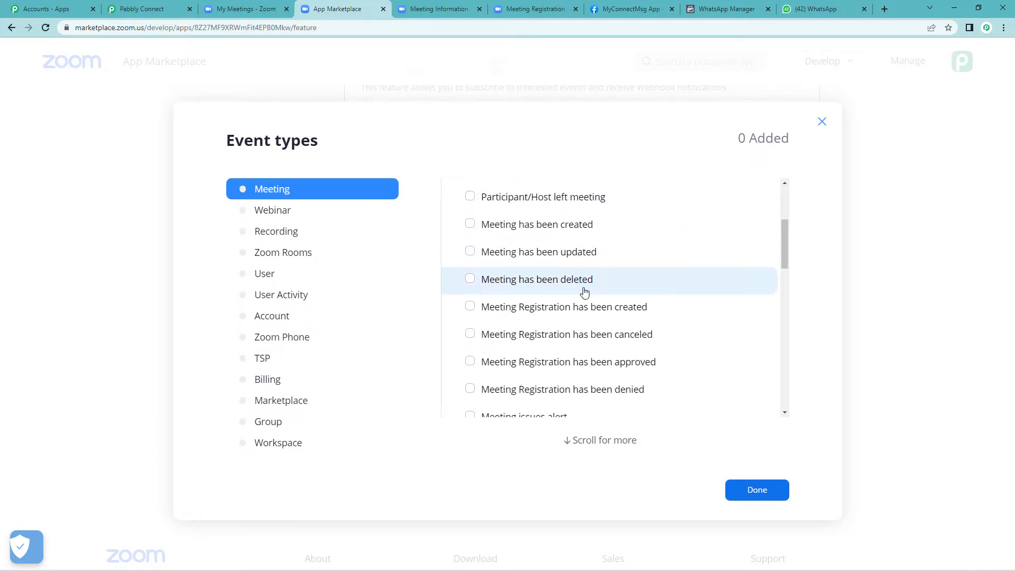
scroll("down", 3)
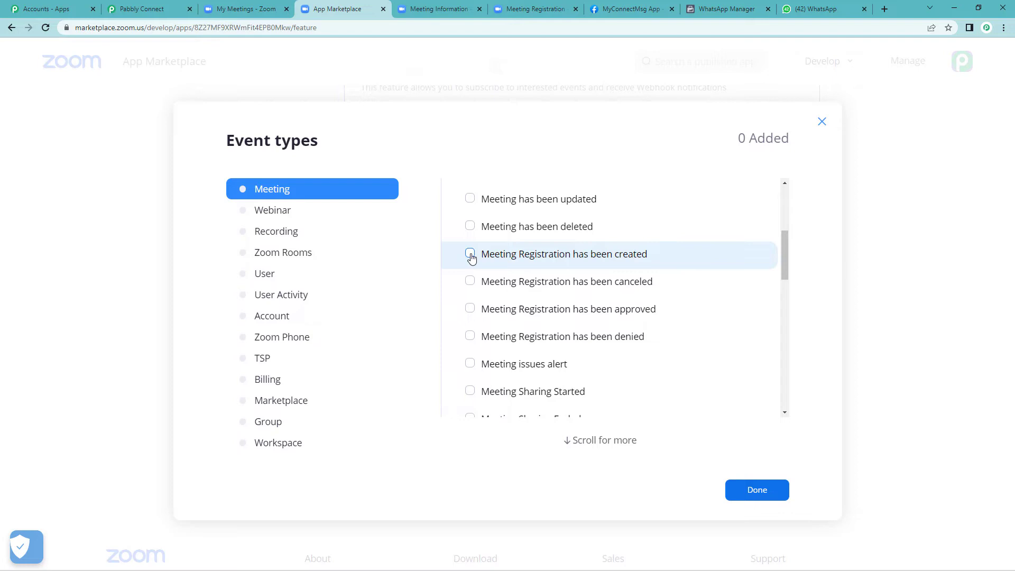
left_click(470, 254)
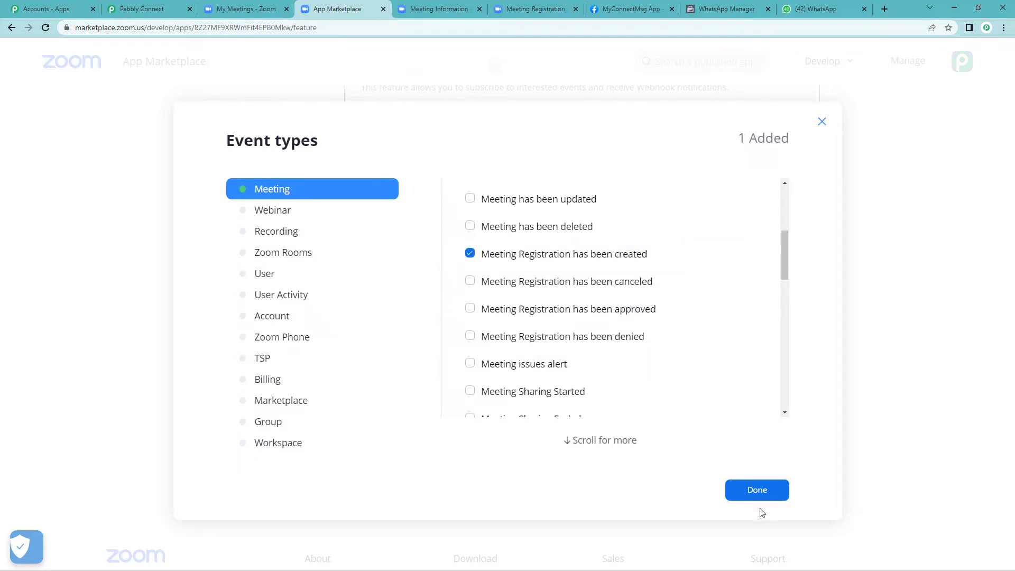
left_click(756, 489)
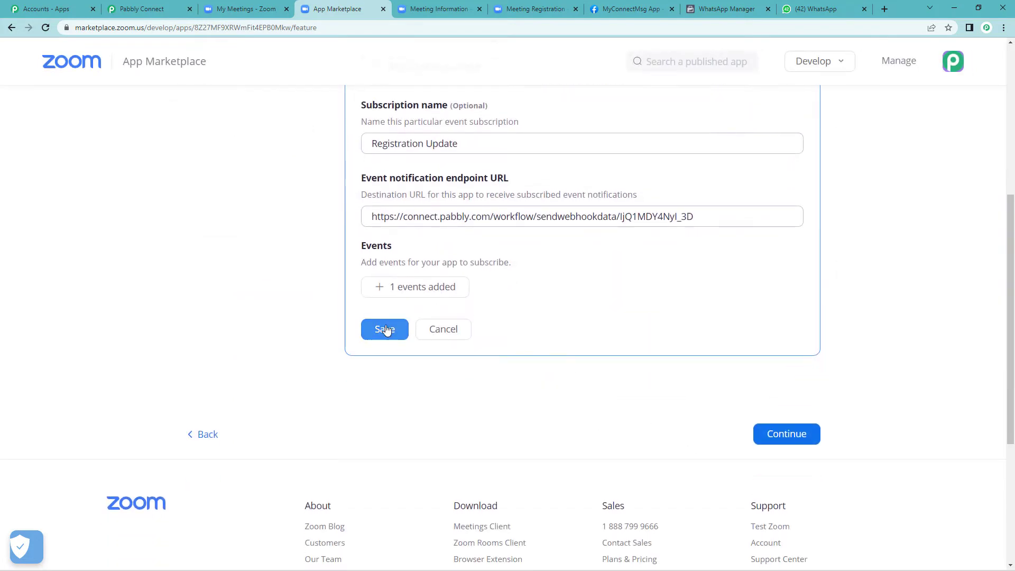
left_click(383, 329)
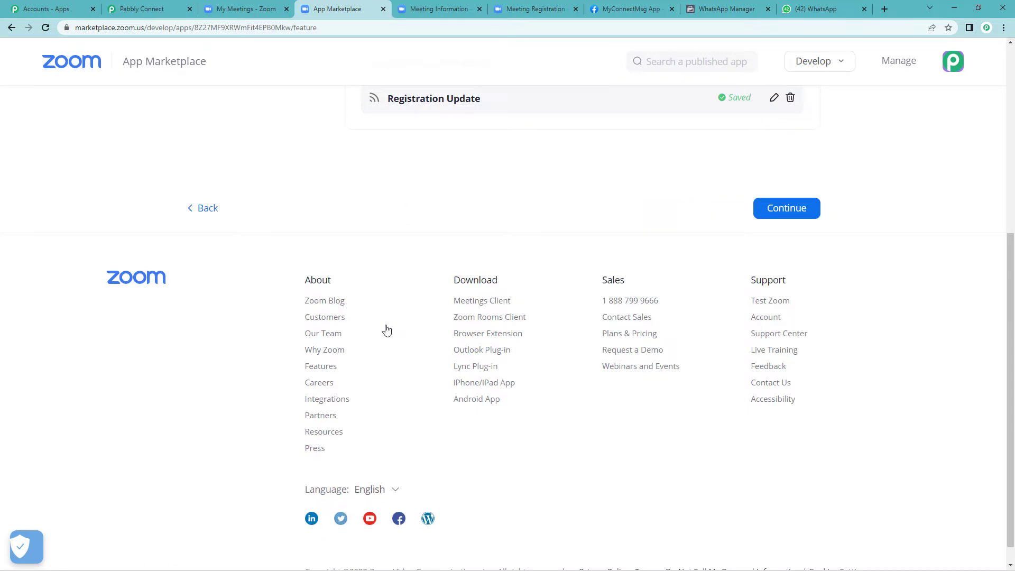
scroll("up", 3)
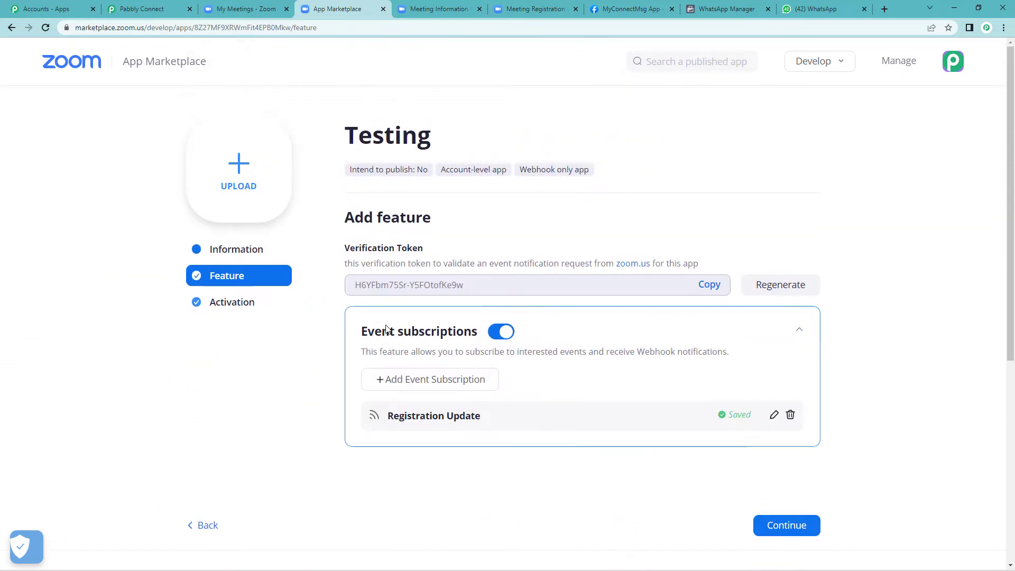
left_click(785, 525)
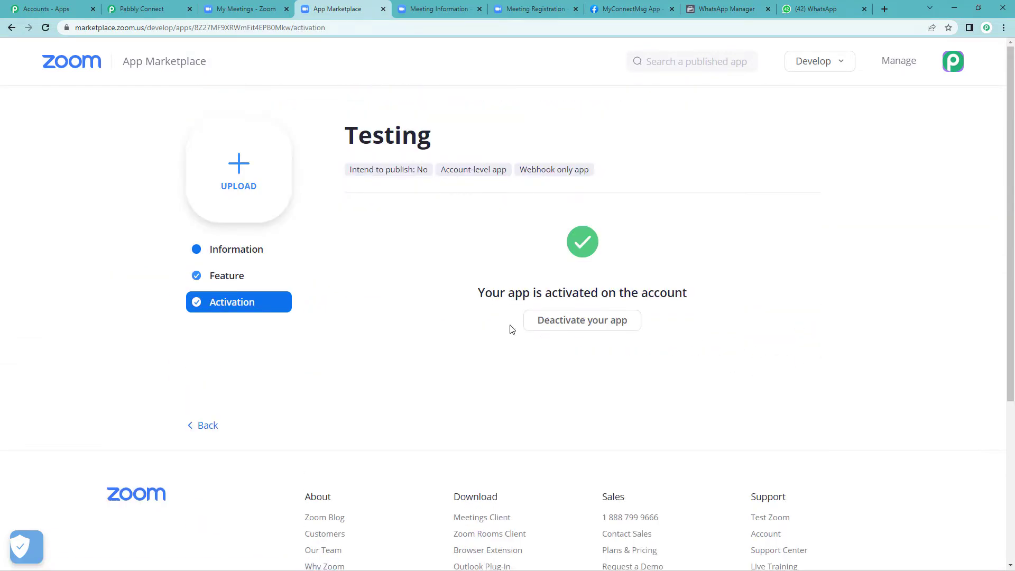
mouse_move(601, 287)
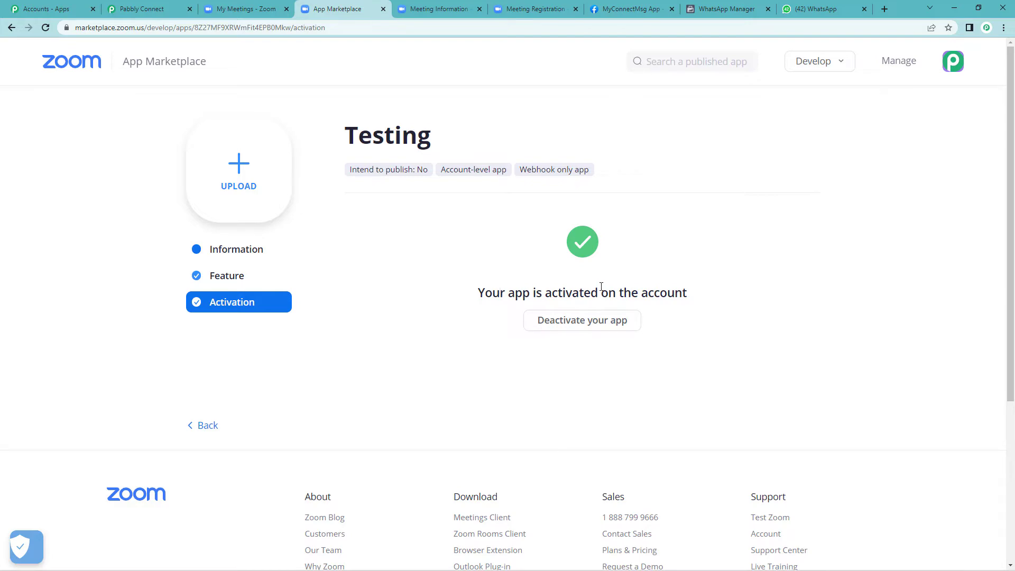
left_click(149, 8)
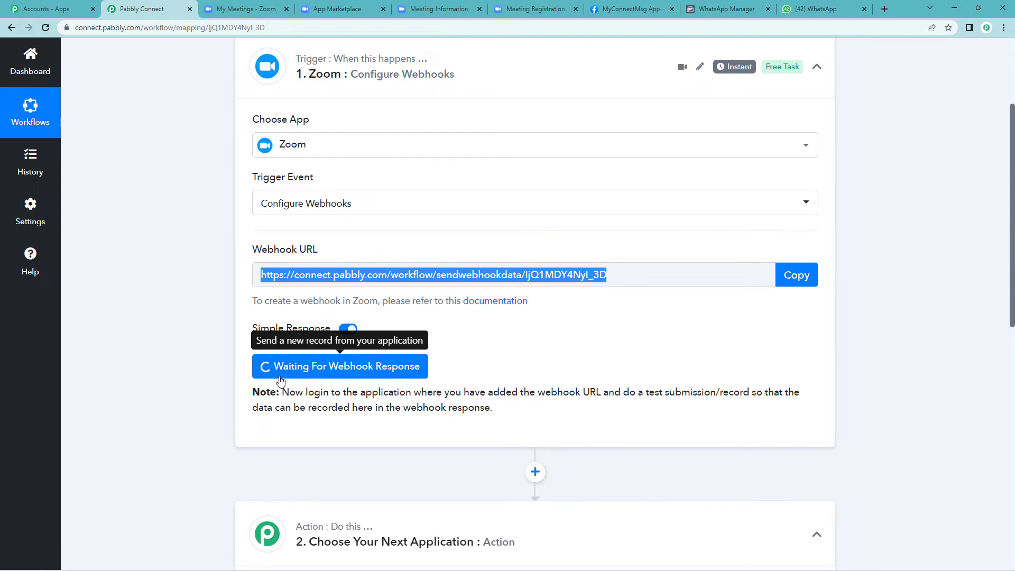
mouse_move(282, 378)
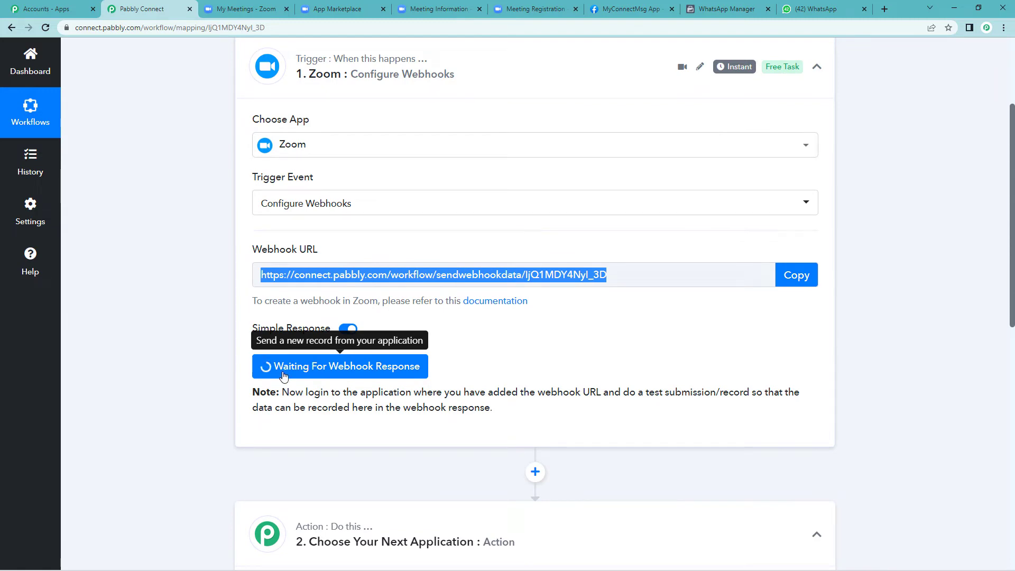
Step: Scroll up to the Zoom trigger's Waiting For Webhook Response button
scroll("up", 3)
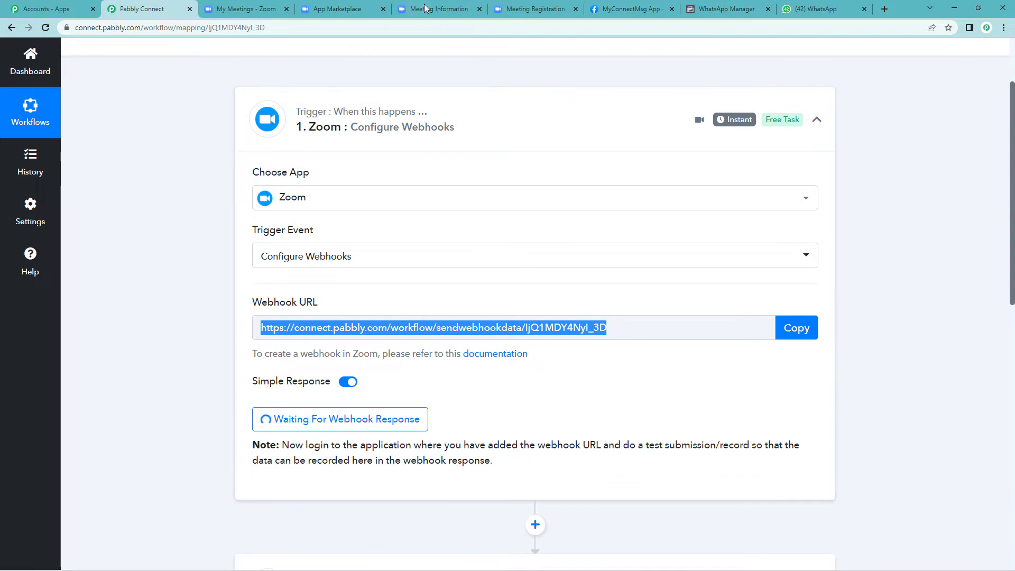
left_click(438, 9)
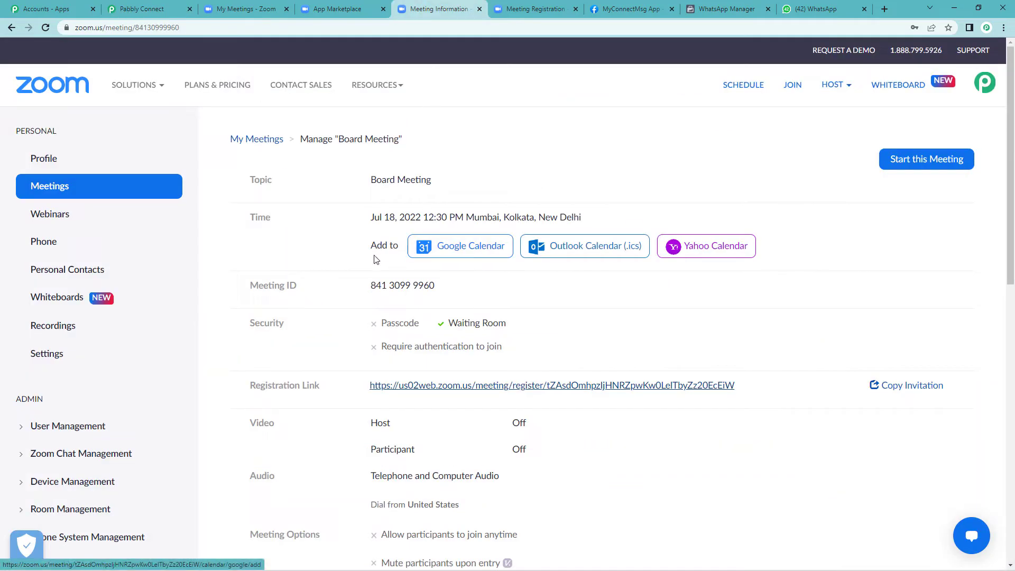
double_click(400, 179)
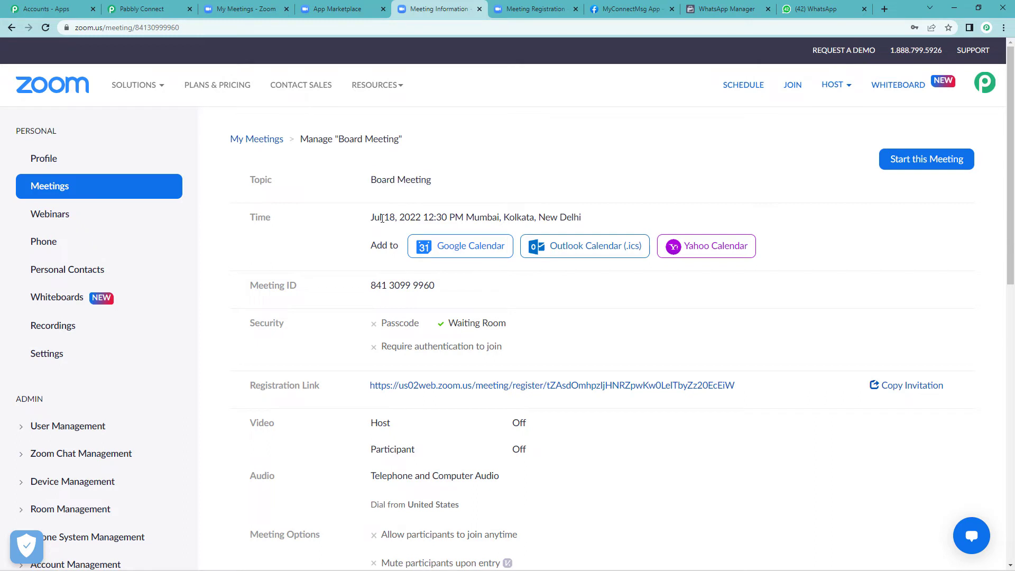
double_click(445, 216)
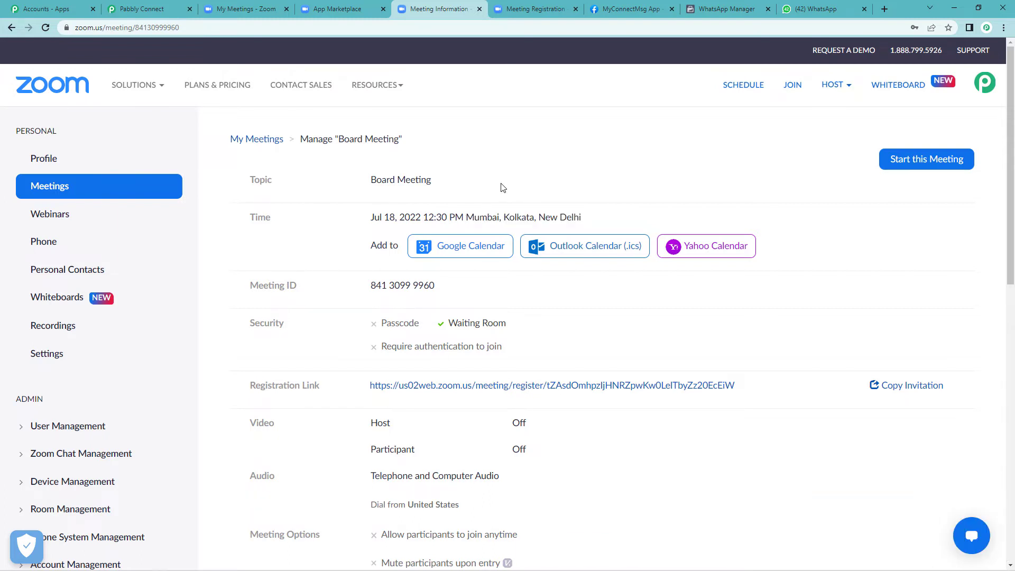
left_click(531, 9)
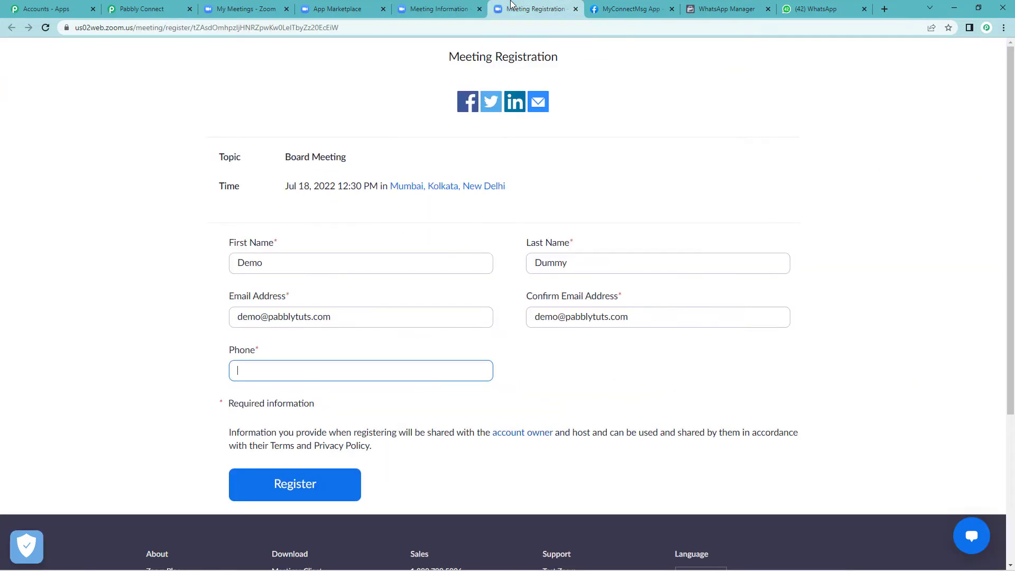
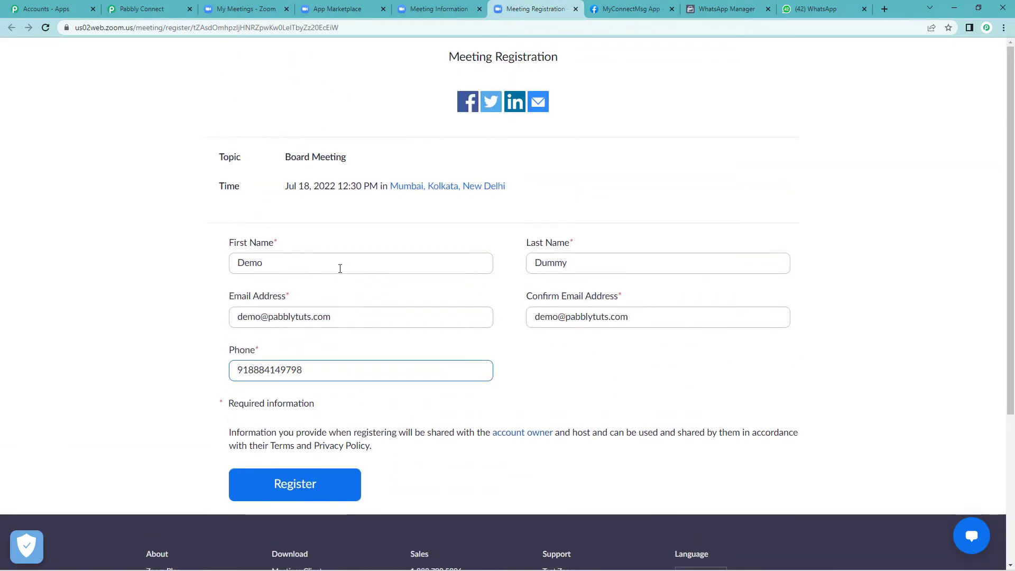
scroll("down", 3)
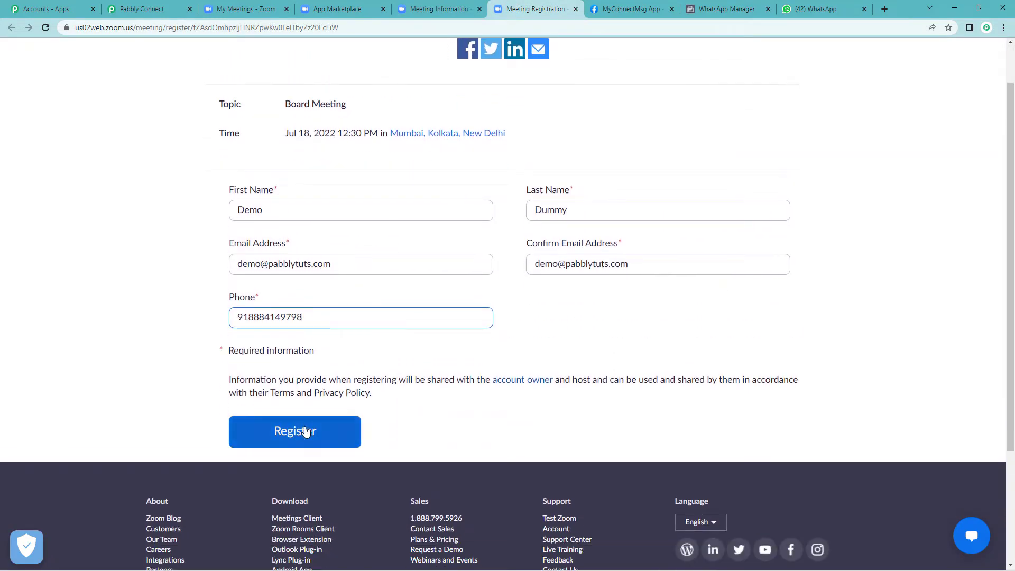
left_click(294, 432)
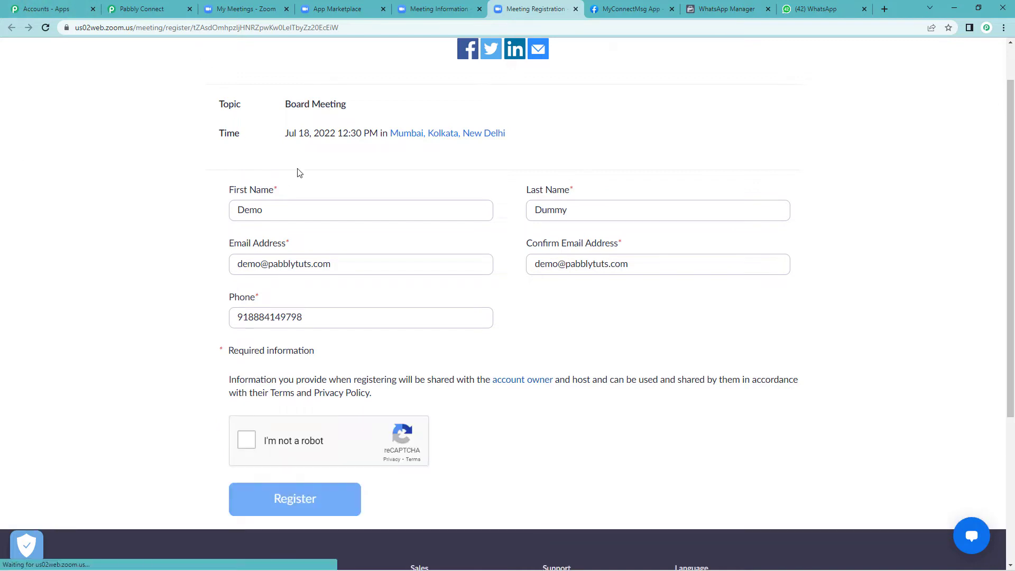
Step: Pass the reCAPTCHA, resubmit, and review the Meeting Registration Approved page
left_click(246, 440)
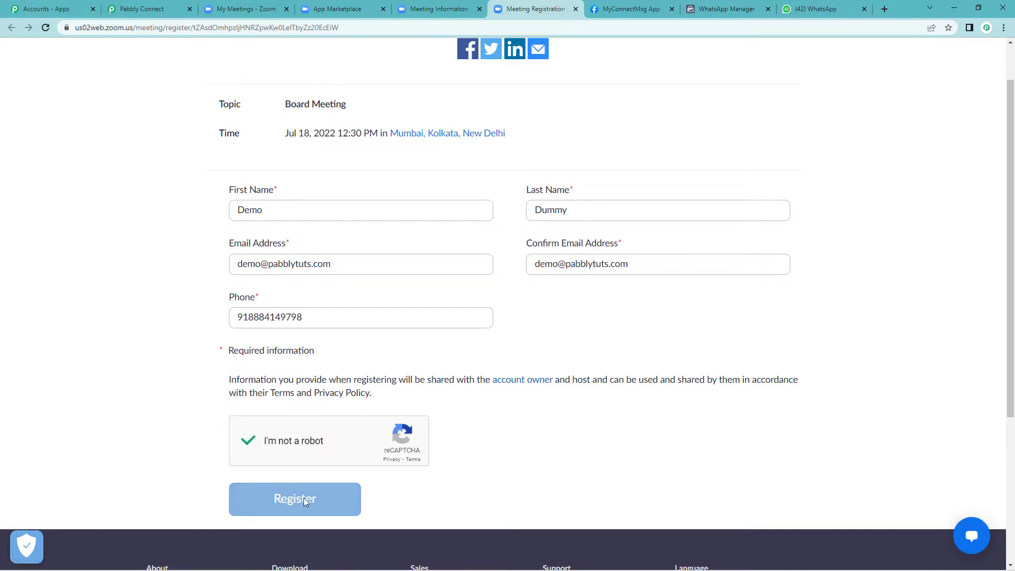
left_click(294, 499)
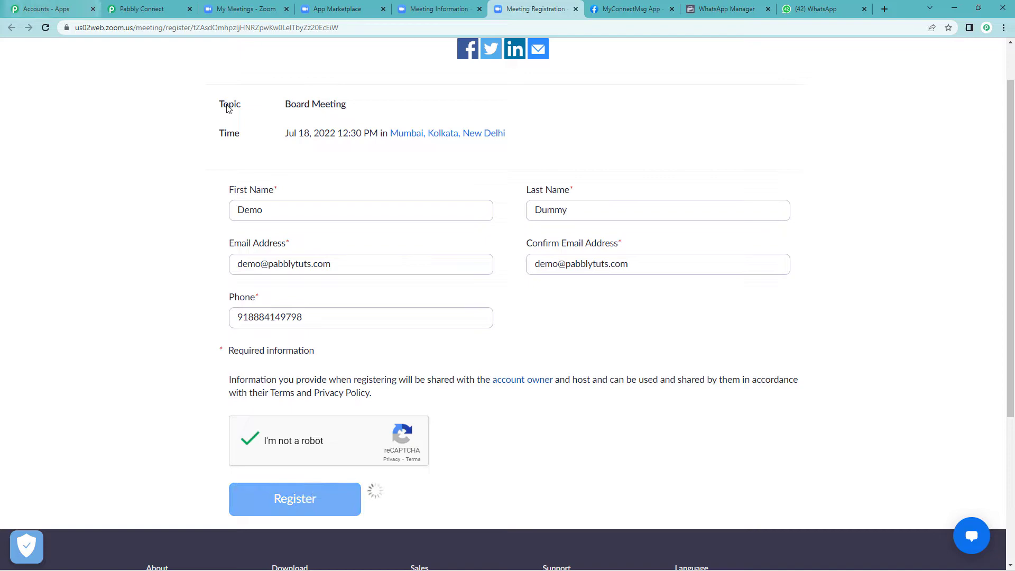
left_click(294, 498)
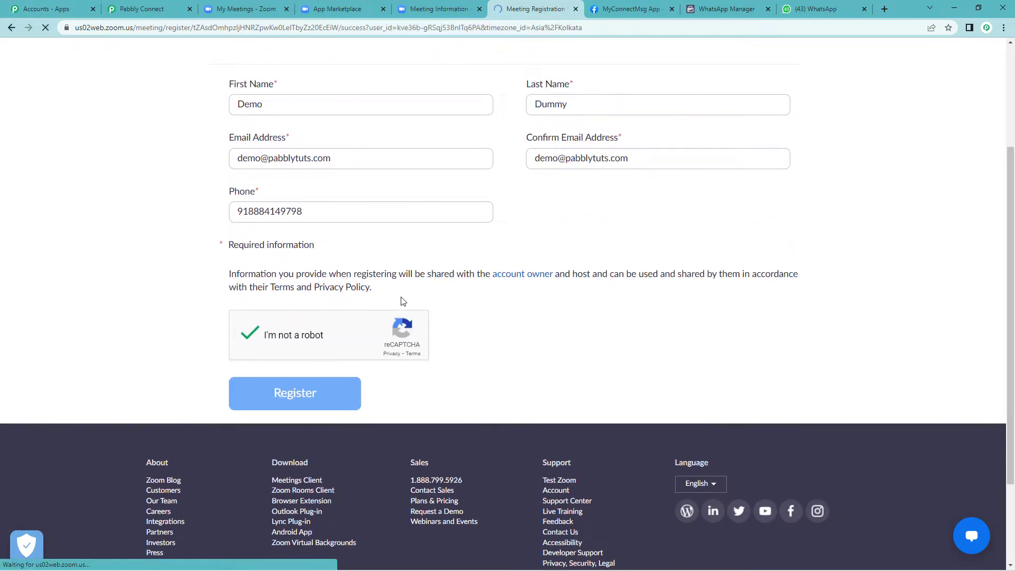
left_click(295, 392)
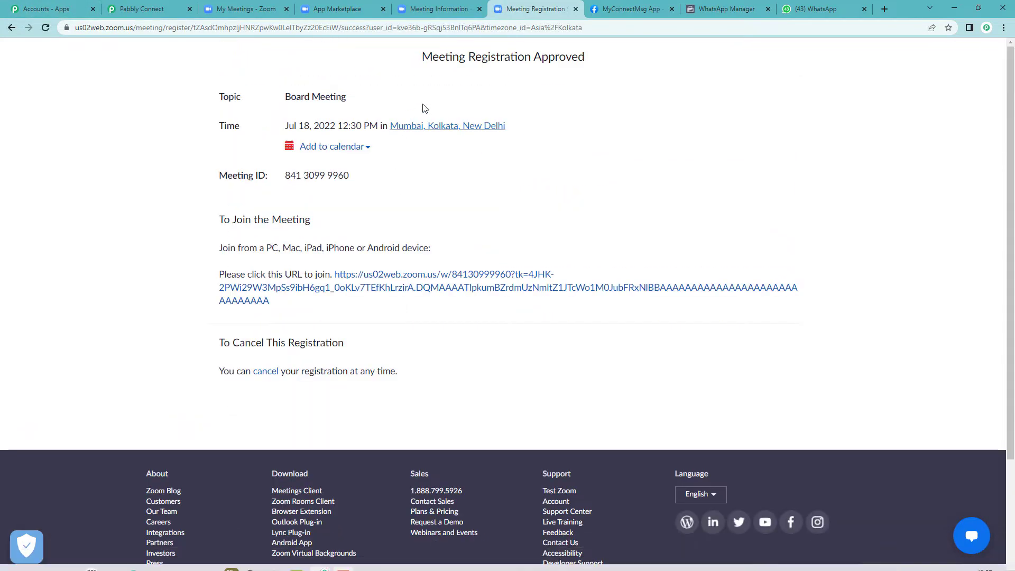
triple_click(502, 57)
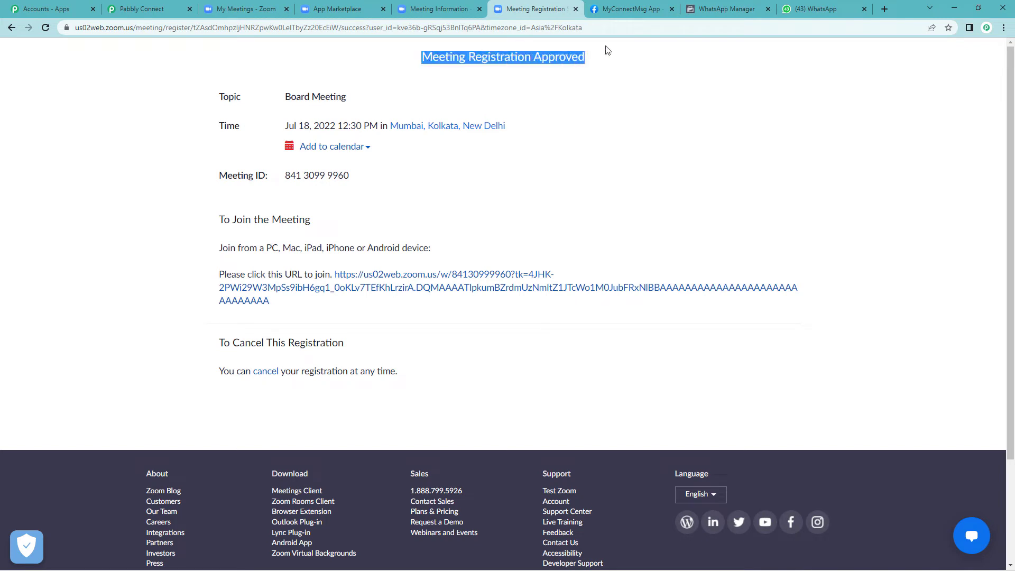
double_click(315, 96)
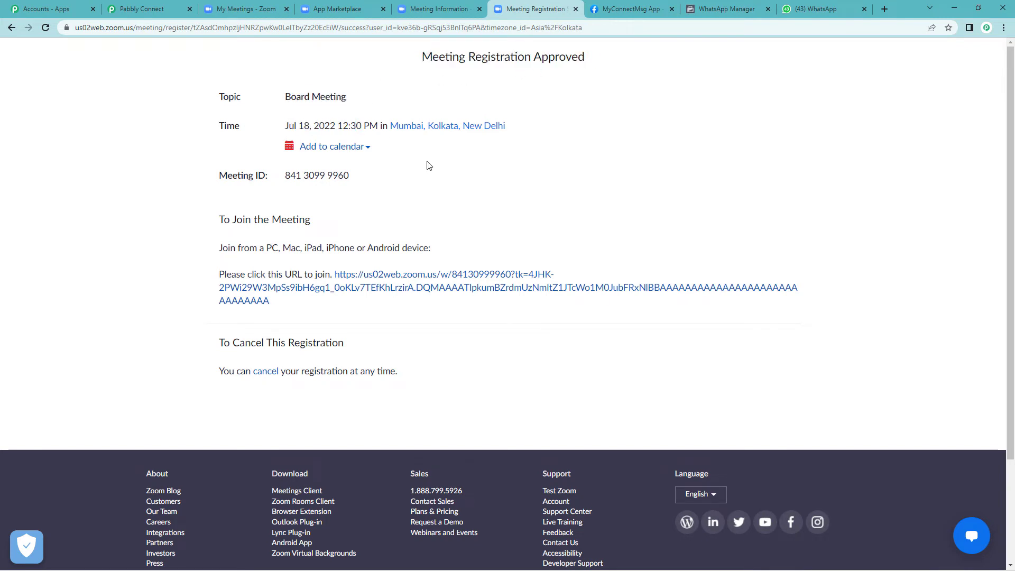
scroll("down", 3)
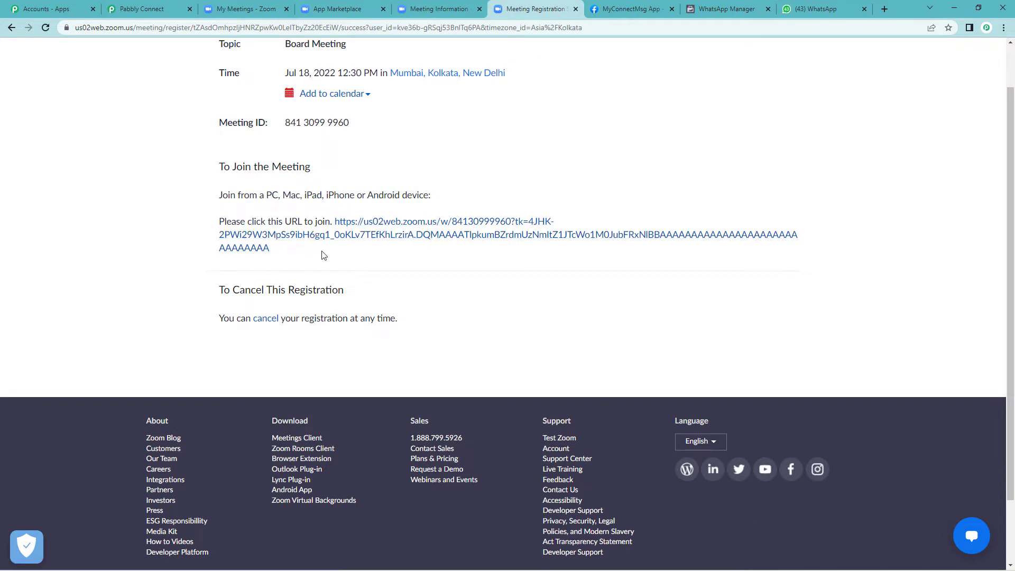
mouse_move(149, 9)
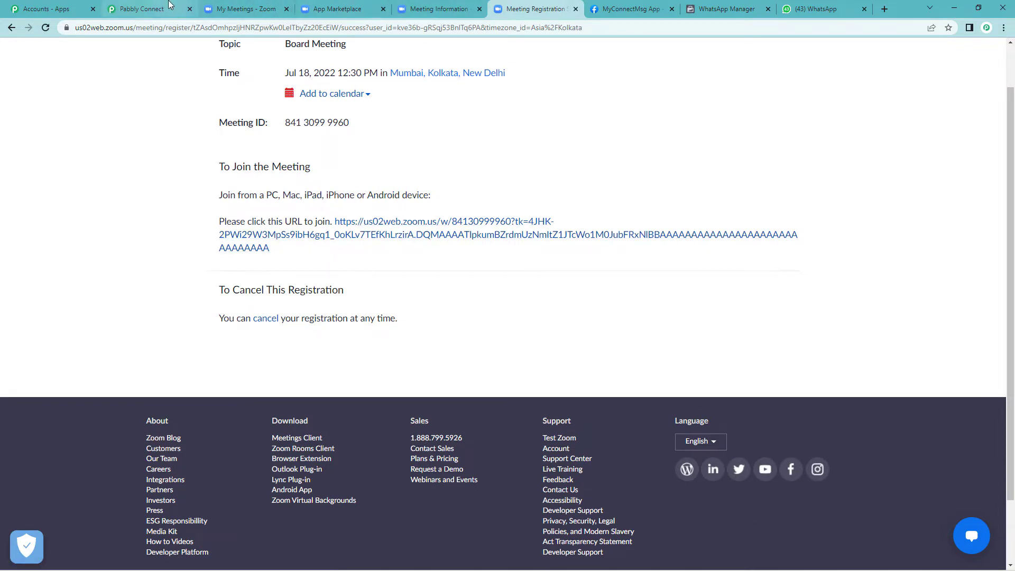
Step: Review the Zoom trigger's captured registrant name, email, phone and join URL
left_click(149, 9)
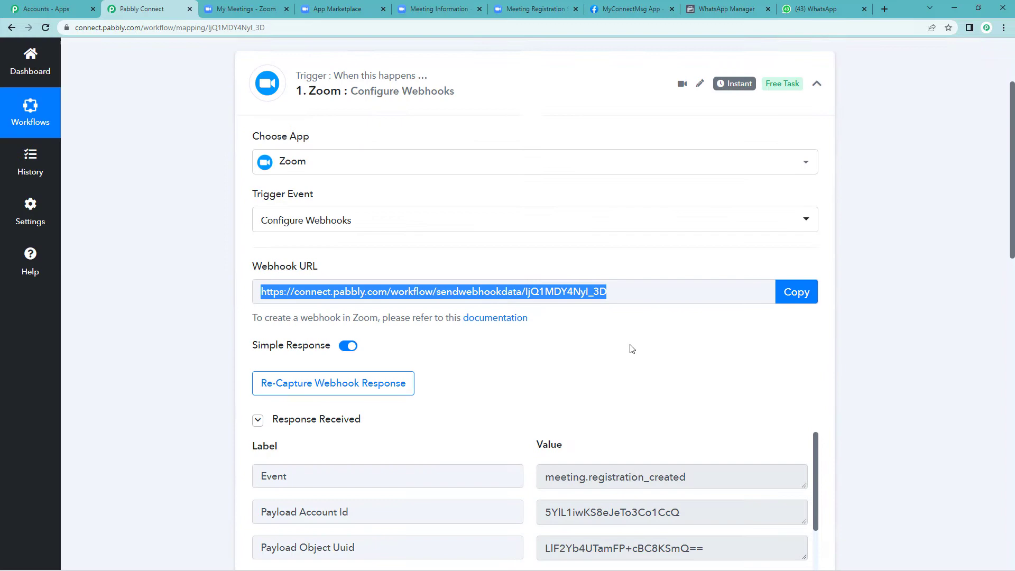
scroll("down", 3)
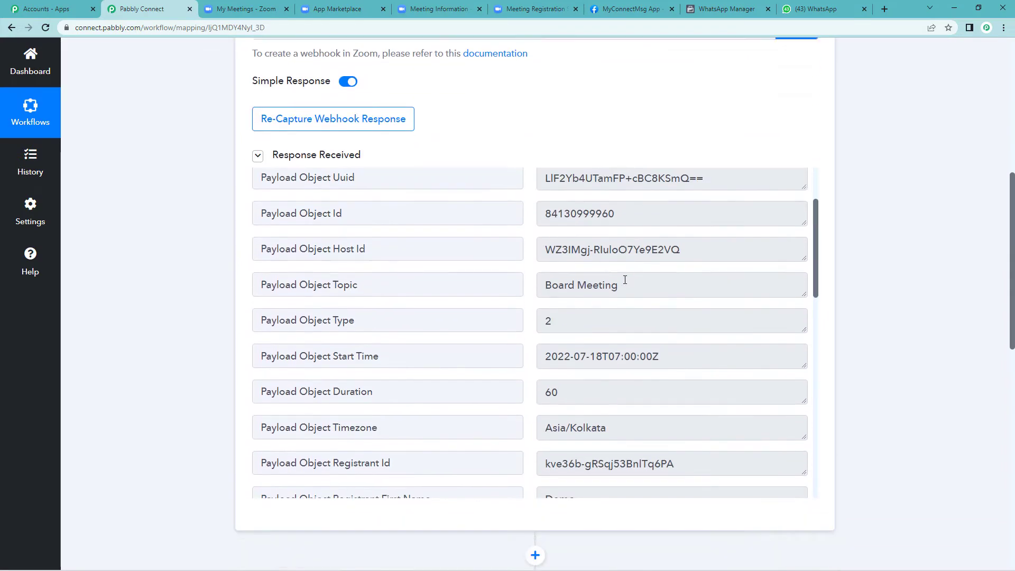
scroll("down", 3)
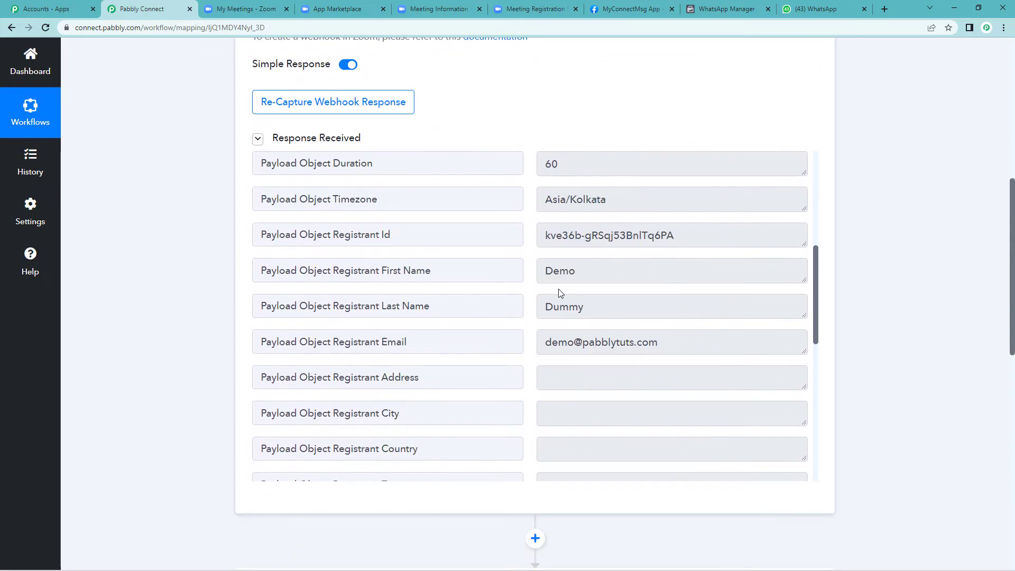
scroll("down", 3)
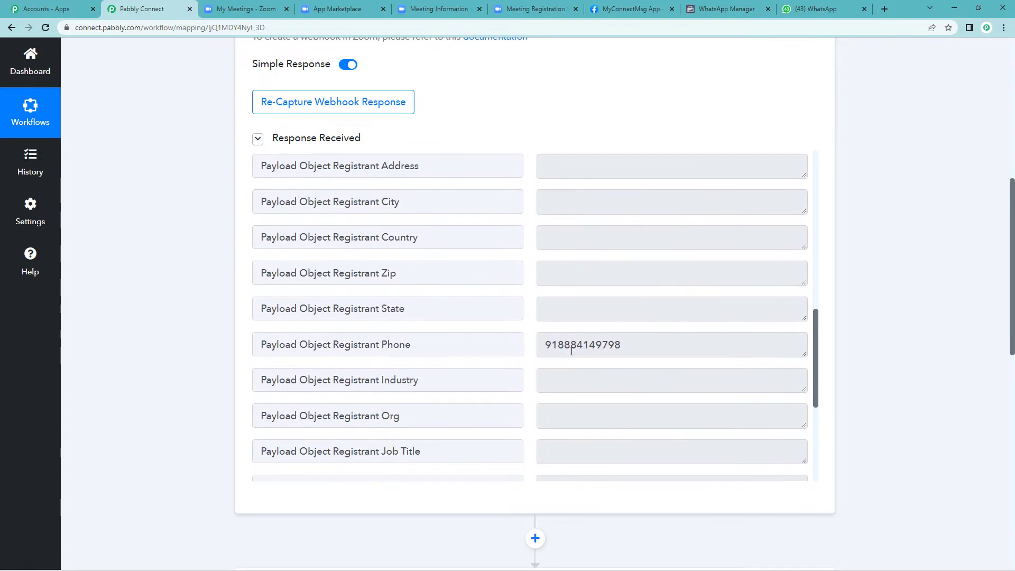
scroll("down", 3)
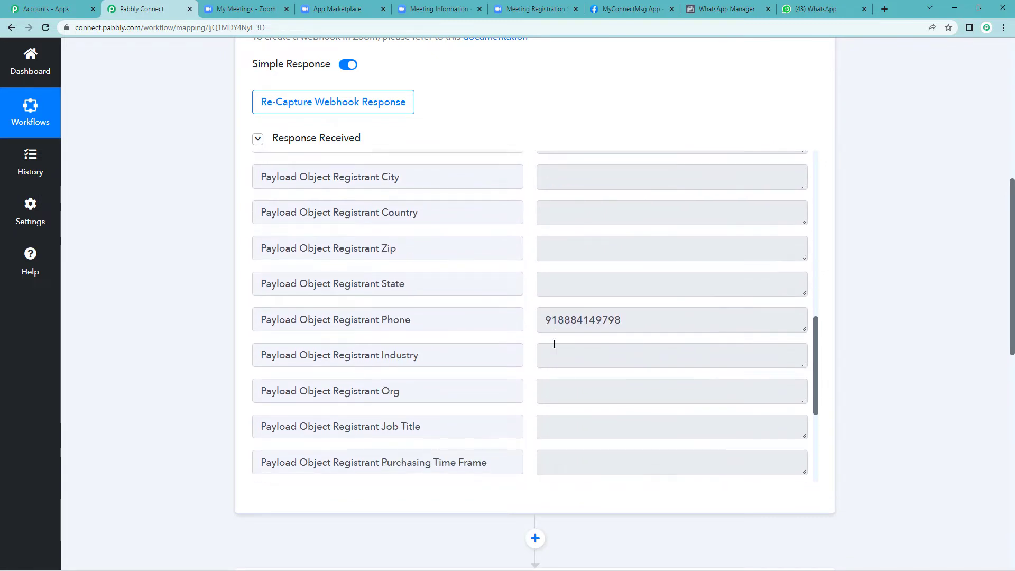
scroll("down", 3)
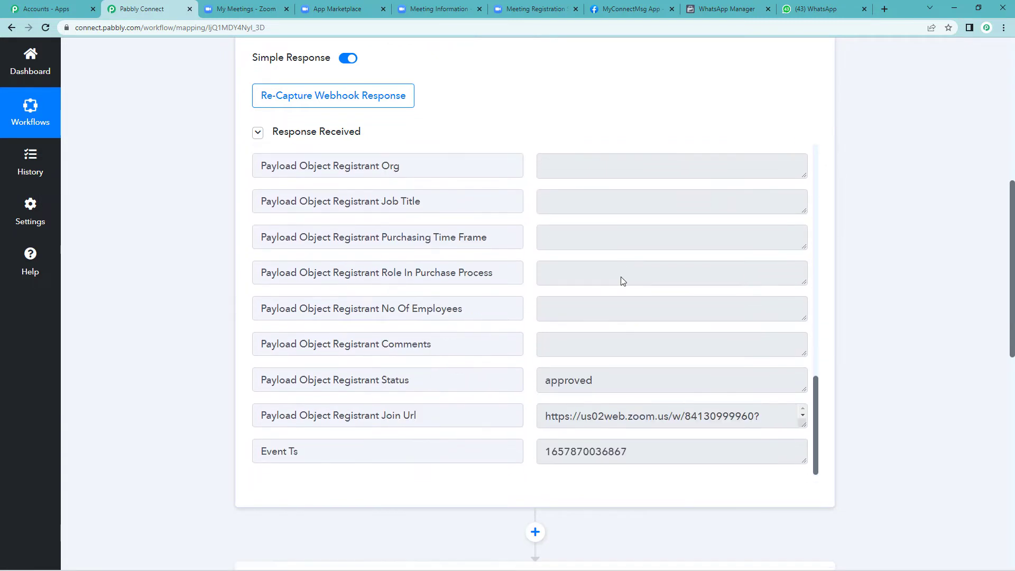
scroll("up", 3)
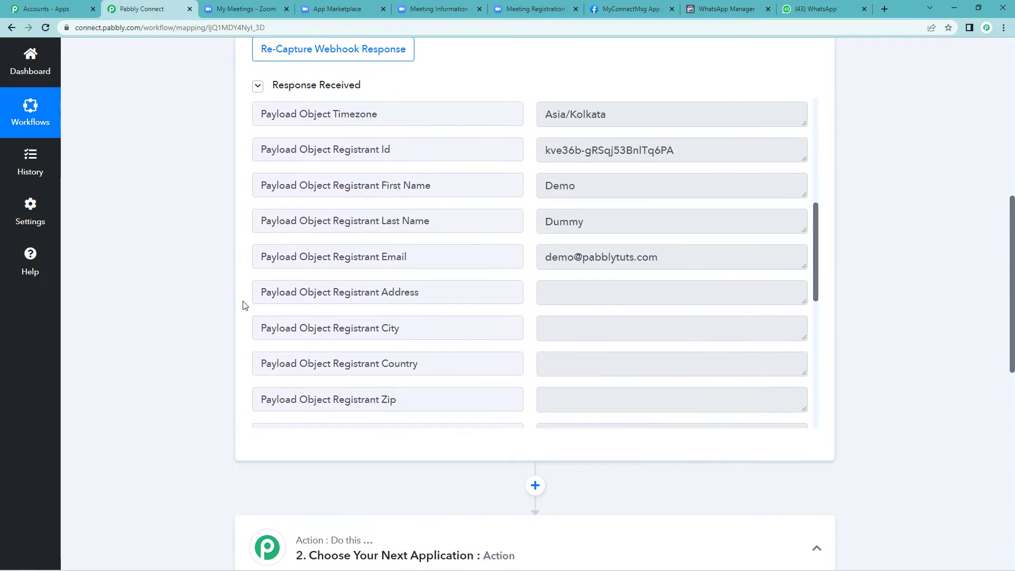
scroll("up", 3)
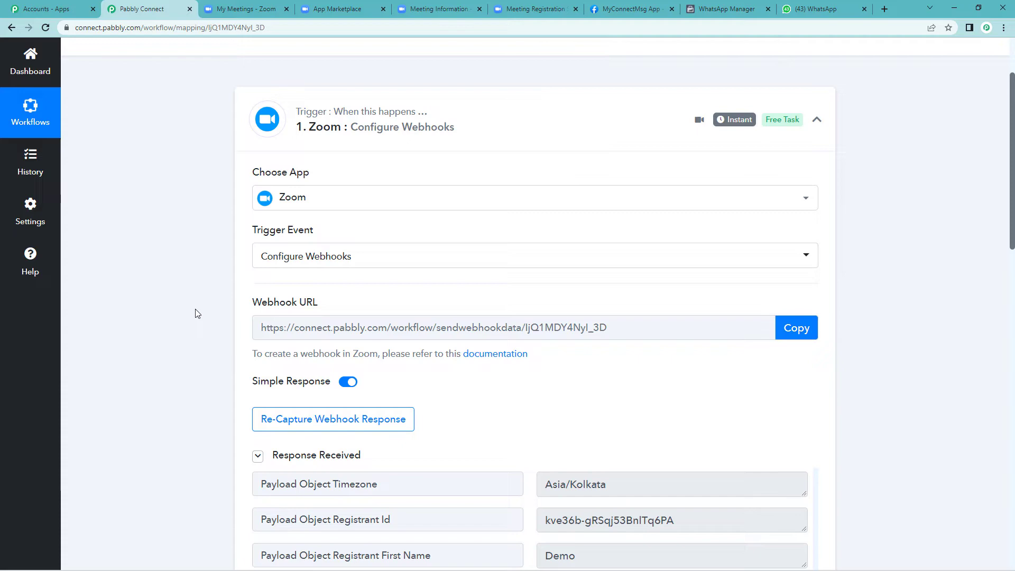
scroll("down", 3)
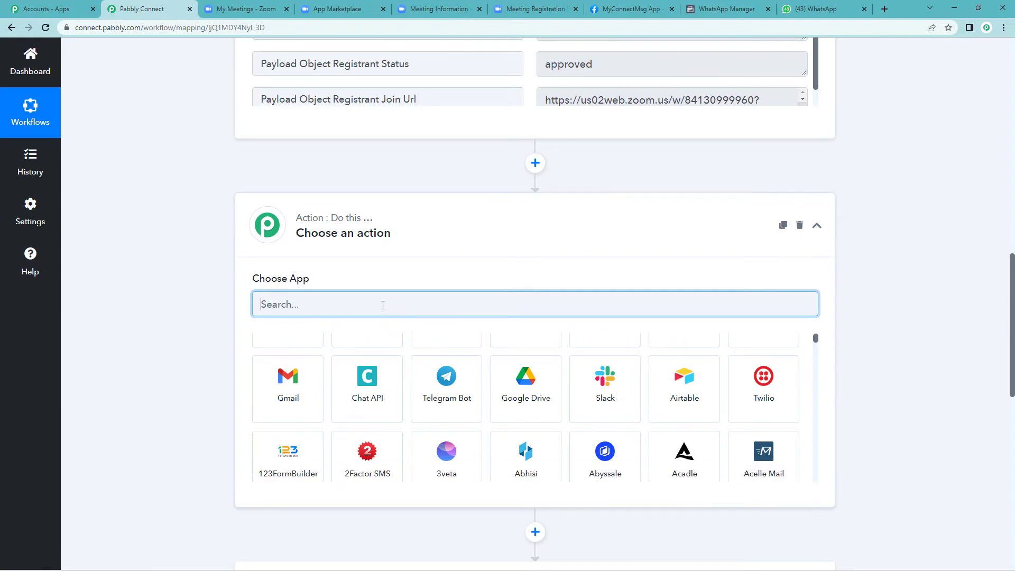
Step: Add and connect a Date/Time Formatter by Pabbly step using Format Date with Time Zone
type("date")
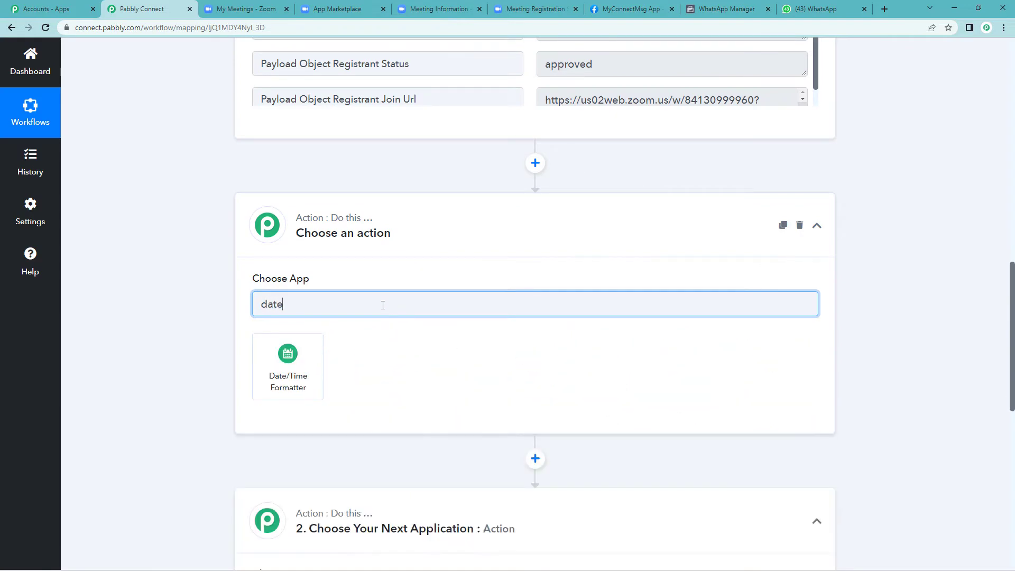
left_click(287, 366)
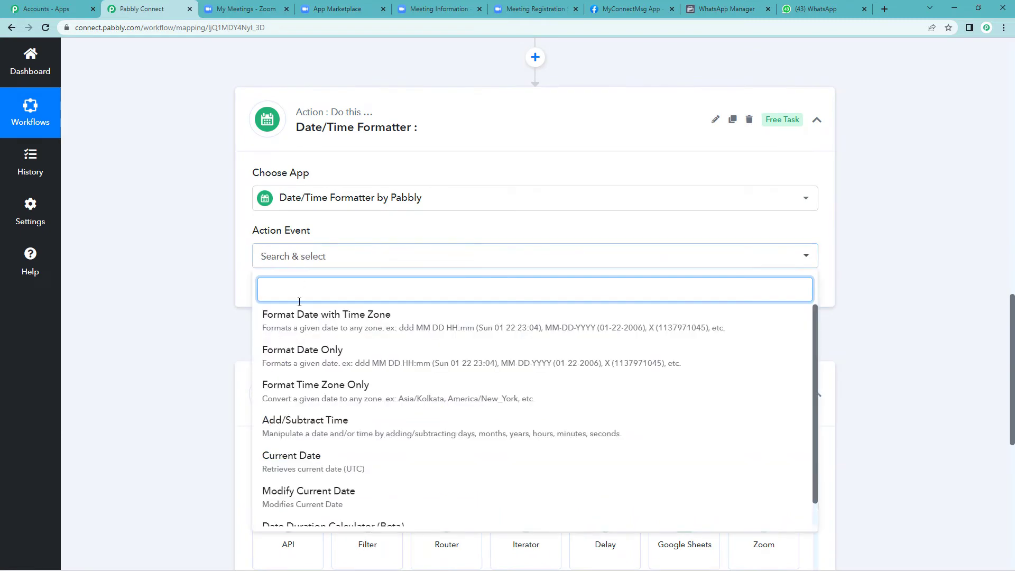
left_click(326, 314)
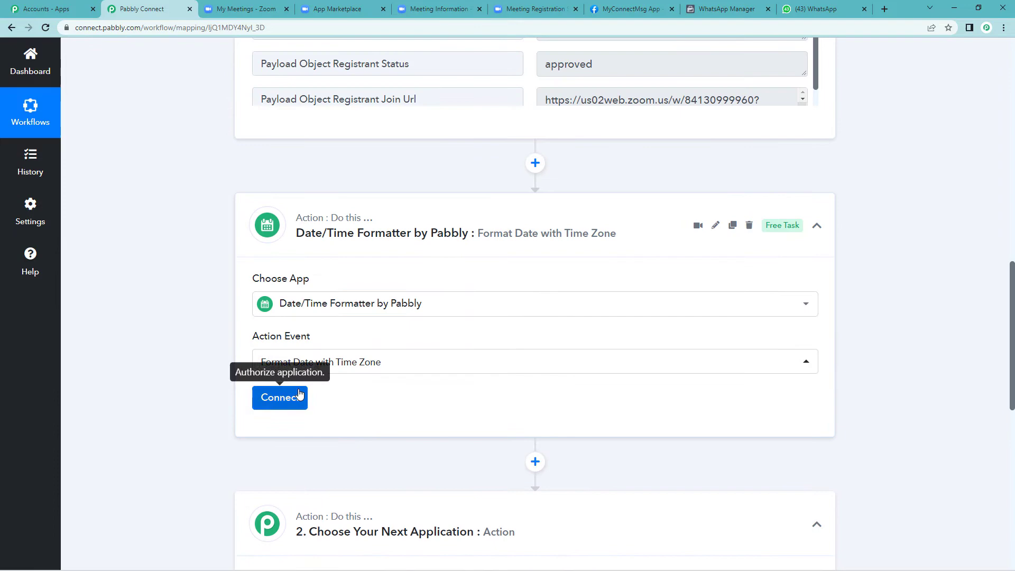
left_click(280, 397)
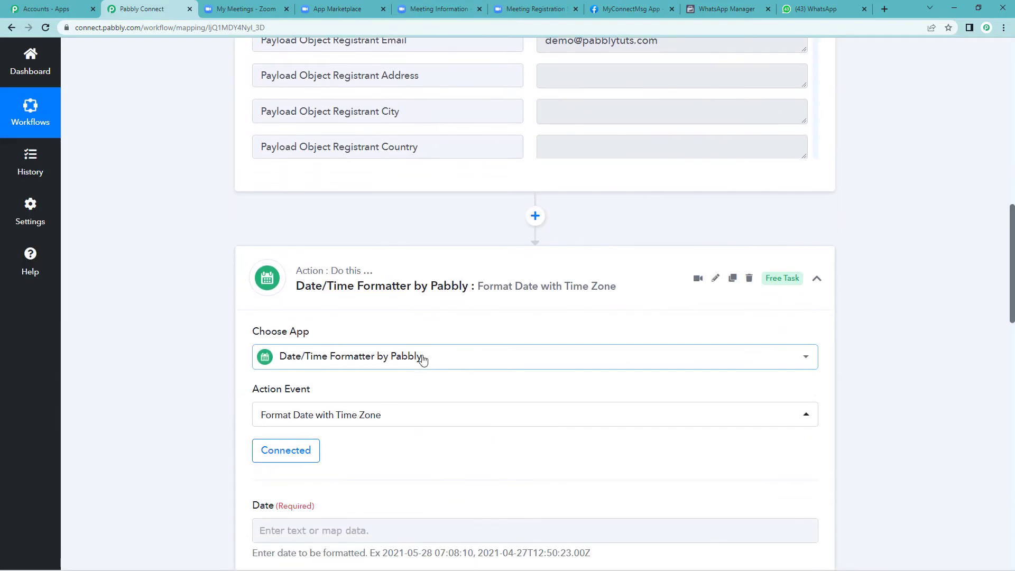
scroll("down", 3)
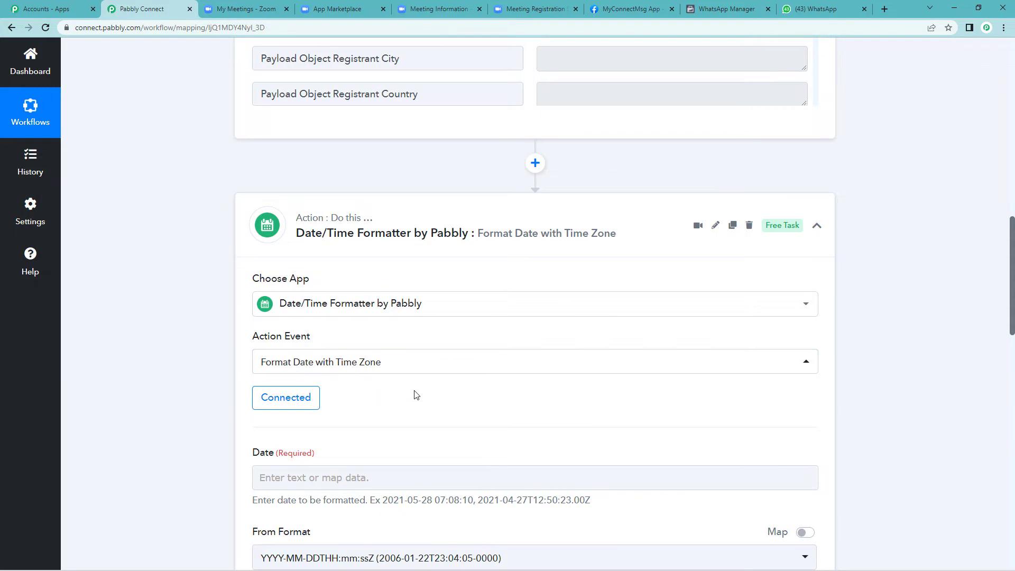
scroll("up", 3)
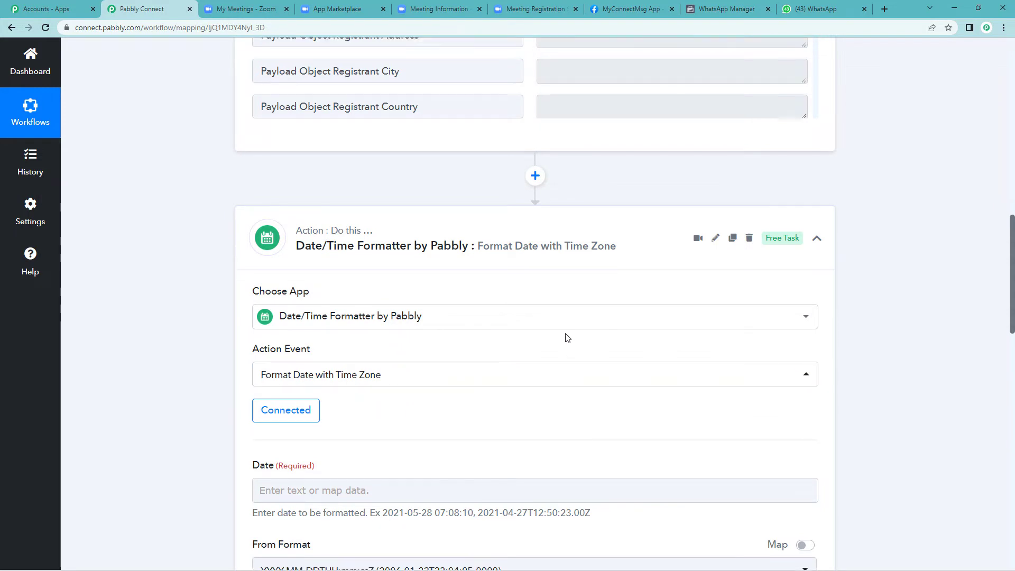
scroll("up", 3)
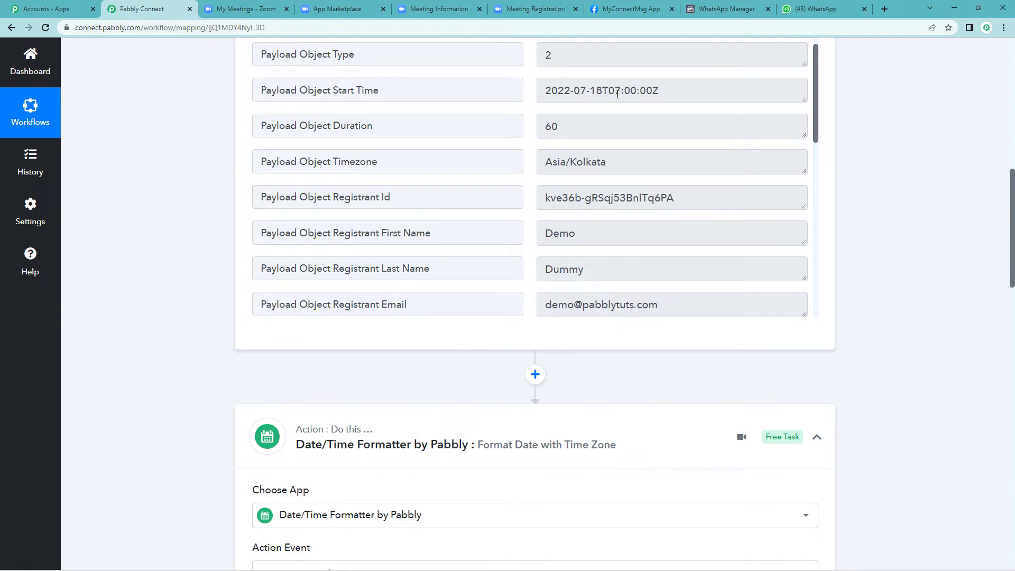
Step: Check the meeting start time in Zoom and map Payload Start Time into Date
double_click(634, 90)
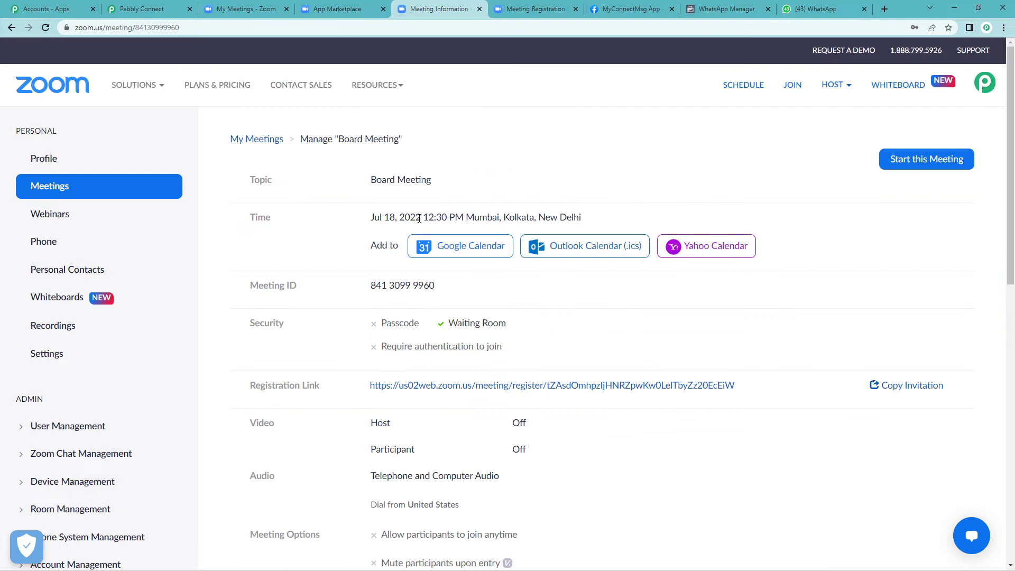
left_click(243, 9)
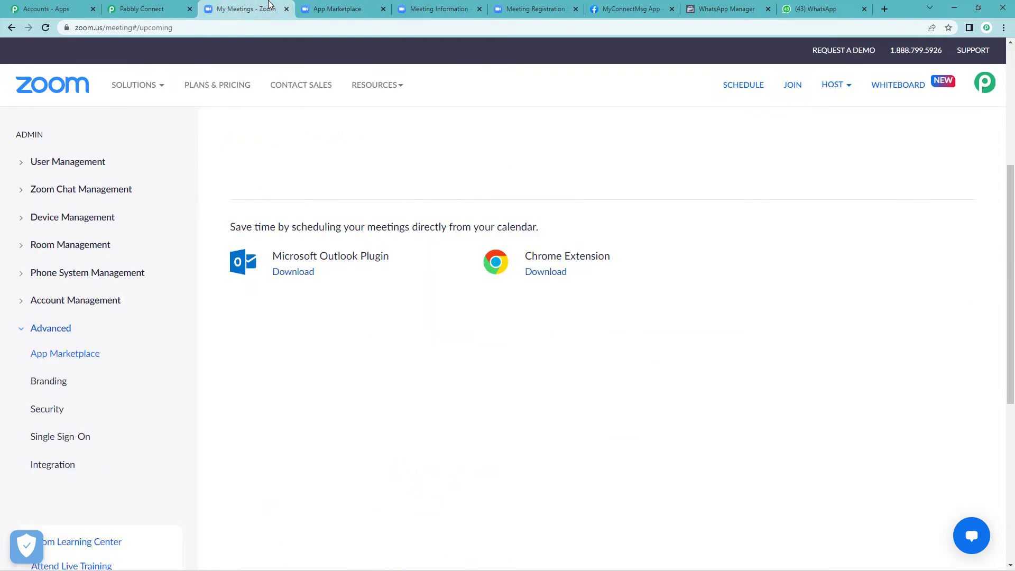
left_click(149, 8)
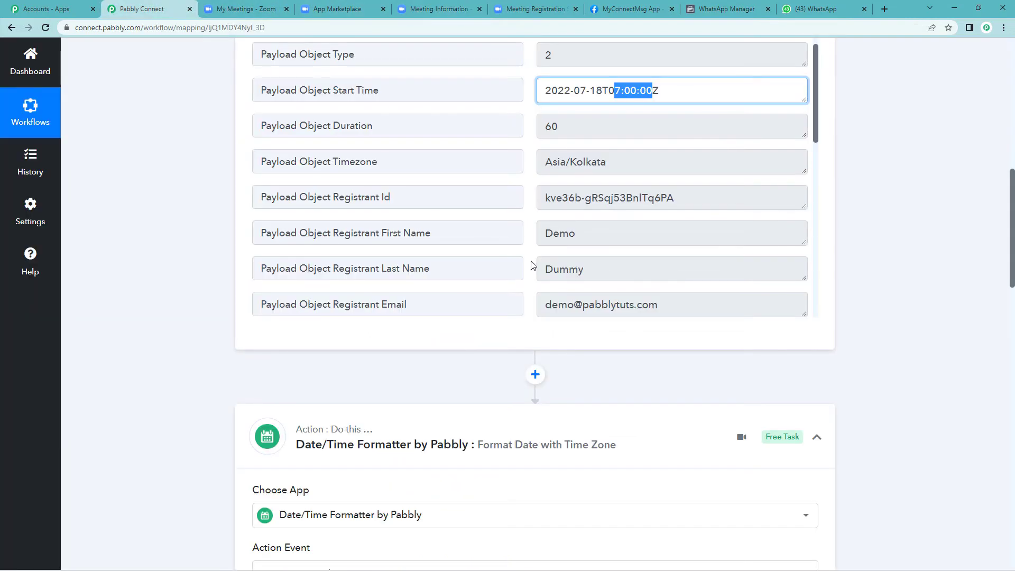
scroll("down", 3)
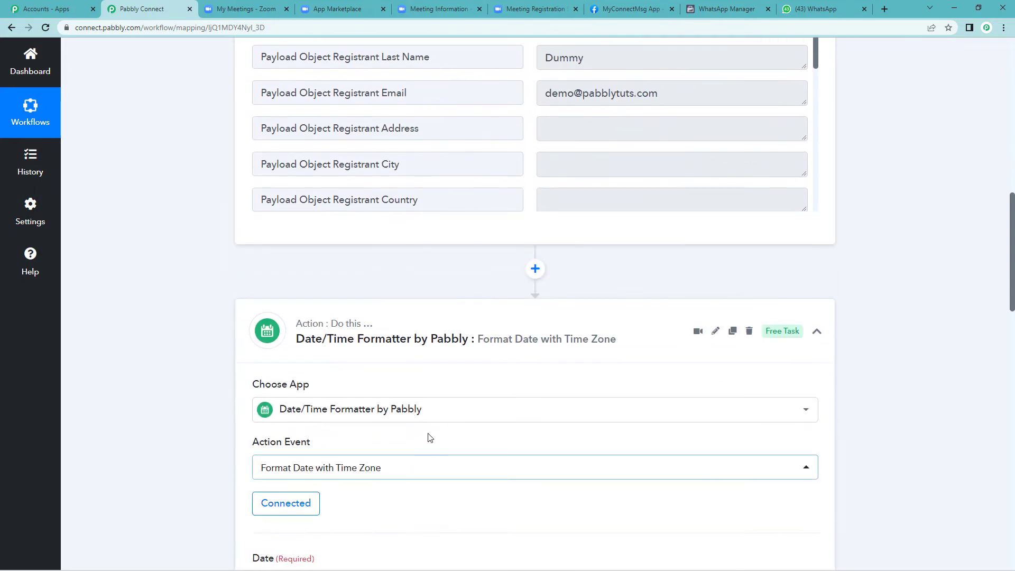
scroll("down", 3)
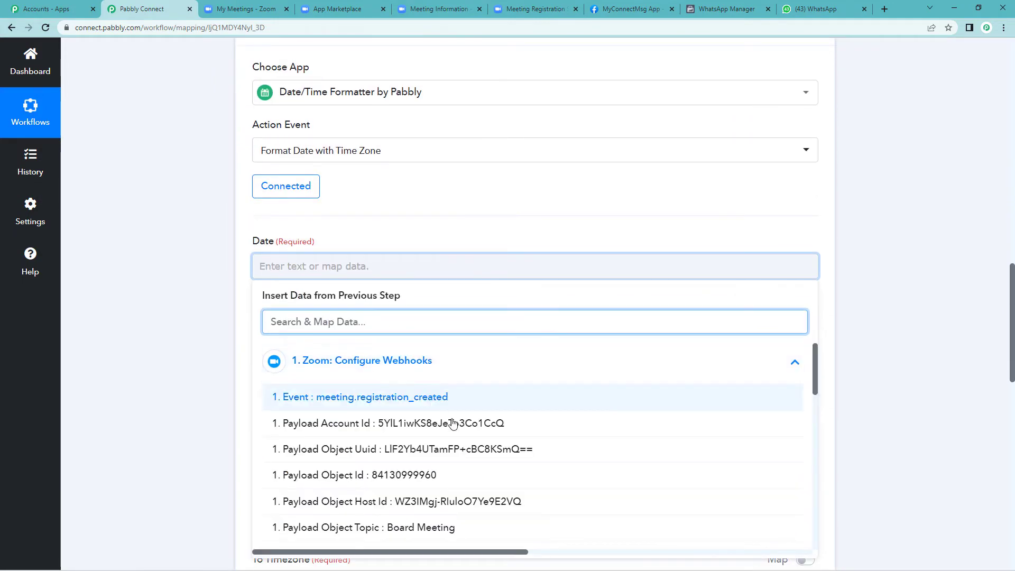
scroll("down", 3)
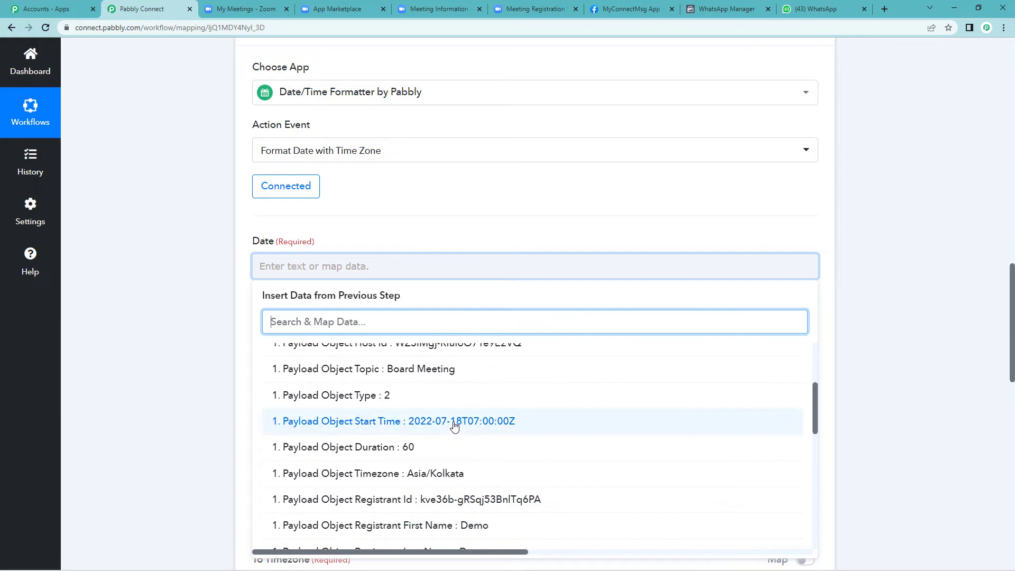
left_click(392, 421)
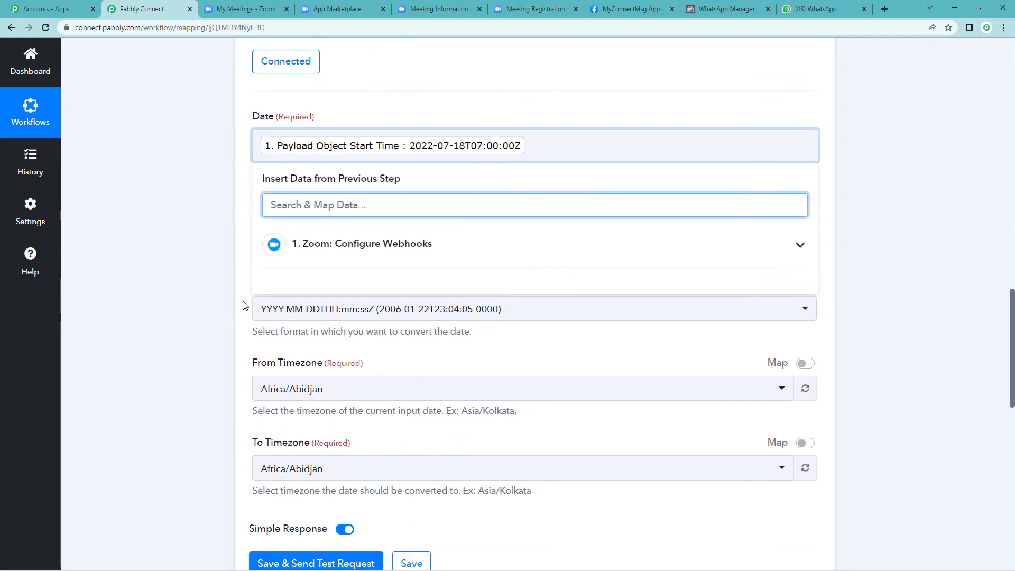
Step: Set format DD/MM/YYYY hh:mm:ss A, Etc/UTC to Asia/Kolkata, and send a test request
left_click(464, 221)
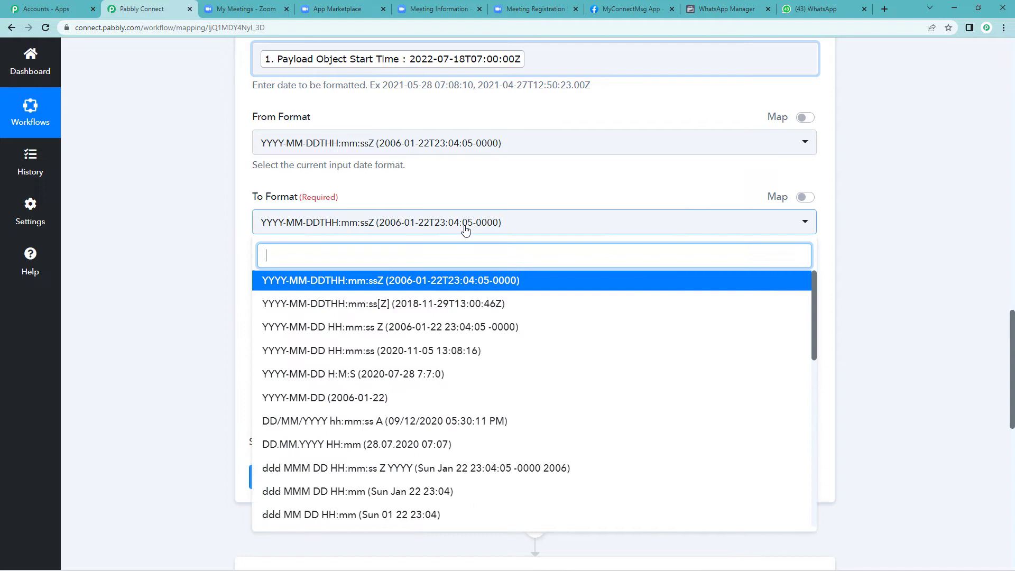
mouse_move(464, 231)
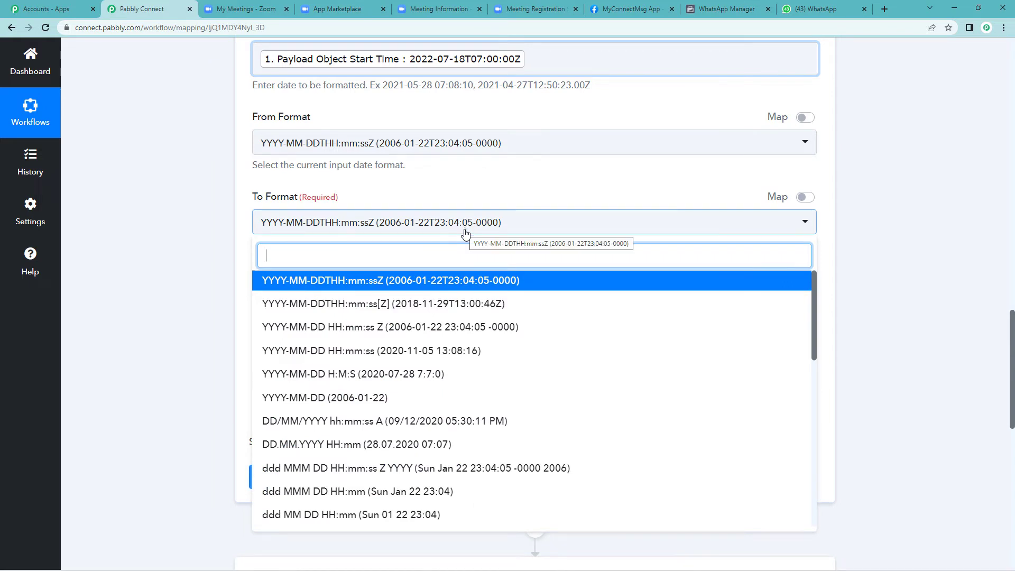
scroll("down", 3)
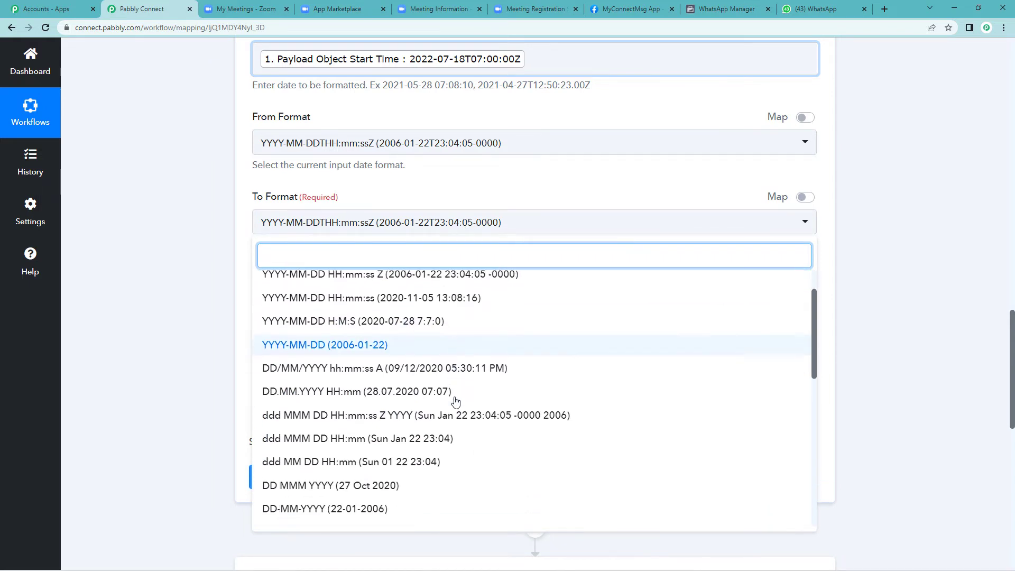
scroll("down", 3)
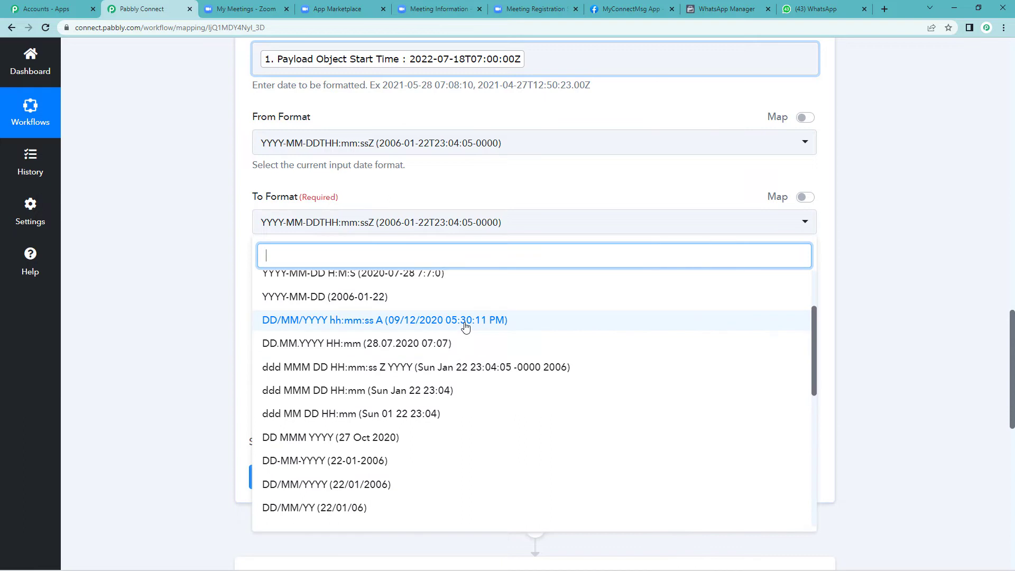
left_click(385, 320)
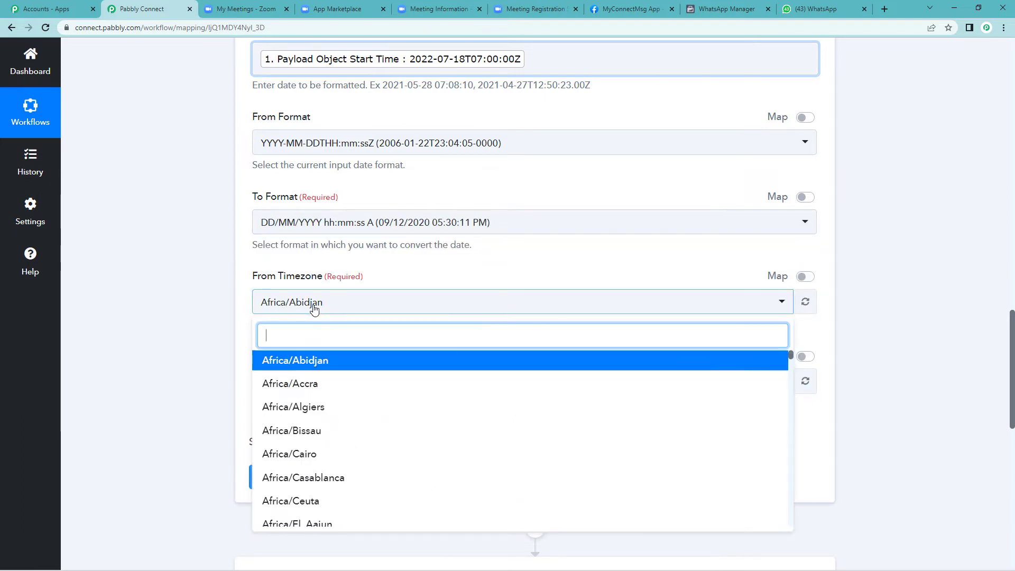
type("utc")
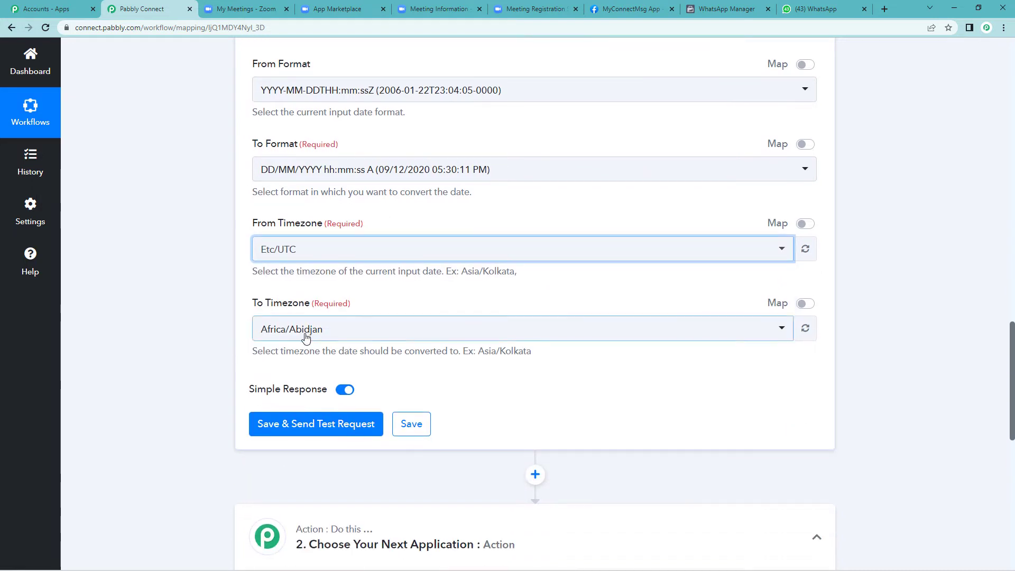
type("kol")
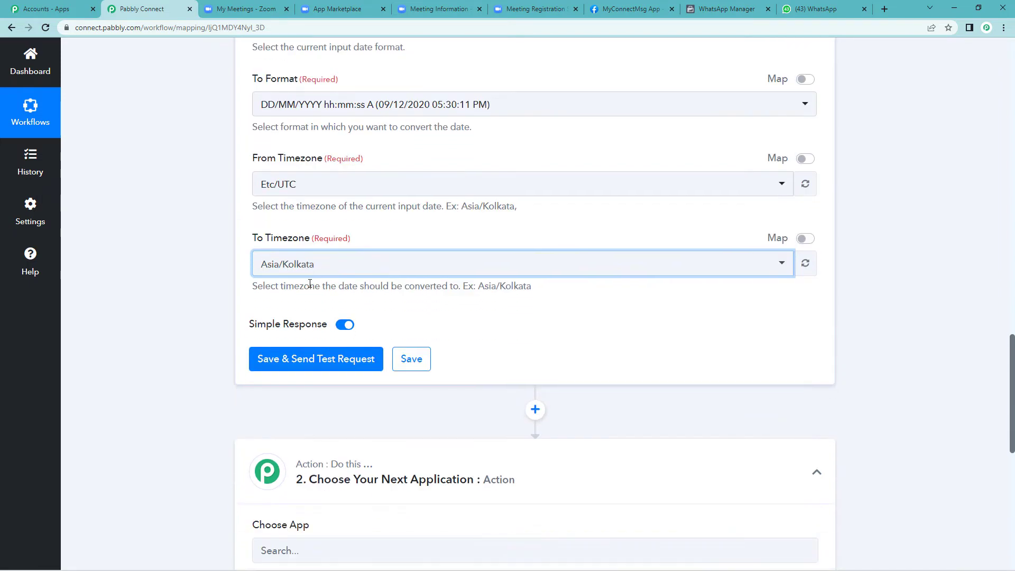
left_click(315, 358)
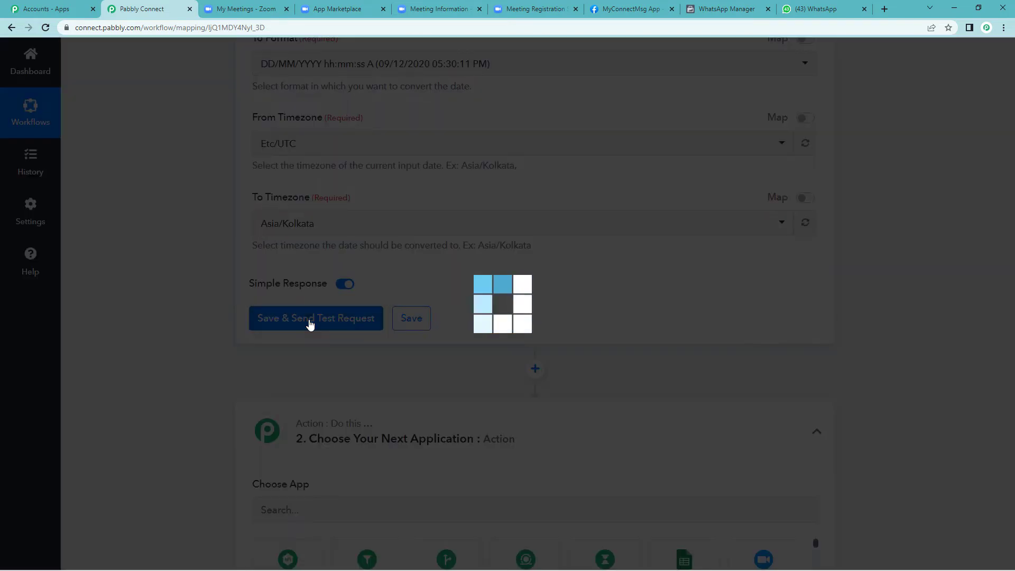
Step: Confirm the test result 18/07/2022 12:30:00 PM matches Zoom's 12:30 PM meeting time
left_click(314, 317)
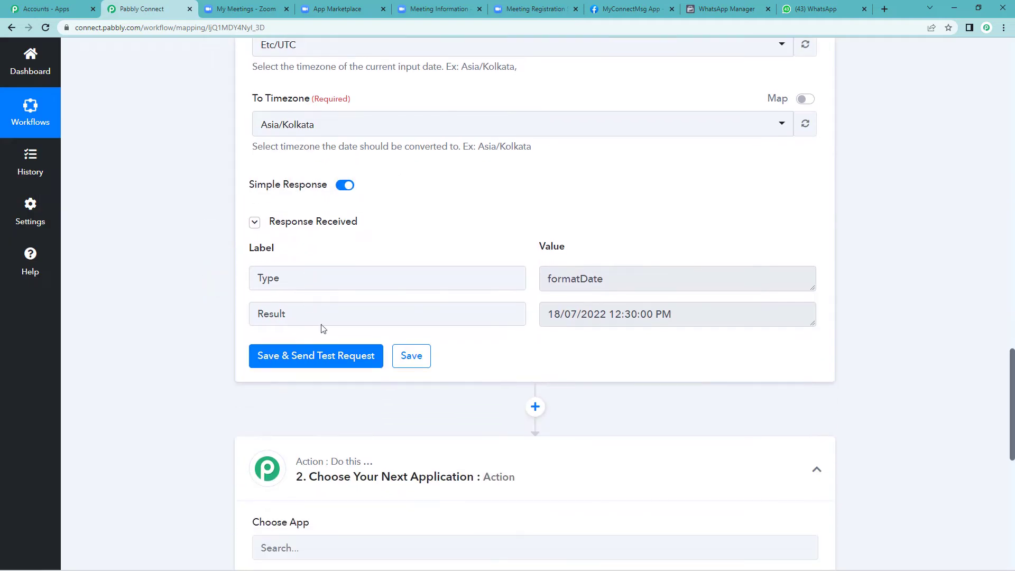
double_click(640, 306)
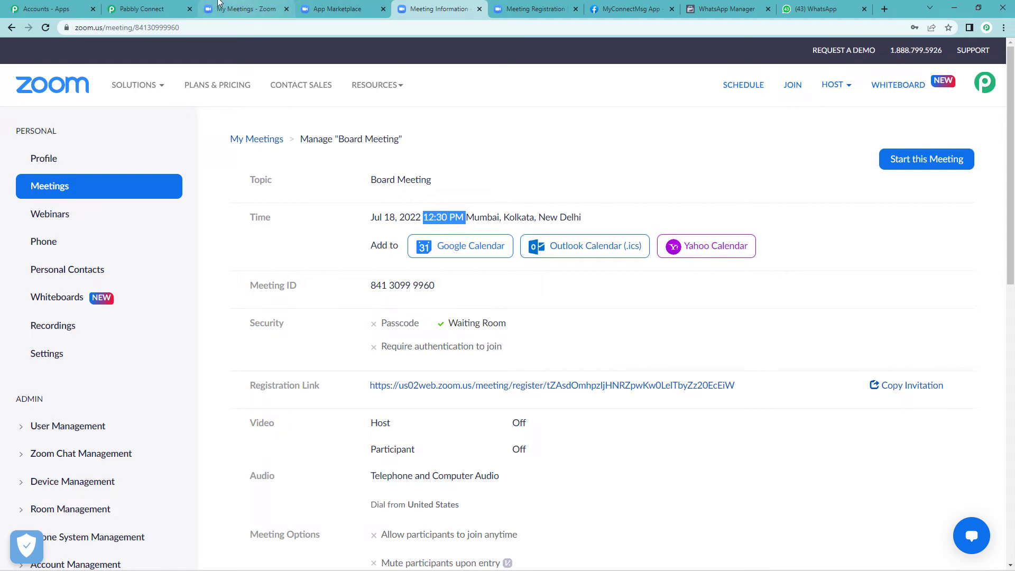
left_click(149, 8)
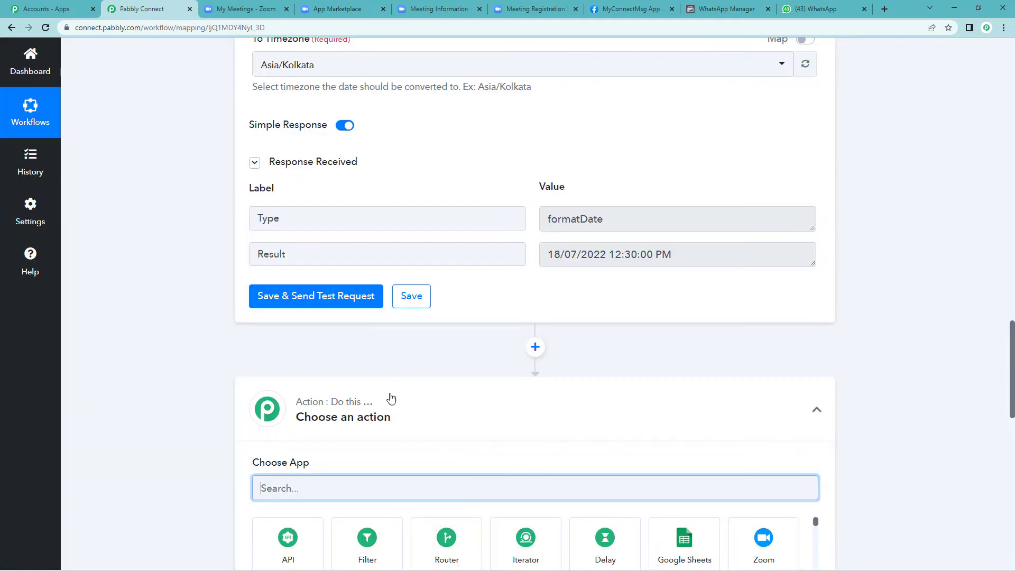
Step: Add a connected Text Formatter Split Text step splitting the date formatter's Result
scroll("down", 3)
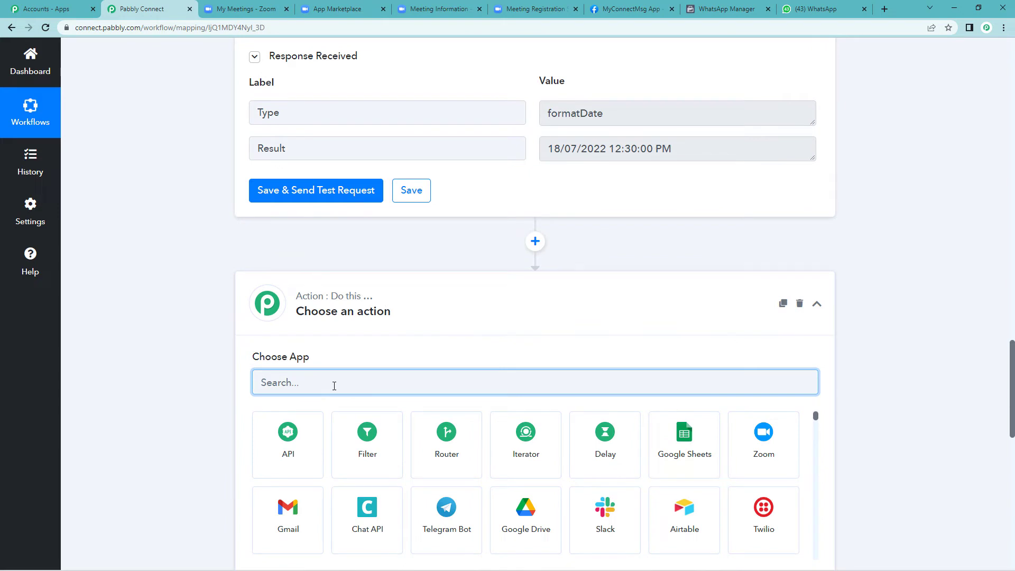
type("text")
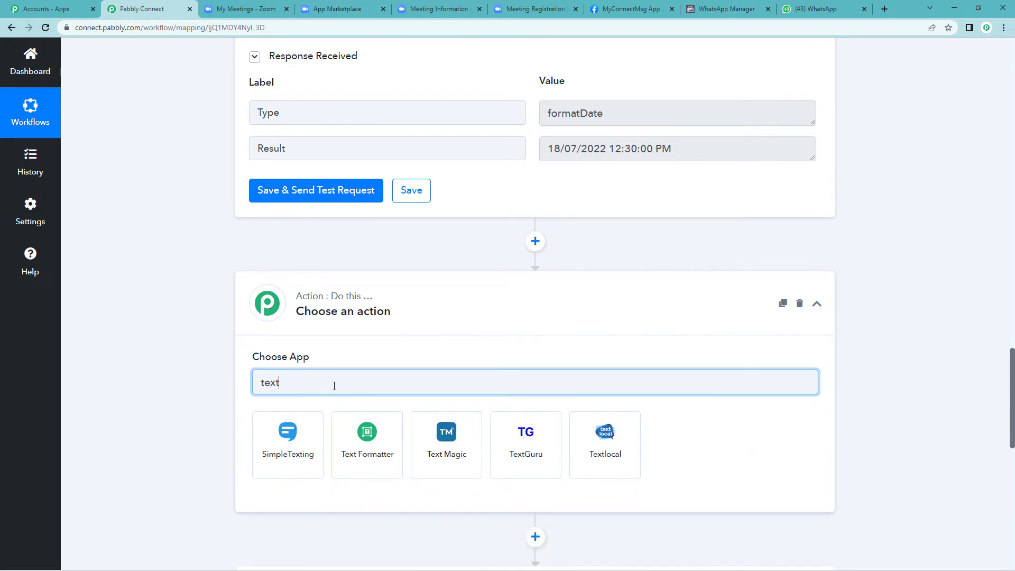
left_click(366, 443)
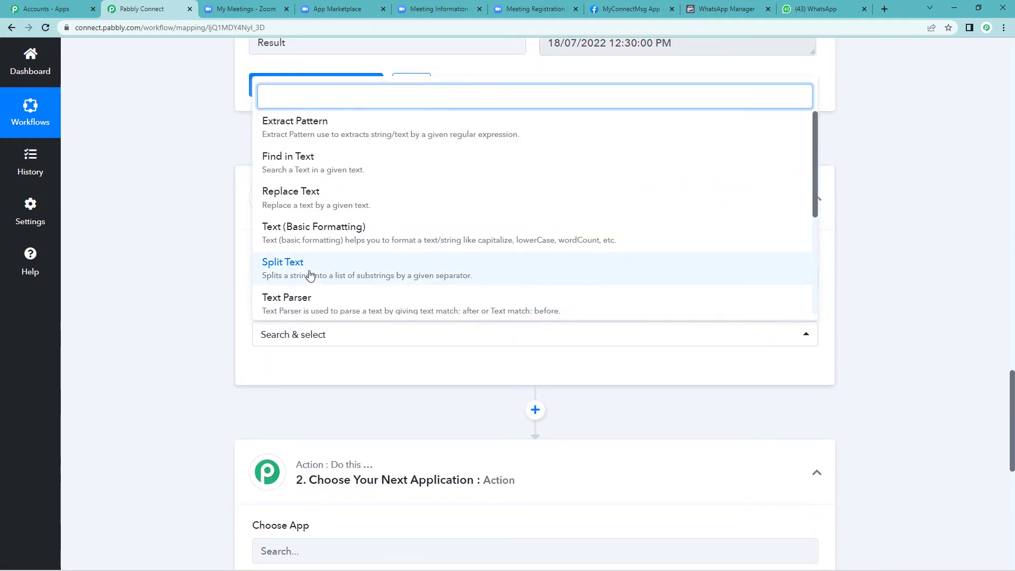
left_click(282, 262)
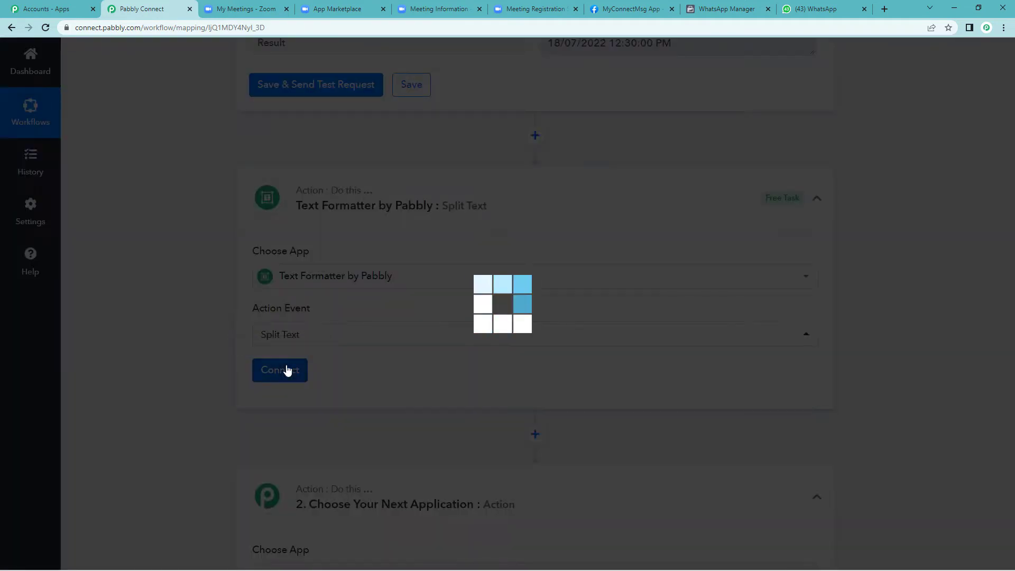
left_click(279, 369)
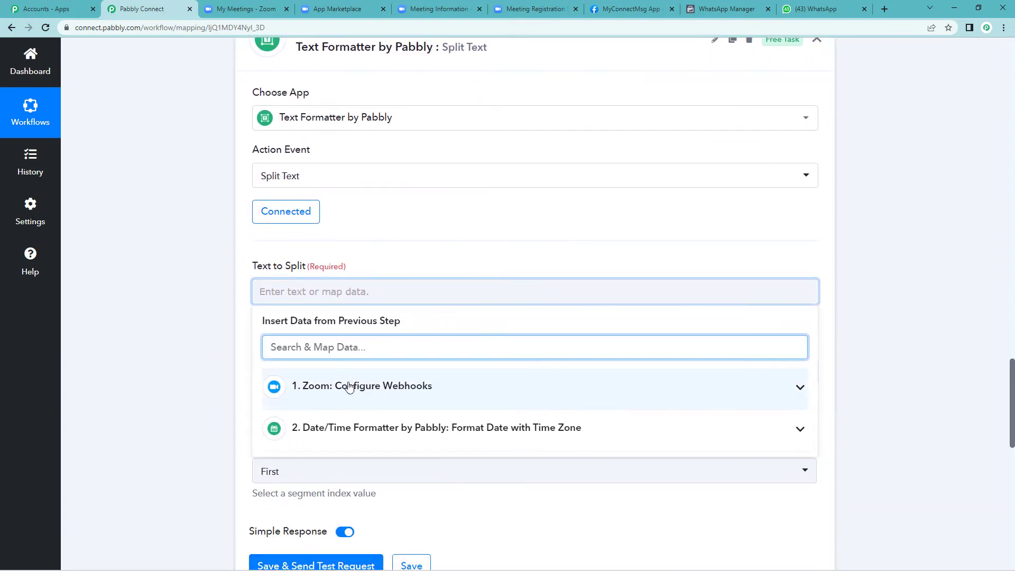
left_click(435, 427)
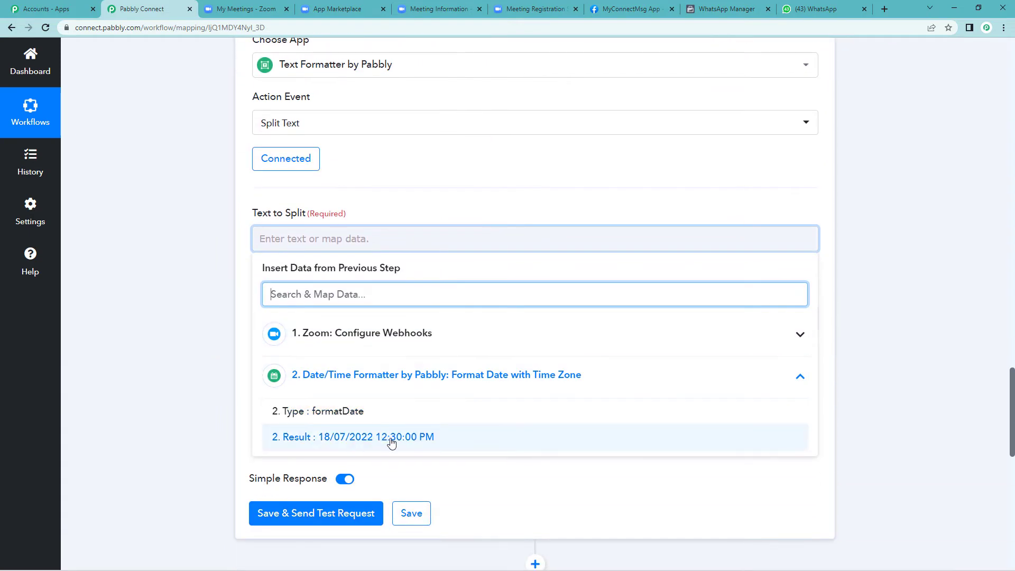
left_click(353, 436)
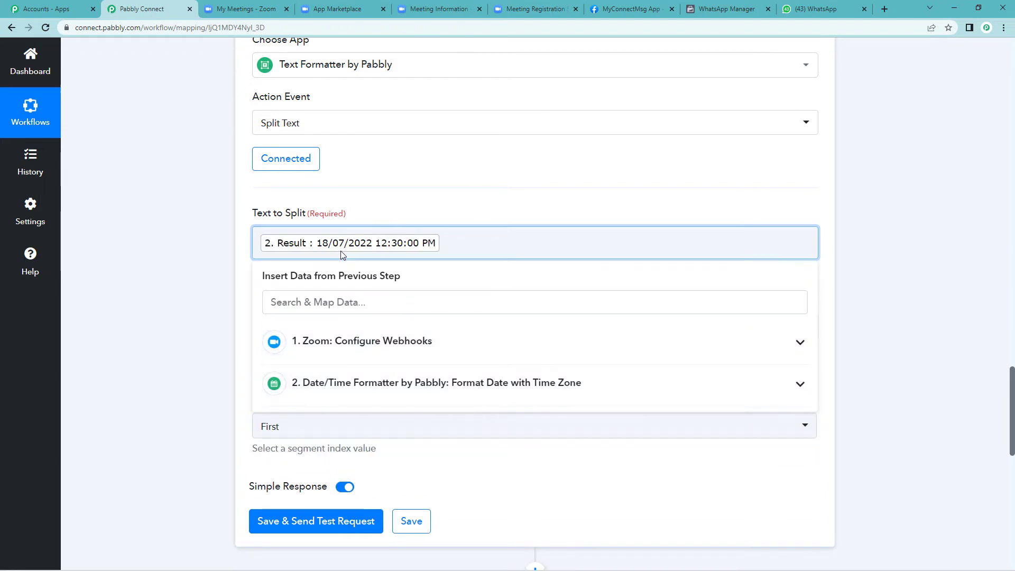
mouse_move(227, 274)
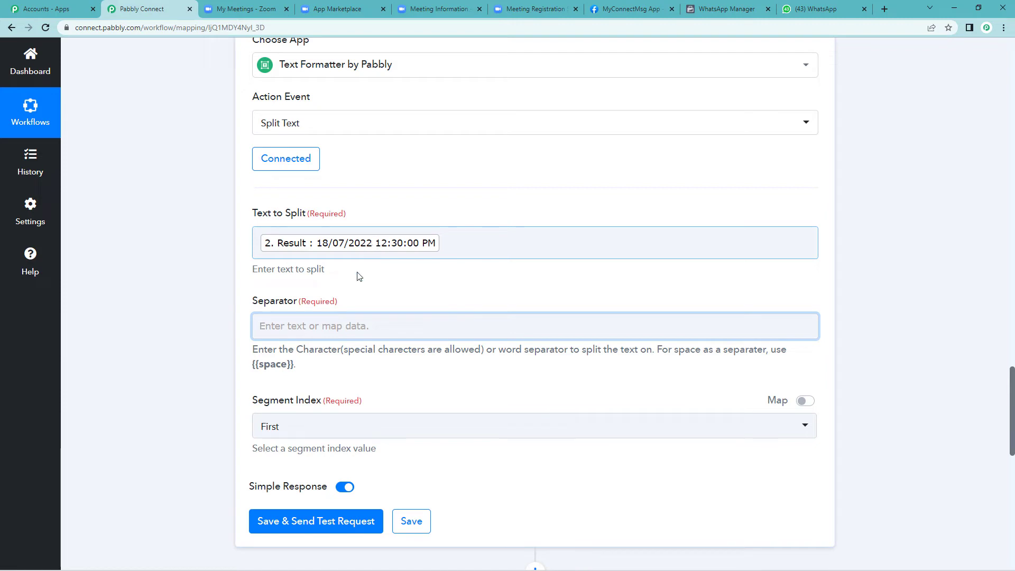
Step: Split on {{space}} into All segments and test, yielding 18/07/2022, 12:30:00 and PM
double_click(270, 364)
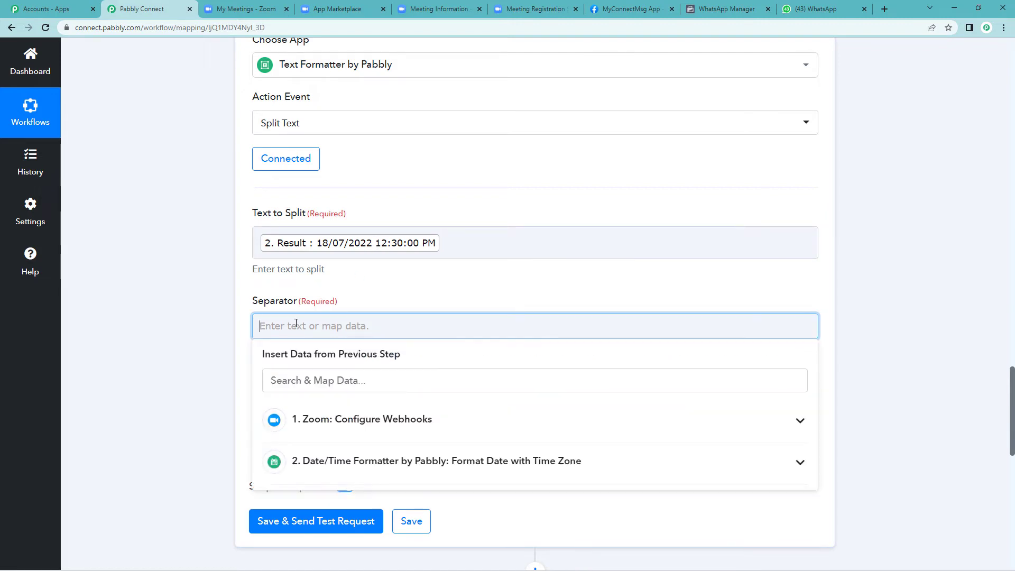
type("{{space}}")
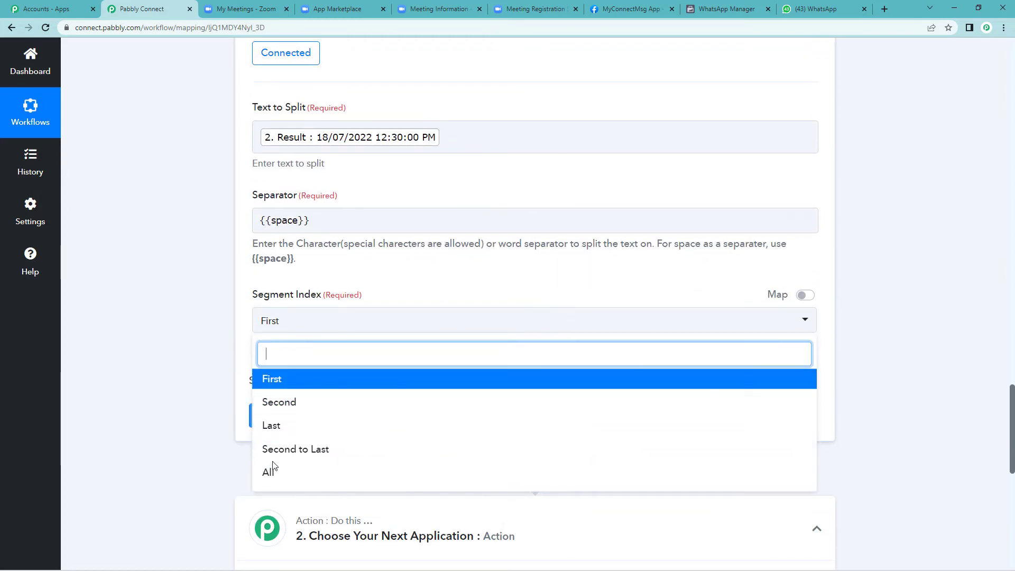
left_click(267, 470)
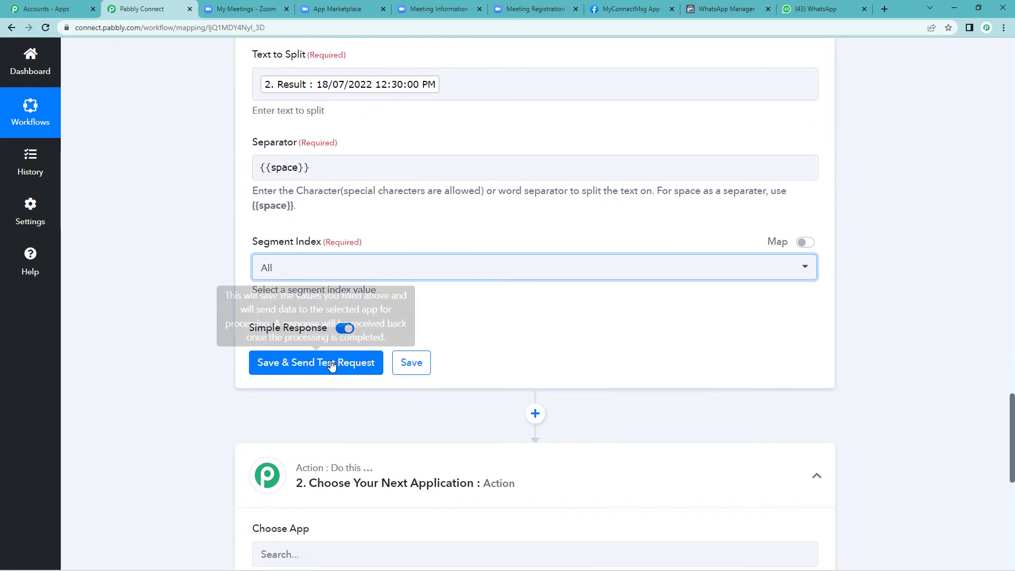
left_click(315, 362)
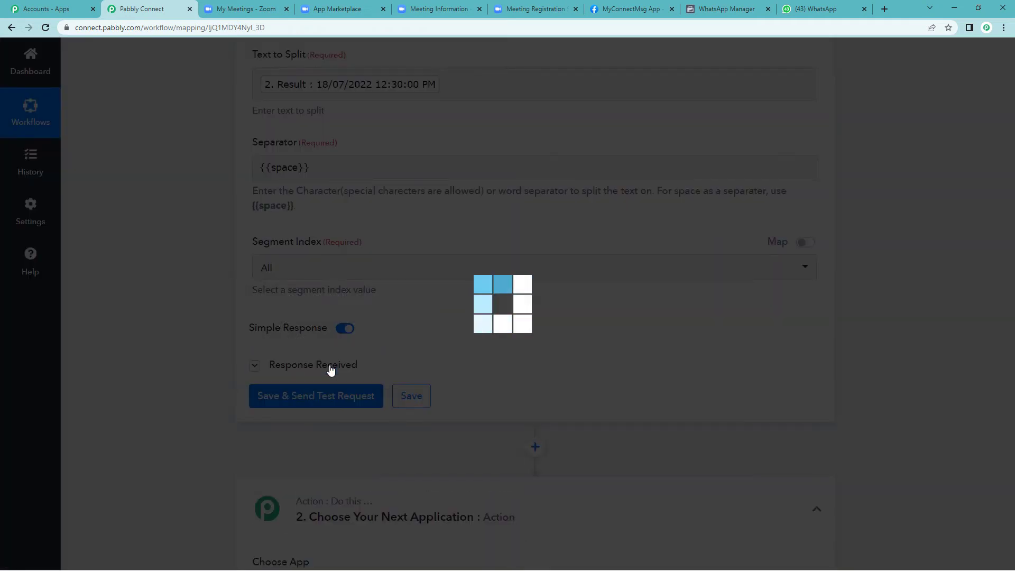
left_click(315, 396)
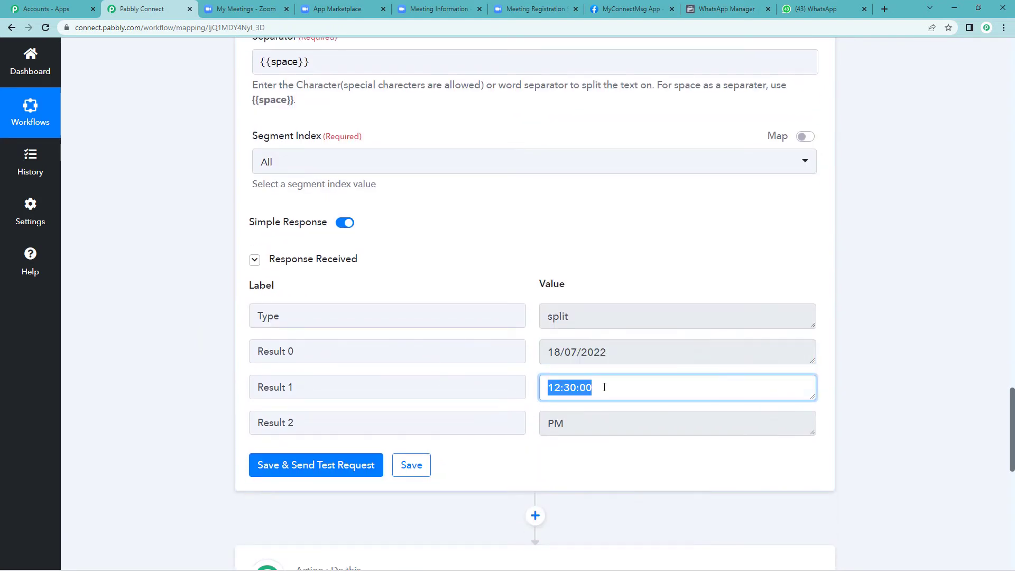
scroll("down", 3)
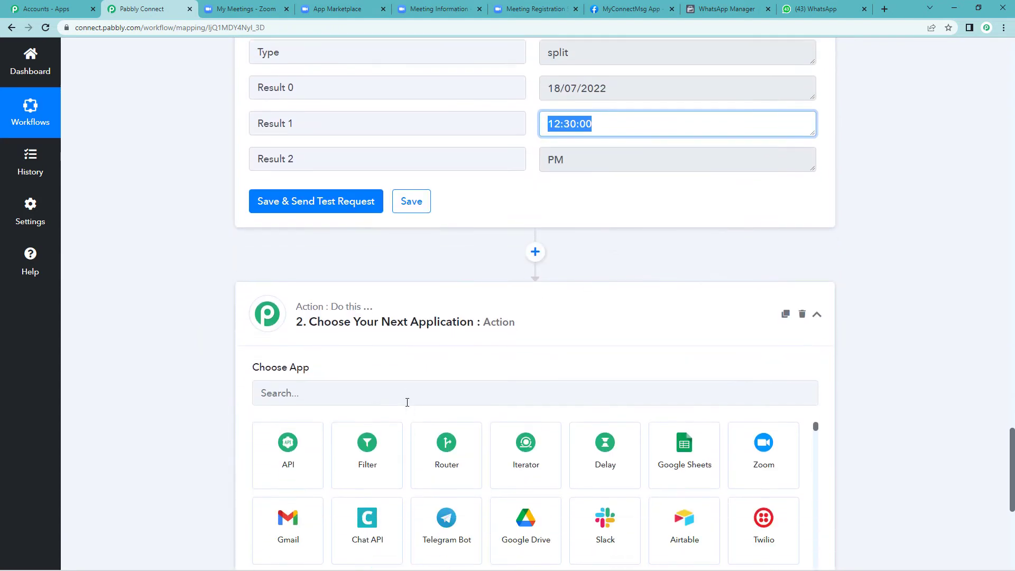
scroll("down", 3)
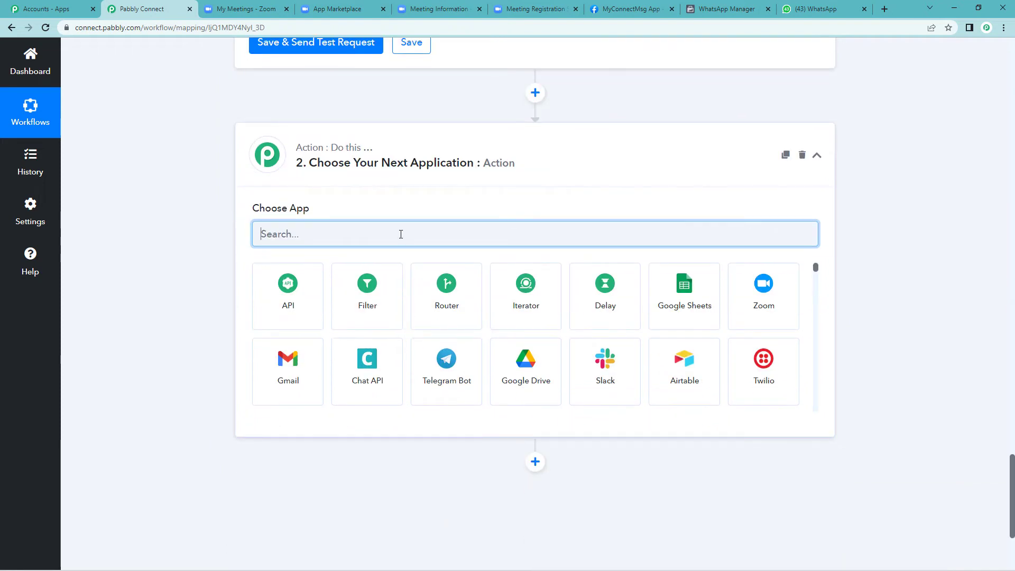
Step: Add a WhatsApp Cloud API step with the Send Template Message action
type("what")
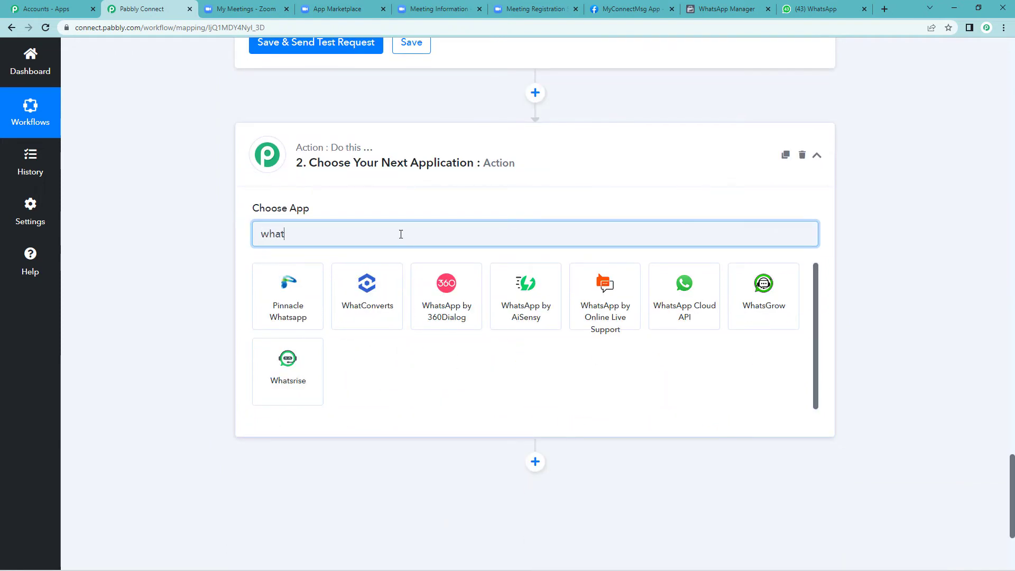
left_click(525, 296)
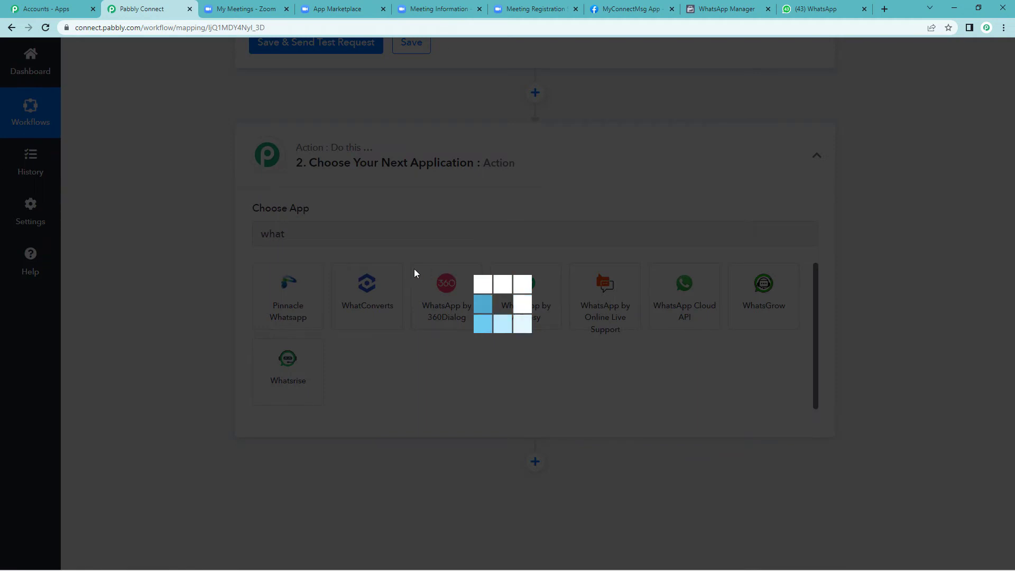
left_click(684, 295)
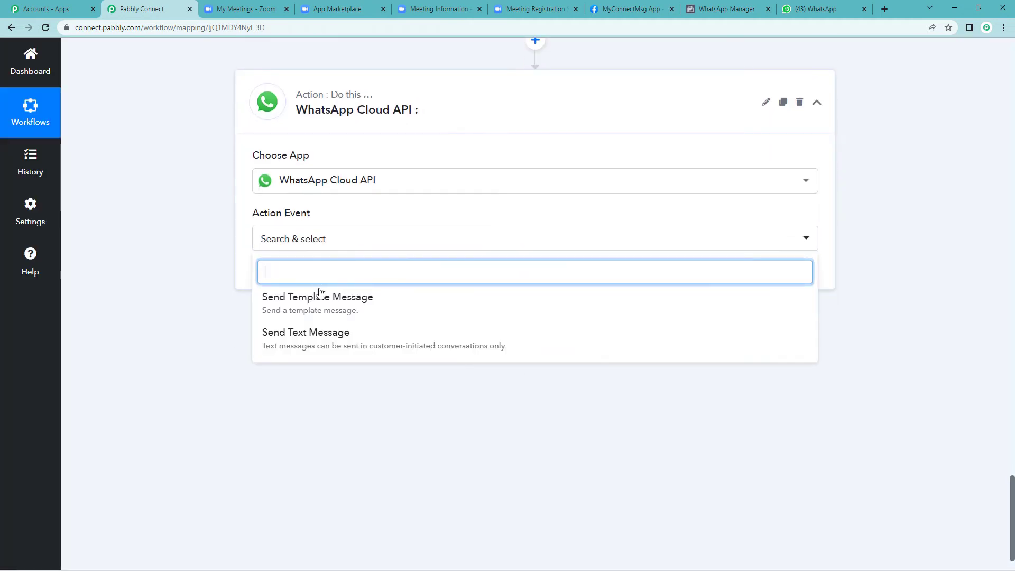
left_click(317, 297)
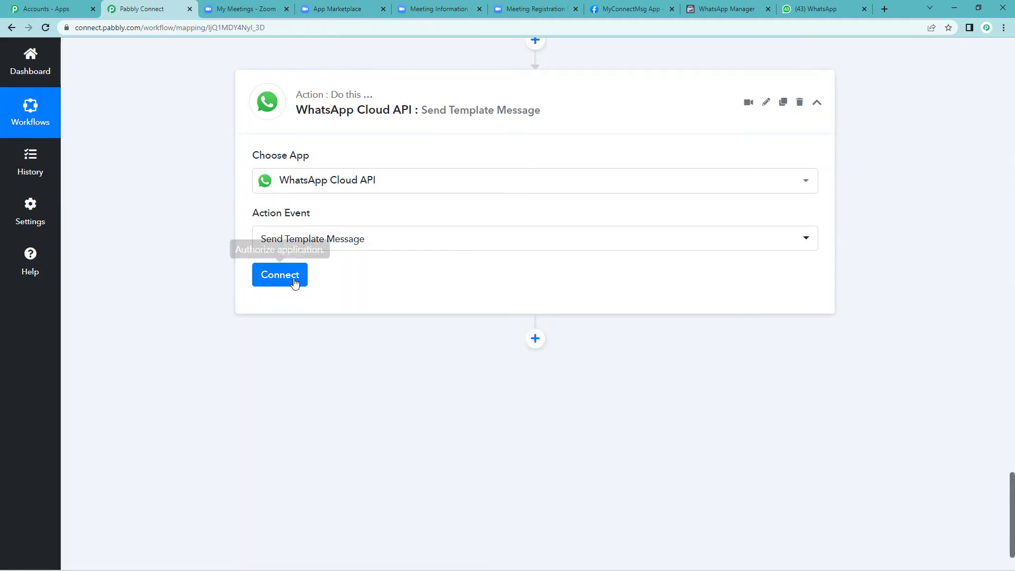
Step: Start a new WhatsApp Cloud API connection and review its empty credential fields
left_click(280, 274)
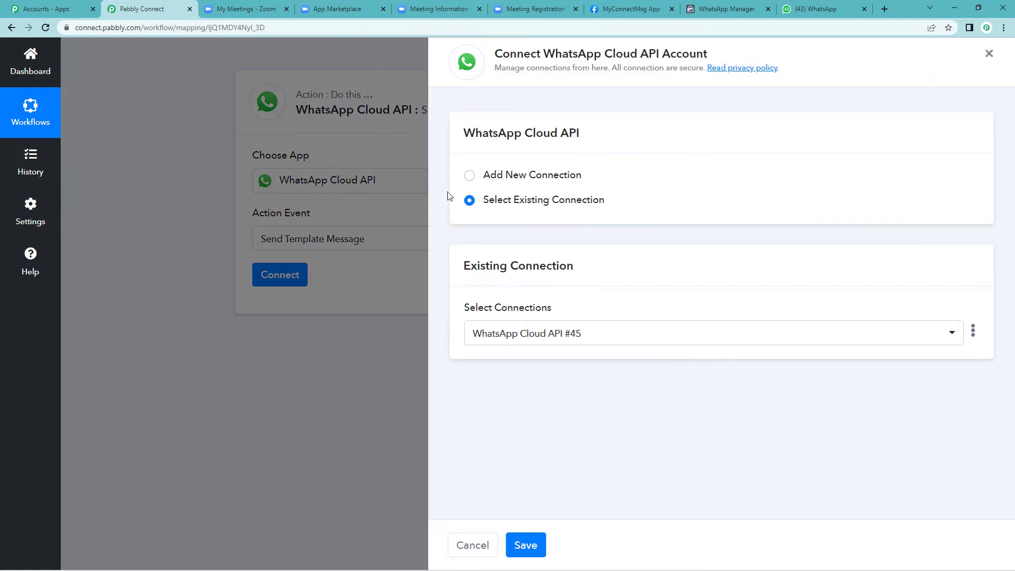
left_click(469, 175)
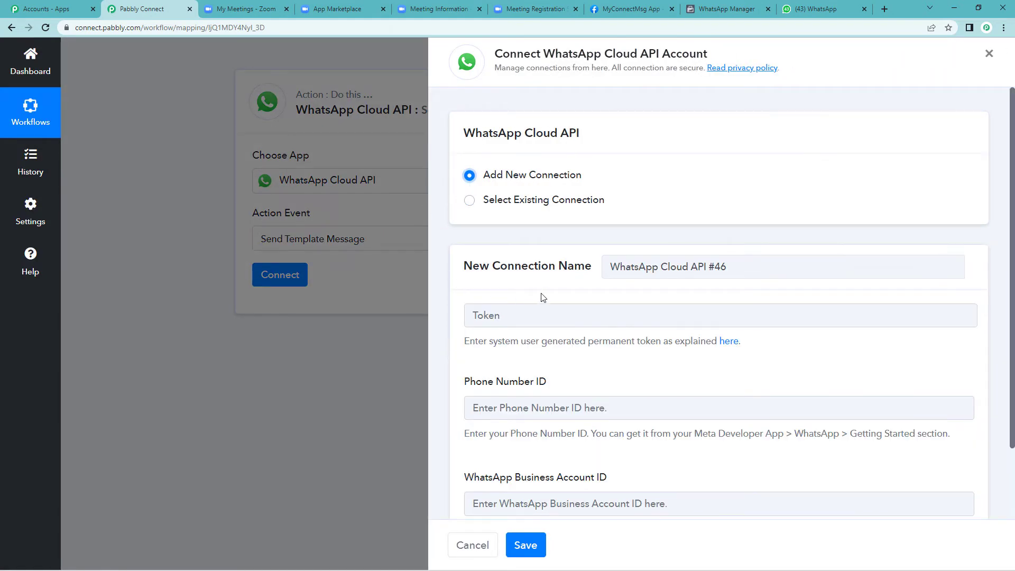
scroll("down", 3)
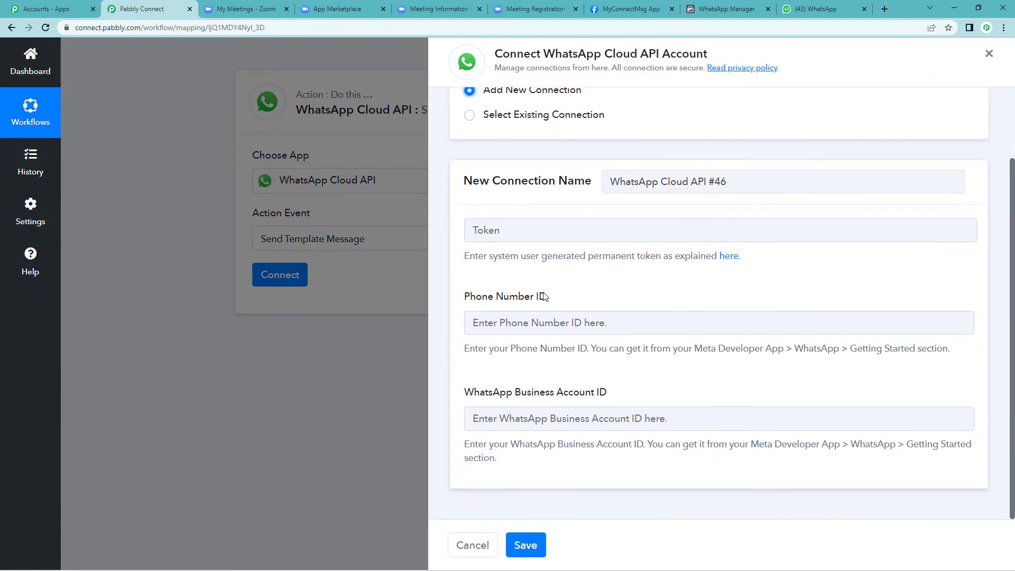
scroll("up", 3)
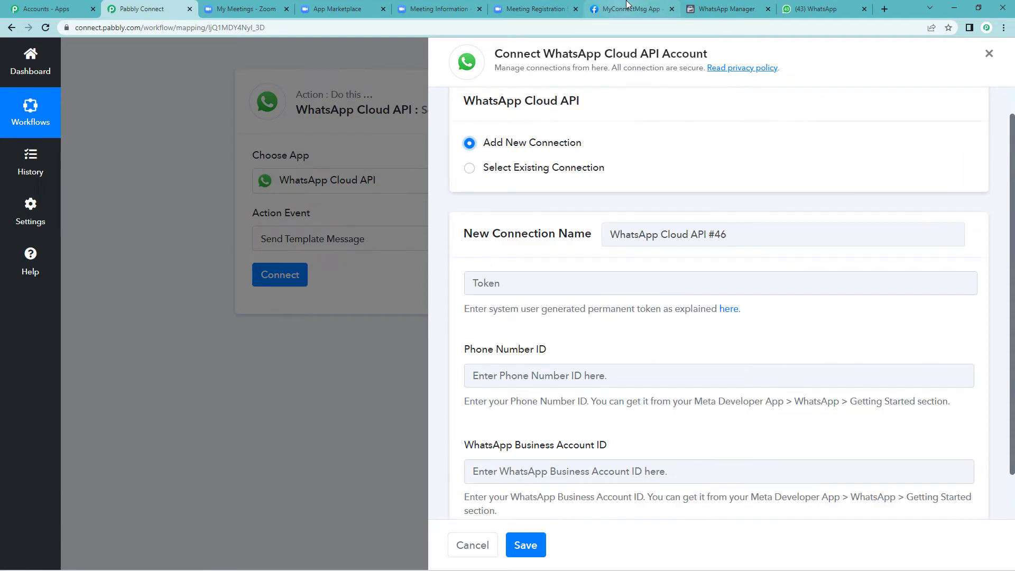
left_click(628, 9)
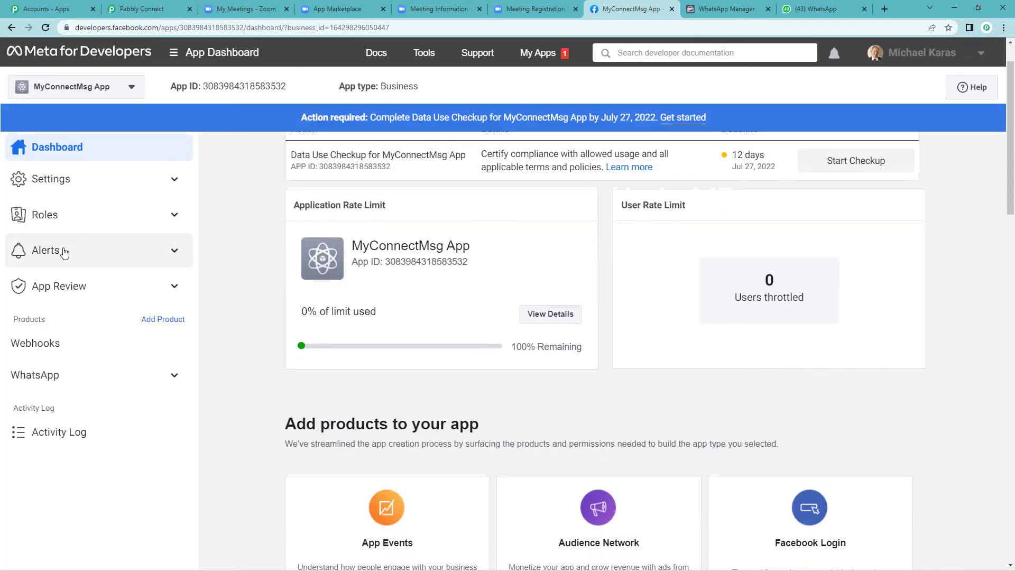
left_click(173, 375)
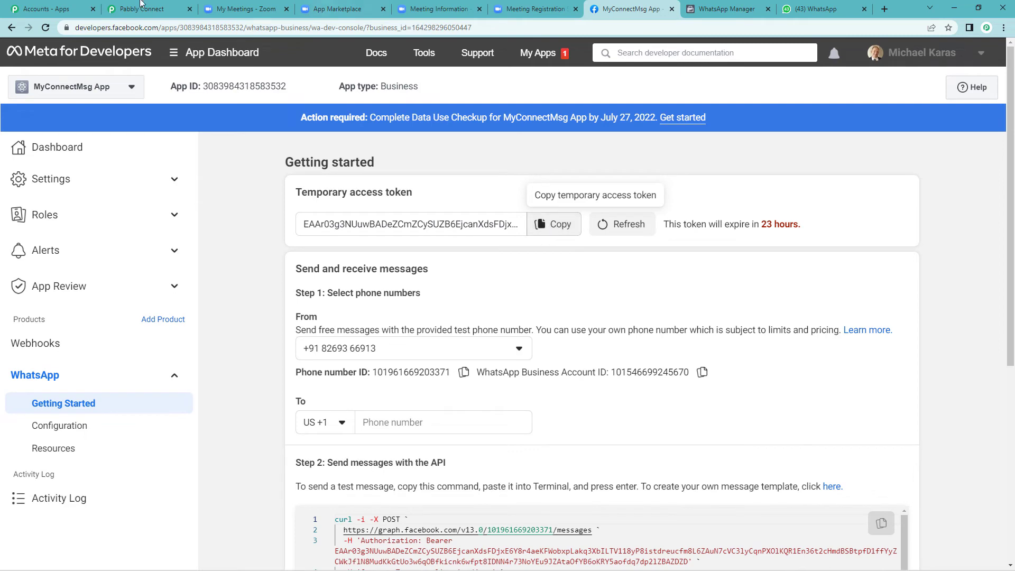
left_click(139, 8)
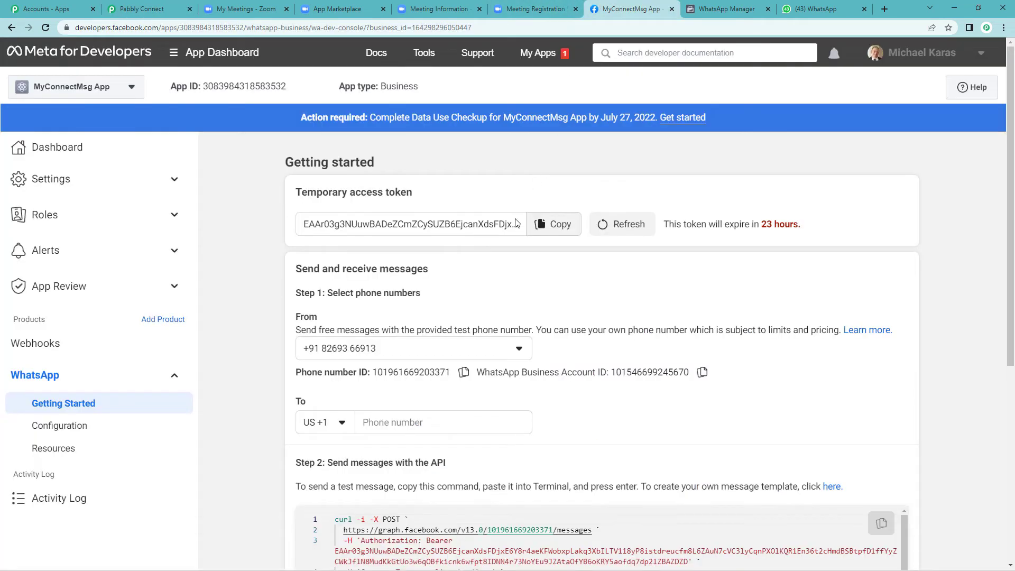
scroll("down", 3)
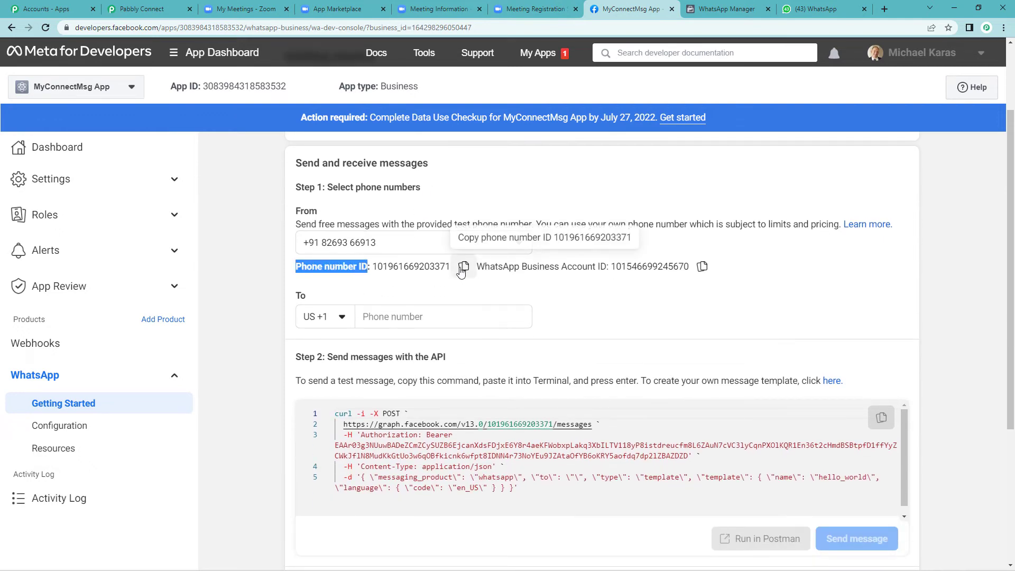
left_click(149, 8)
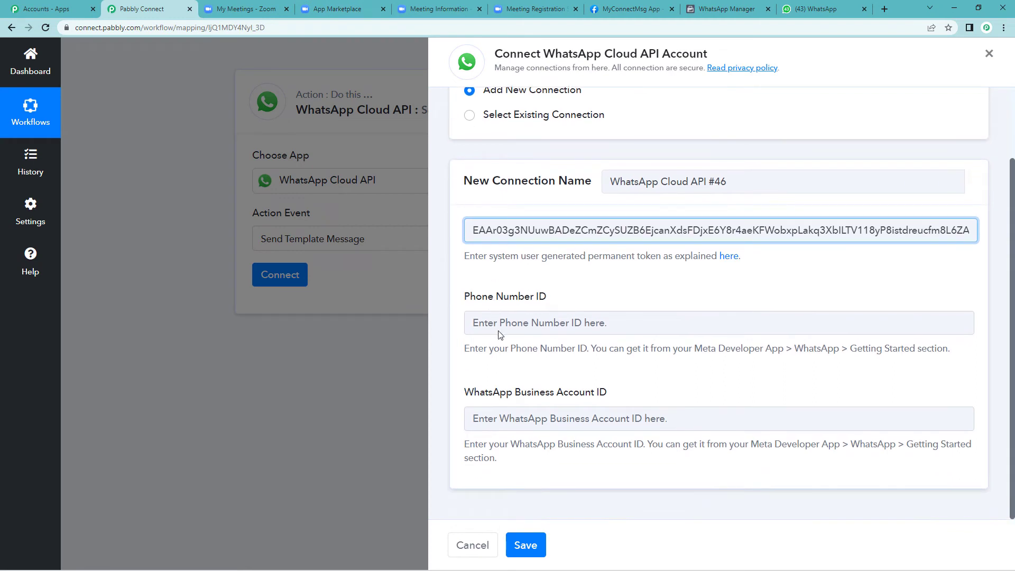
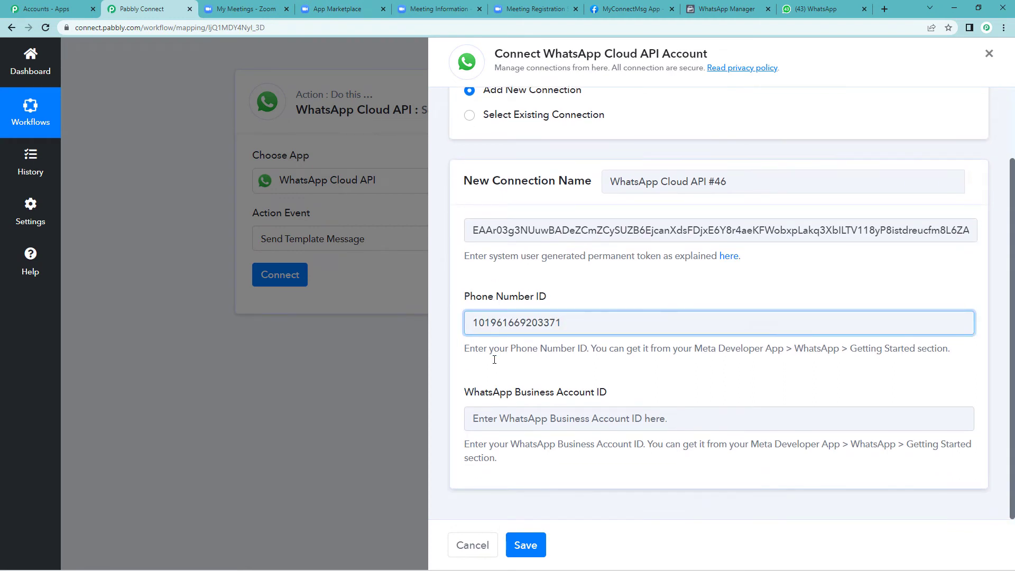
double_click(535, 391)
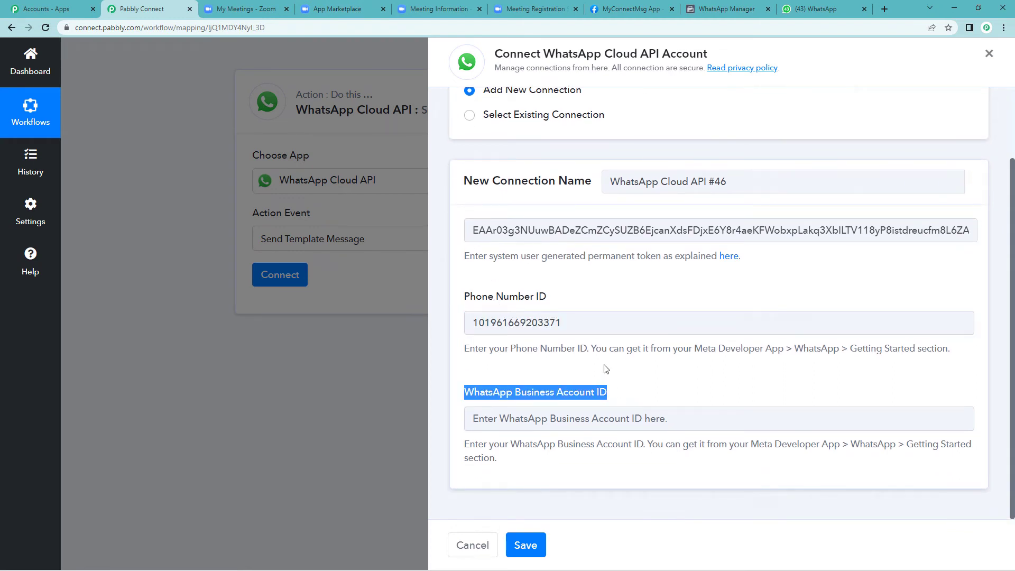
left_click(628, 9)
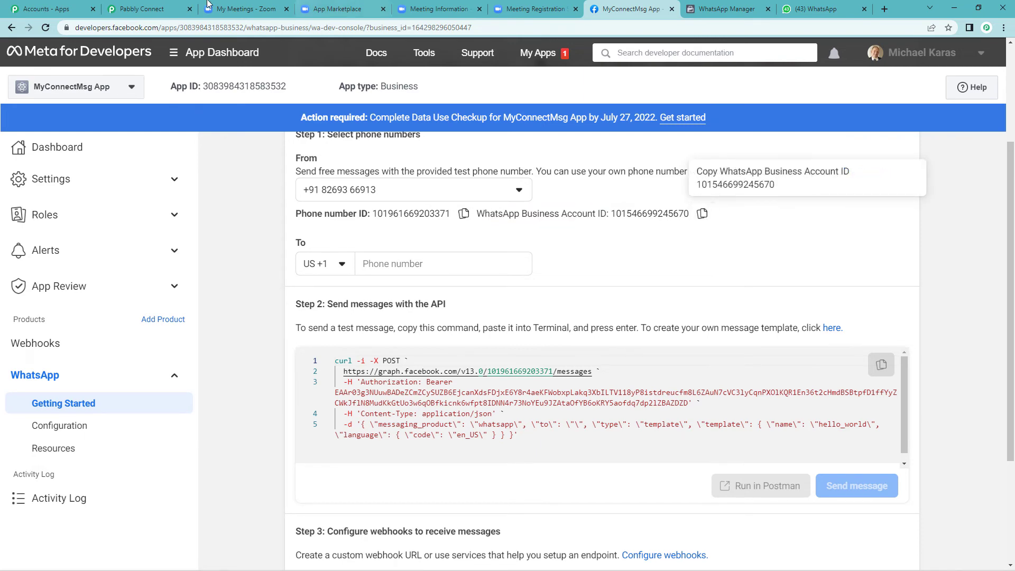
left_click(149, 8)
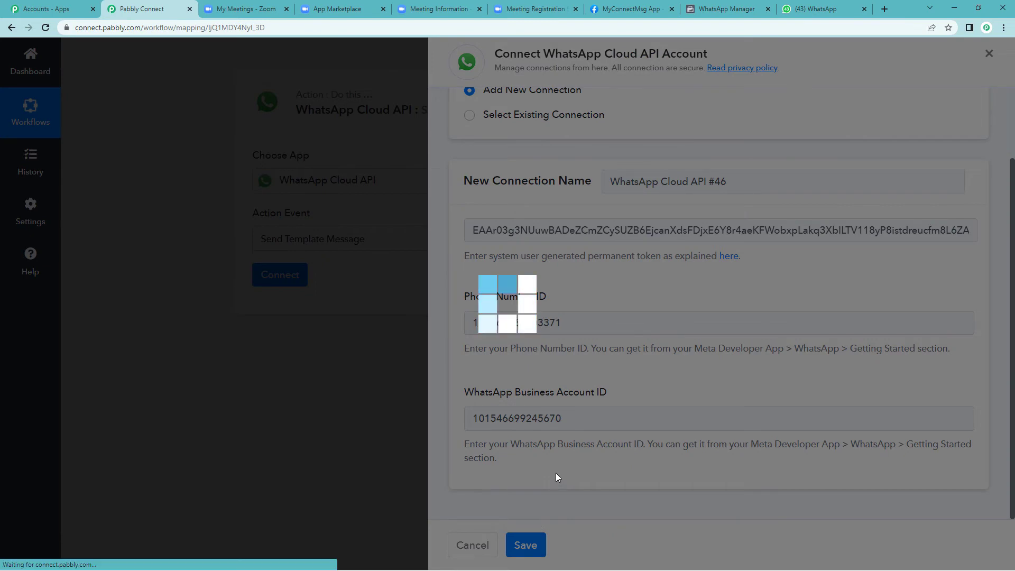
Step: Save the WhatsApp connection and select the zoom_invitation template
left_click(525, 544)
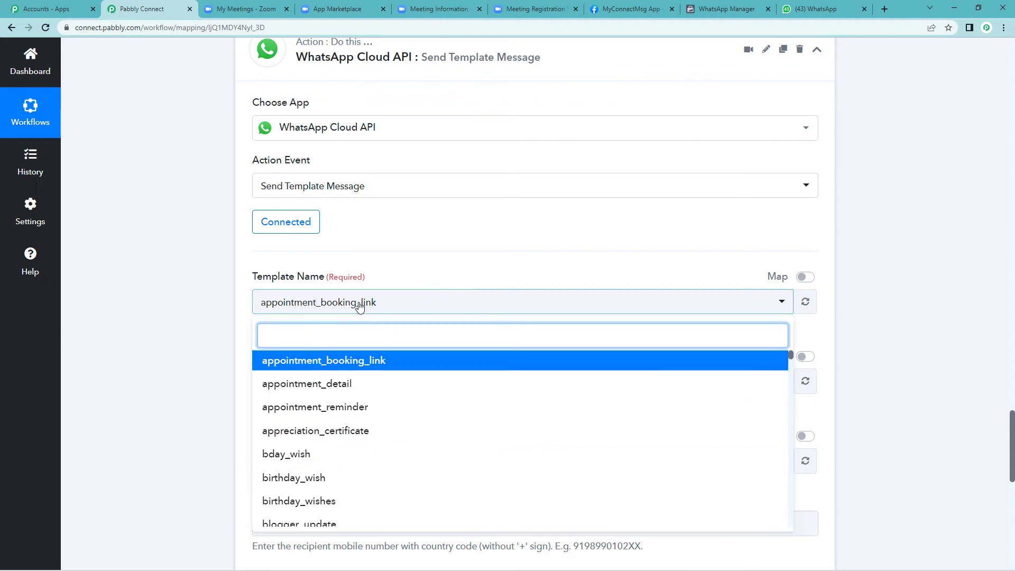
type("zoo")
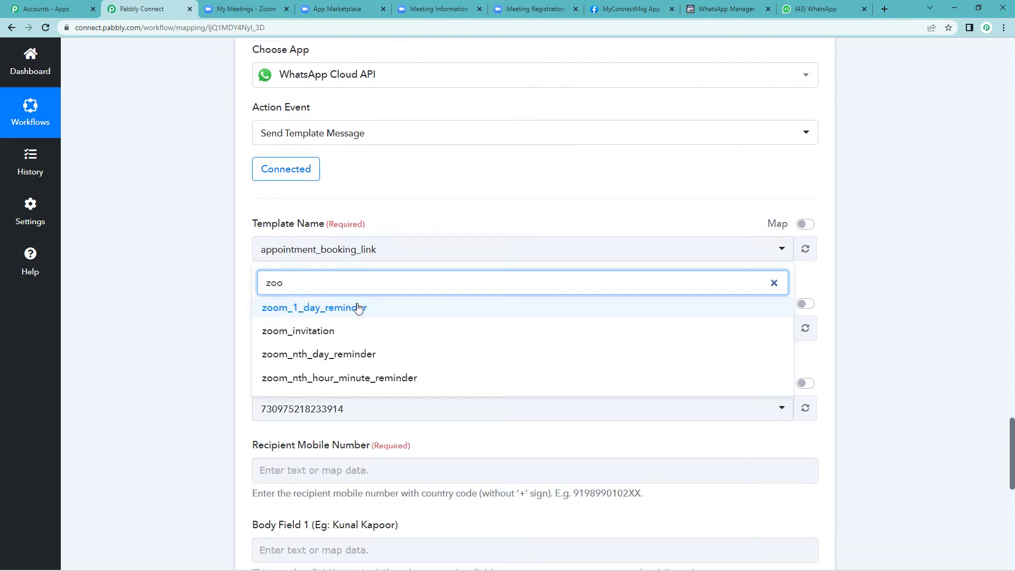
left_click(298, 331)
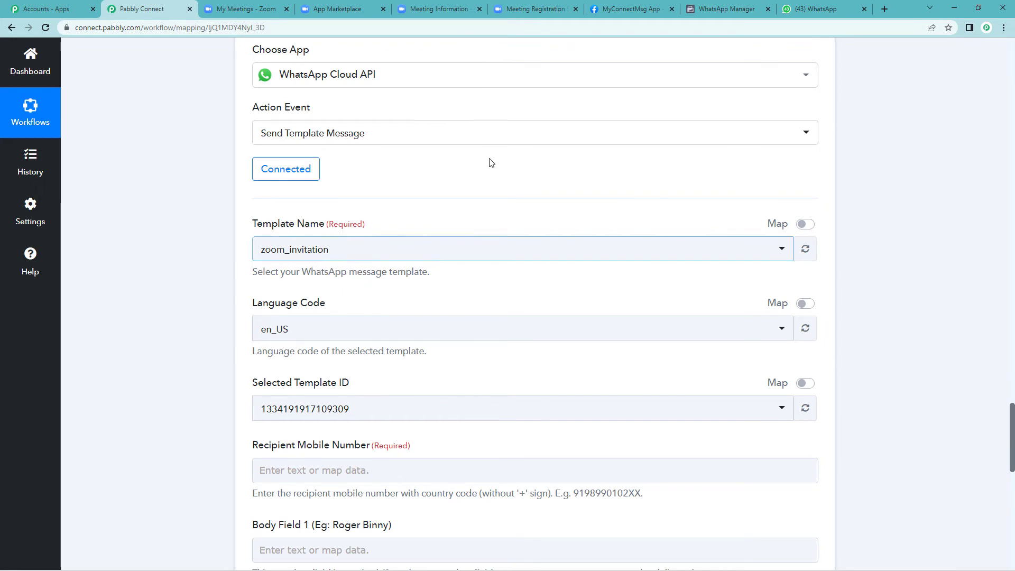
Step: View the approved zoom_invitation template content in WhatsApp Manager
left_click(726, 9)
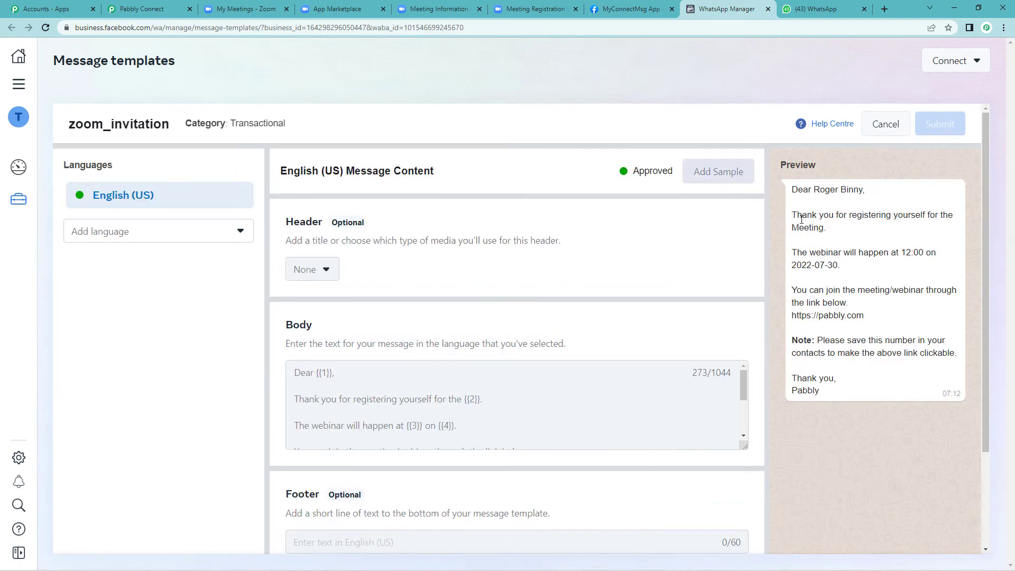
double_click(833, 189)
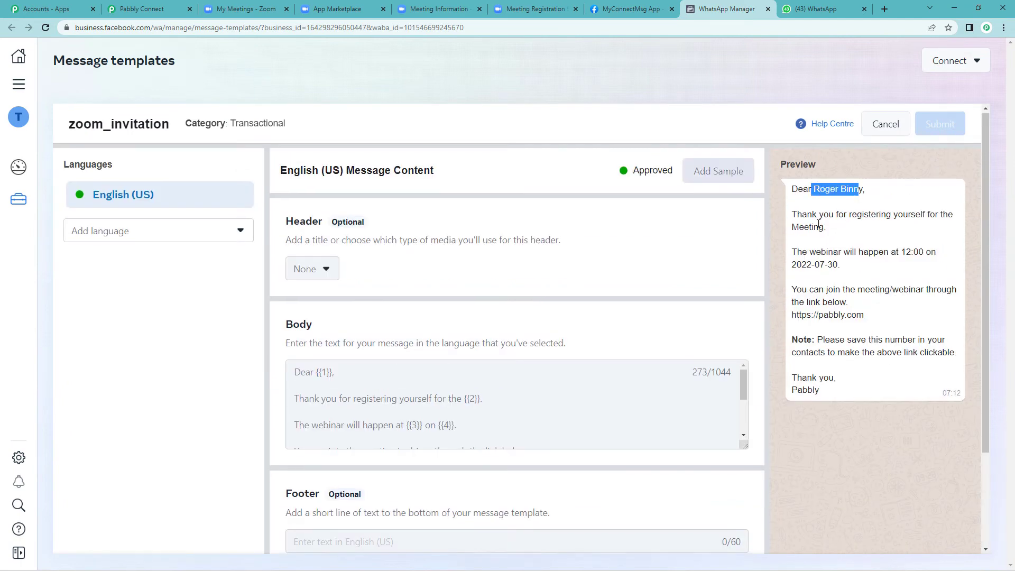
scroll("down", 3)
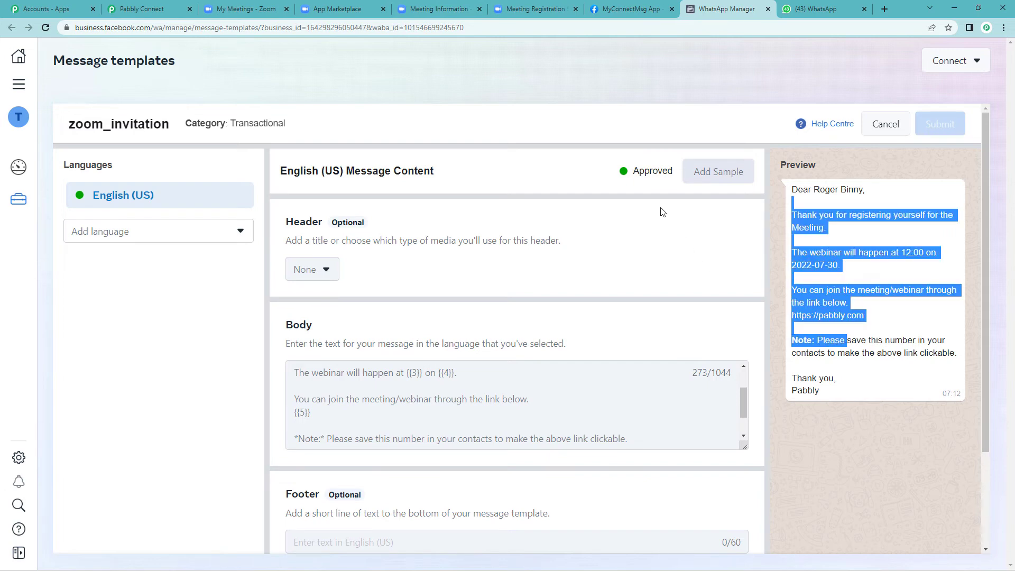
mouse_move(147, 9)
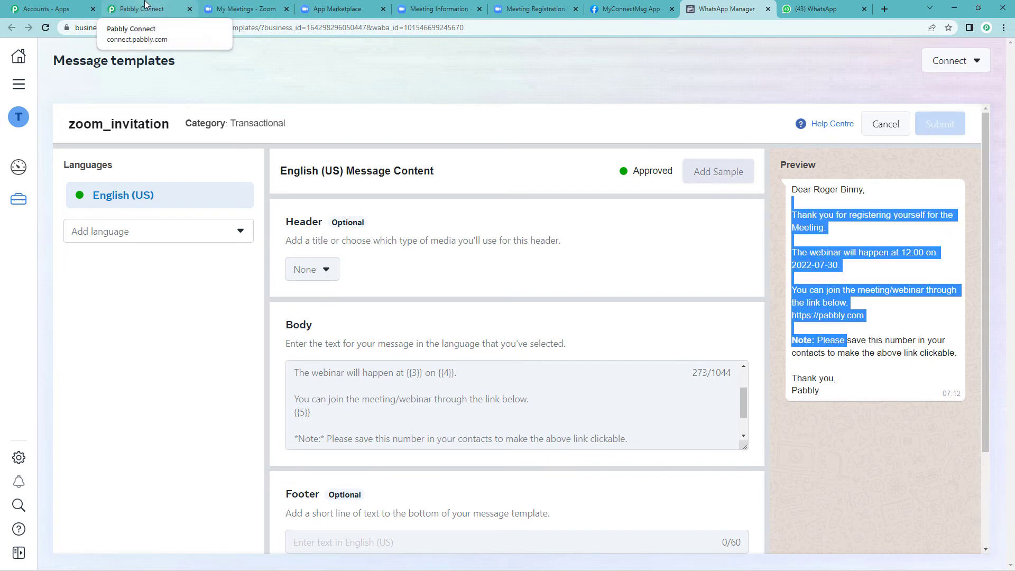
Step: Compare Body Field 1 with the template's {{1}} placeholder in WhatsApp Manager
left_click(149, 9)
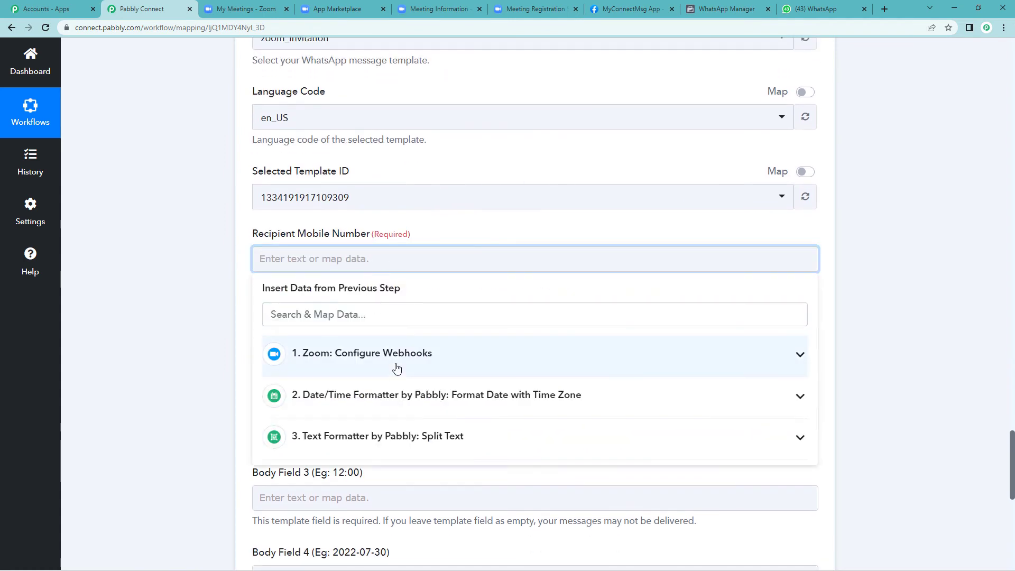
left_click(361, 353)
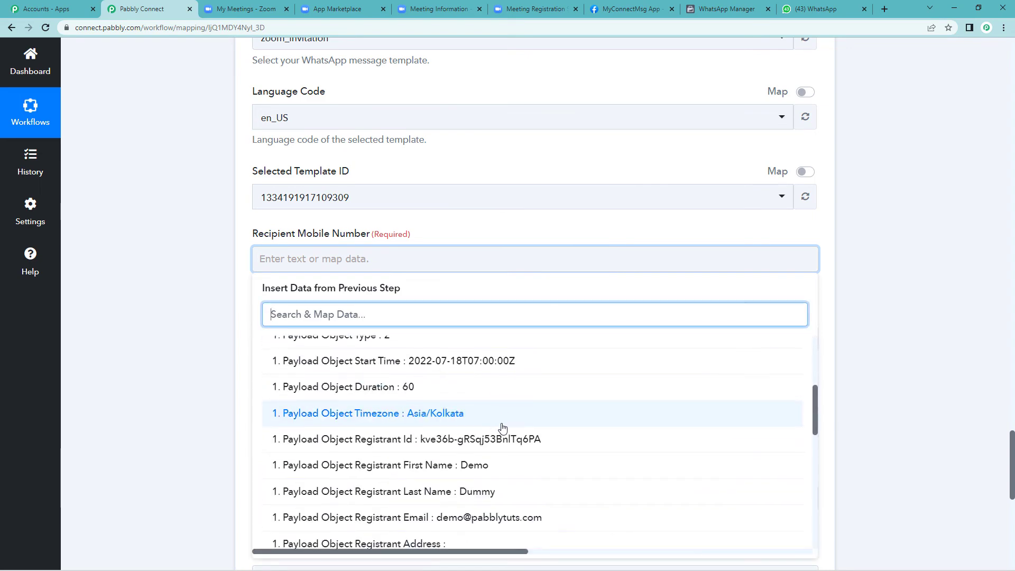
scroll("down", 3)
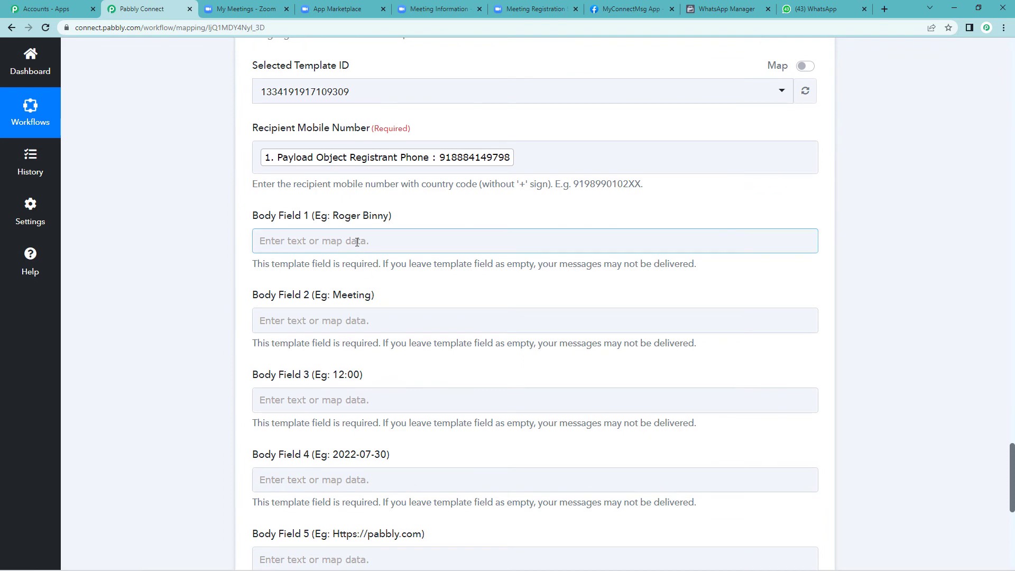
double_click(280, 215)
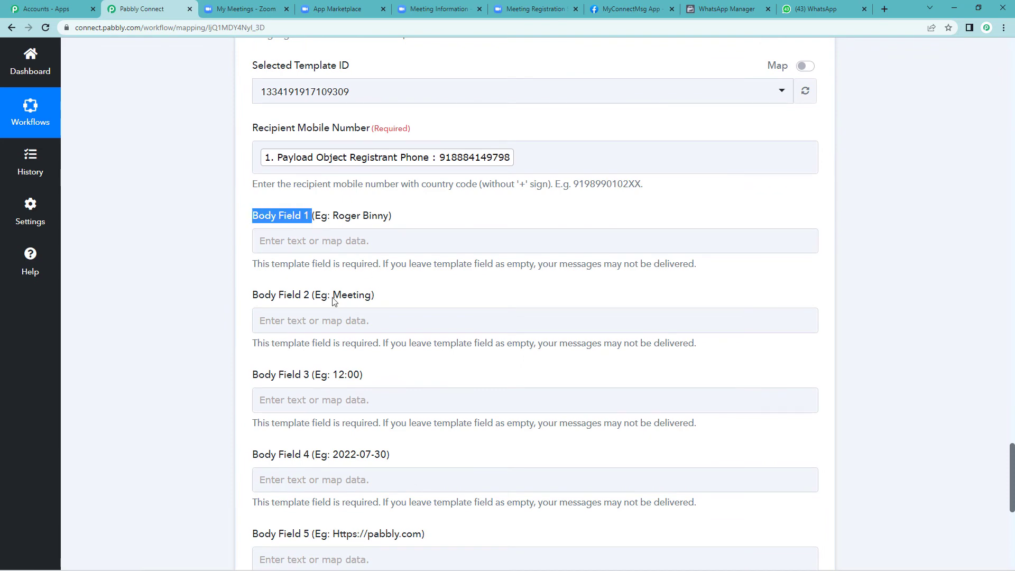
mouse_move(724, 9)
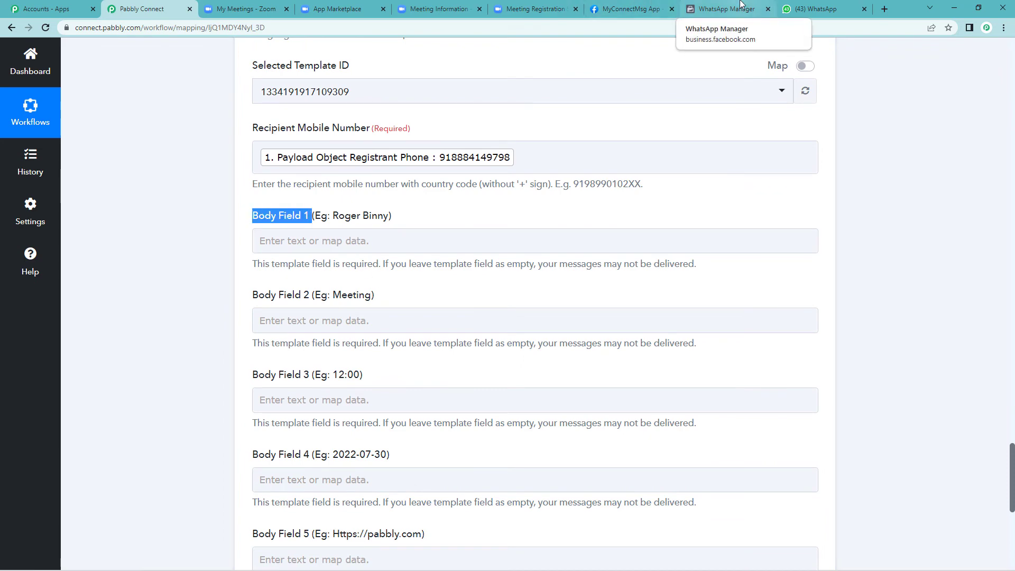
left_click(724, 8)
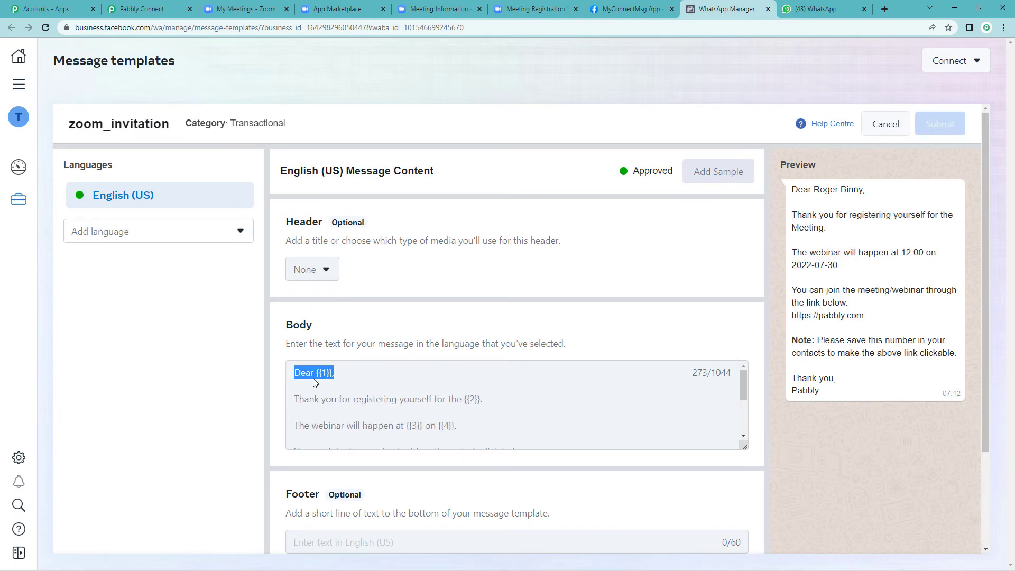
left_click(315, 372)
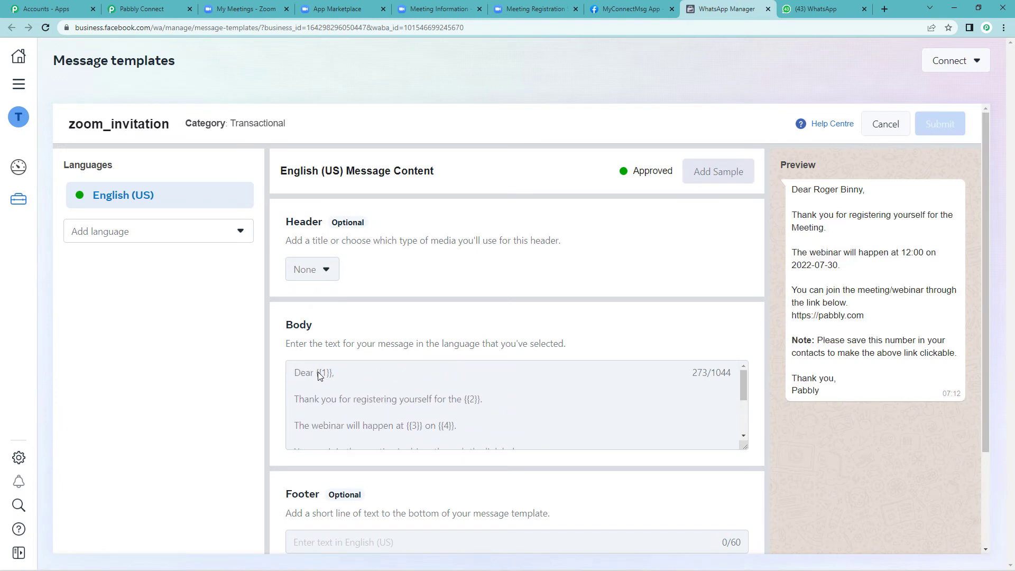
double_click(325, 372)
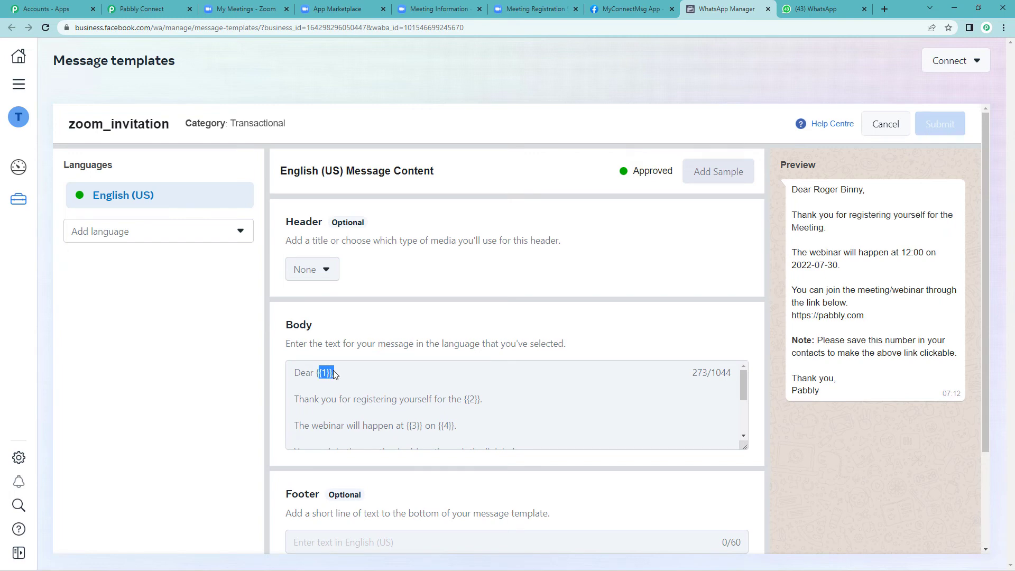
Step: Map the registrant's first name Demo and last name Dummy into Body Field 1
left_click(136, 9)
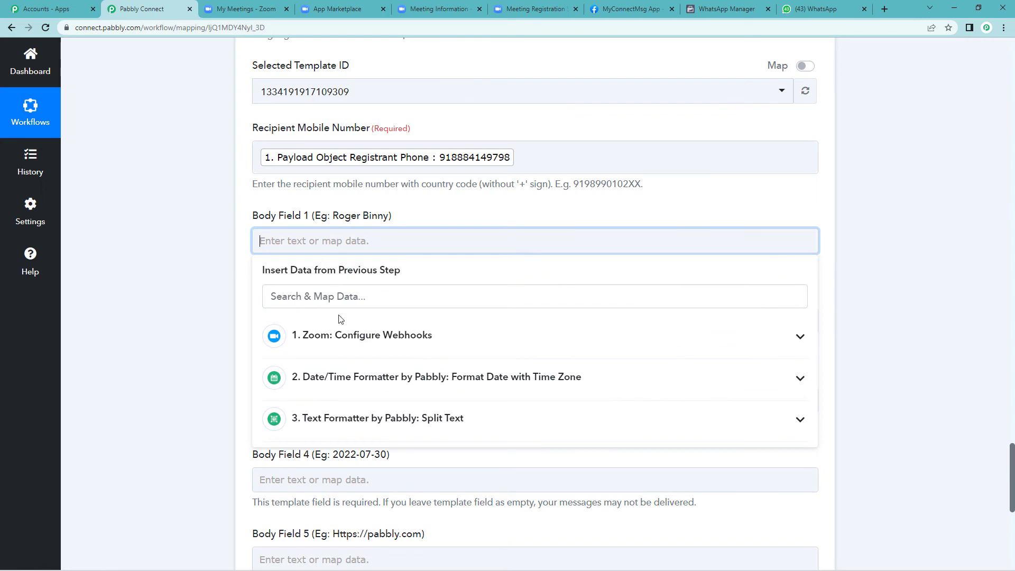
left_click(361, 335)
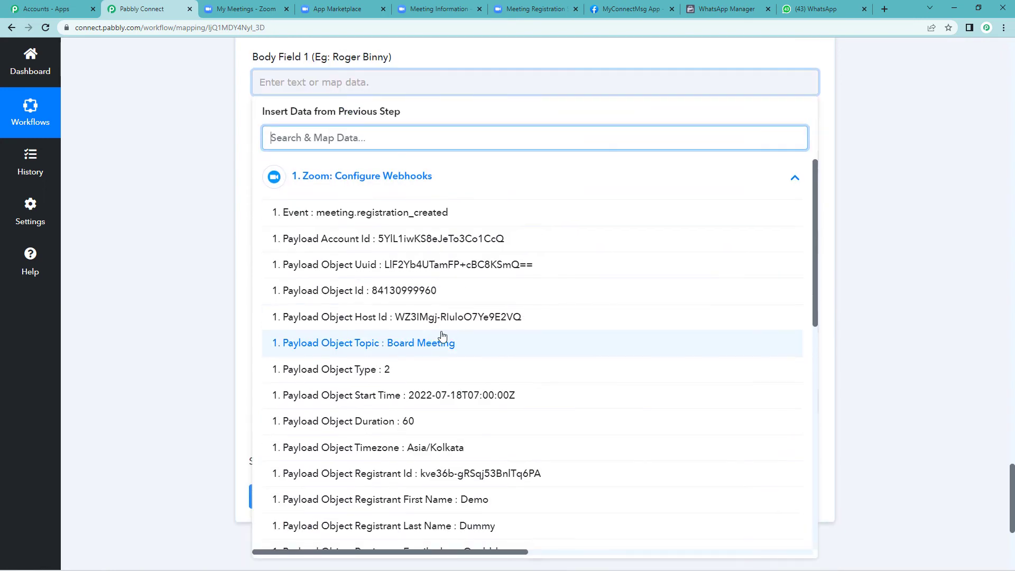
left_click(381, 499)
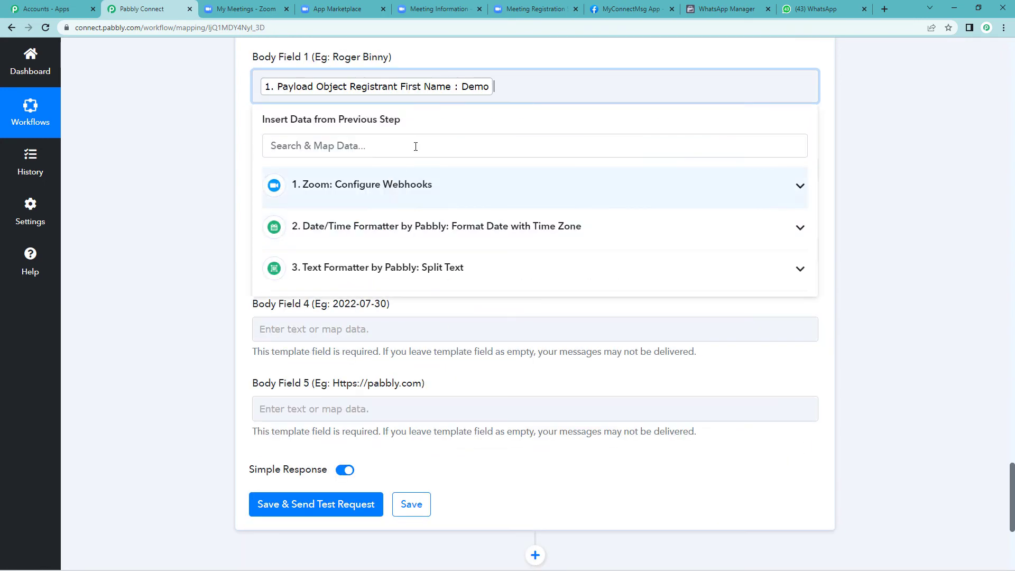
left_click(361, 185)
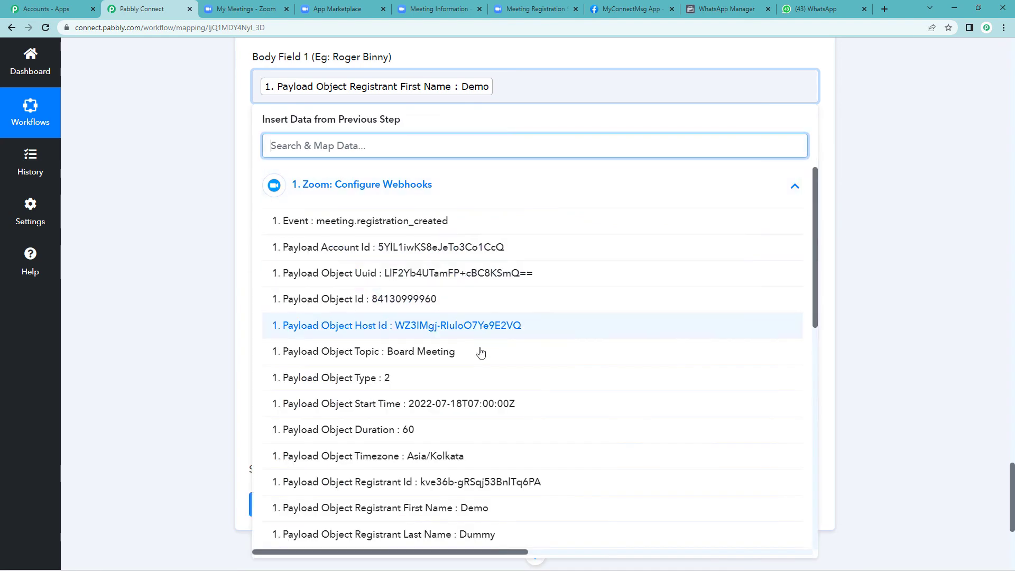
left_click(385, 533)
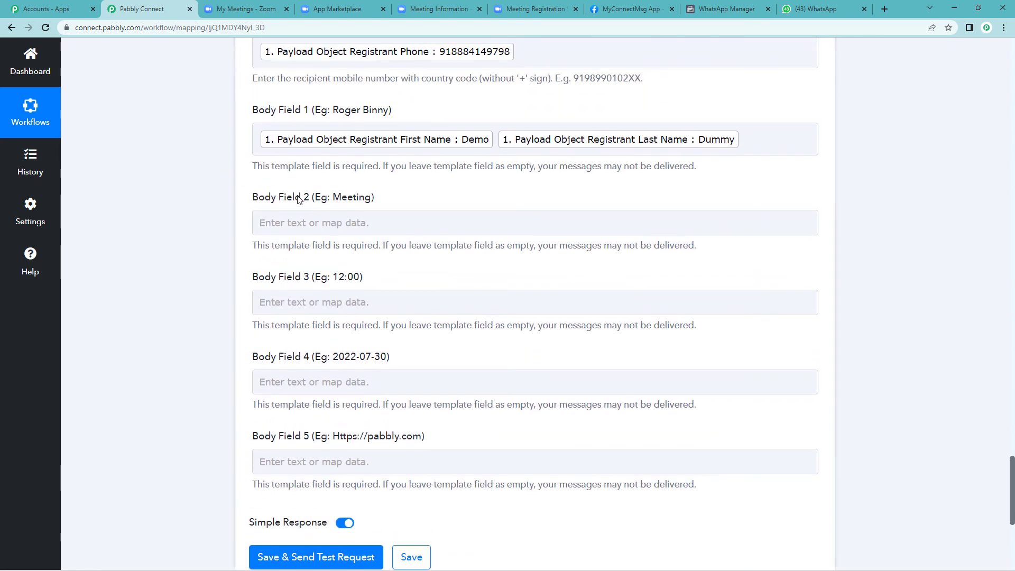
Step: Check template placeholder {{2}}, then map the Zoom meeting topic 'Board Meeting' into Body Field 2
double_click(341, 197)
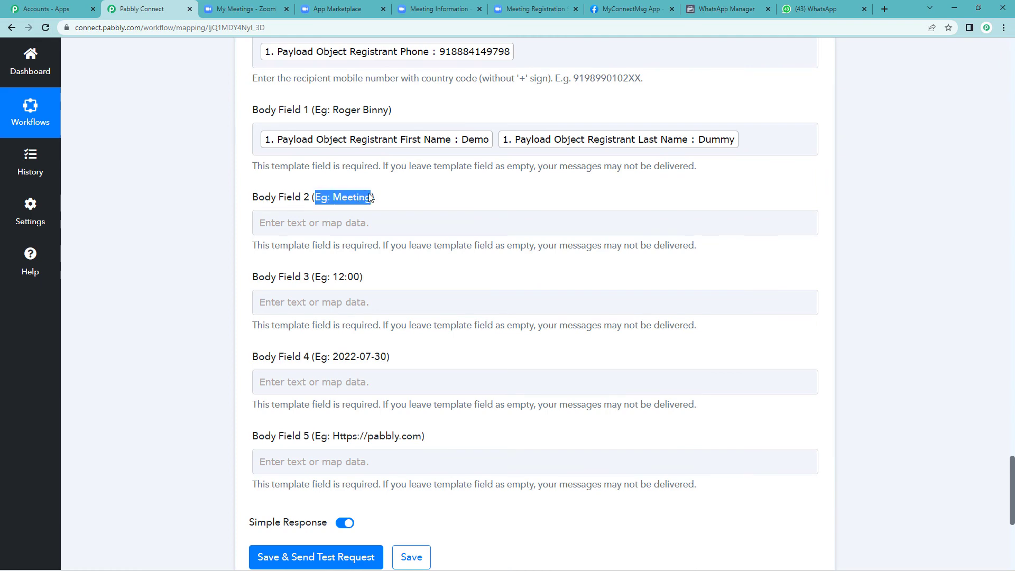
left_click(726, 9)
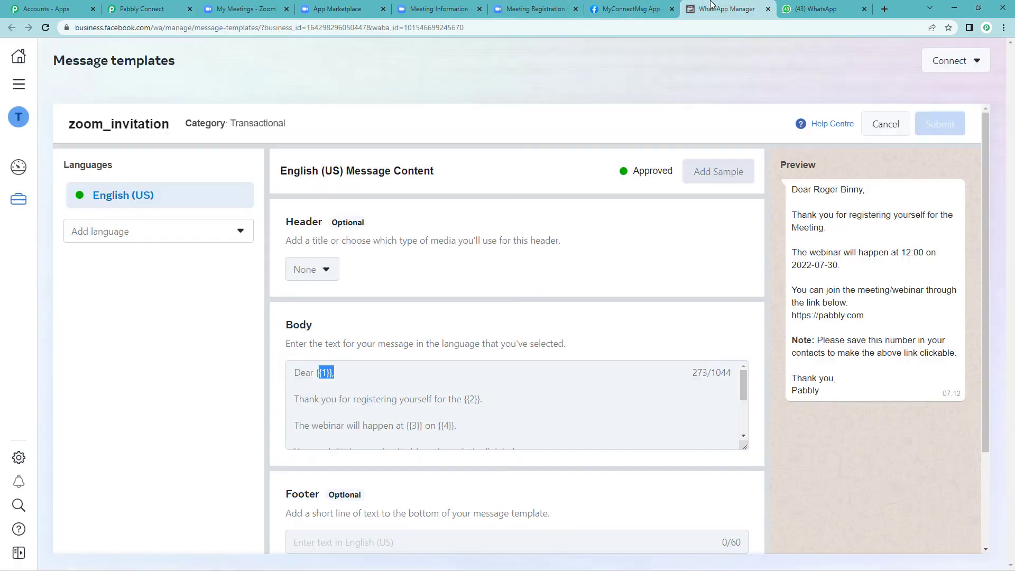
scroll("down", 3)
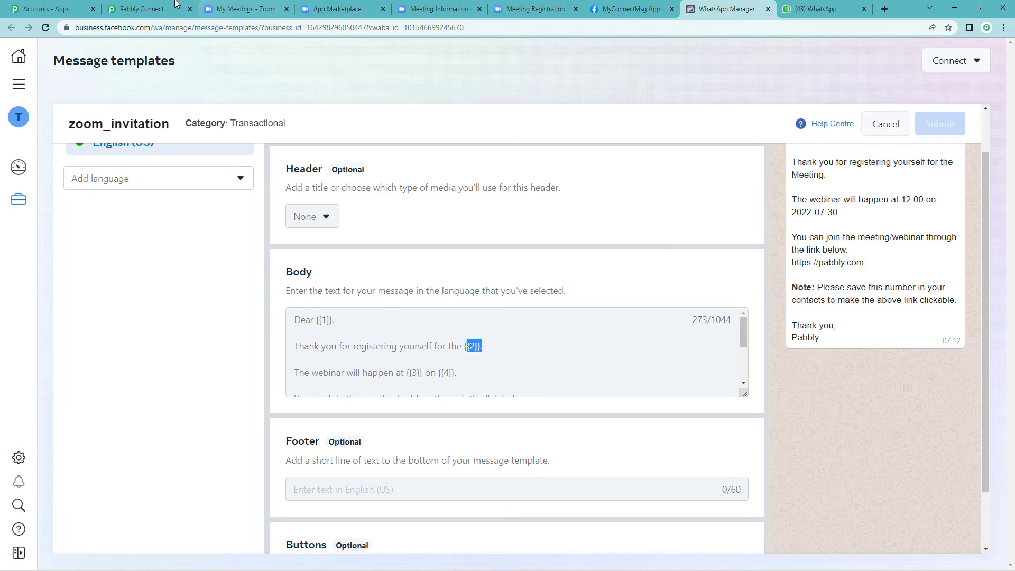
left_click(135, 8)
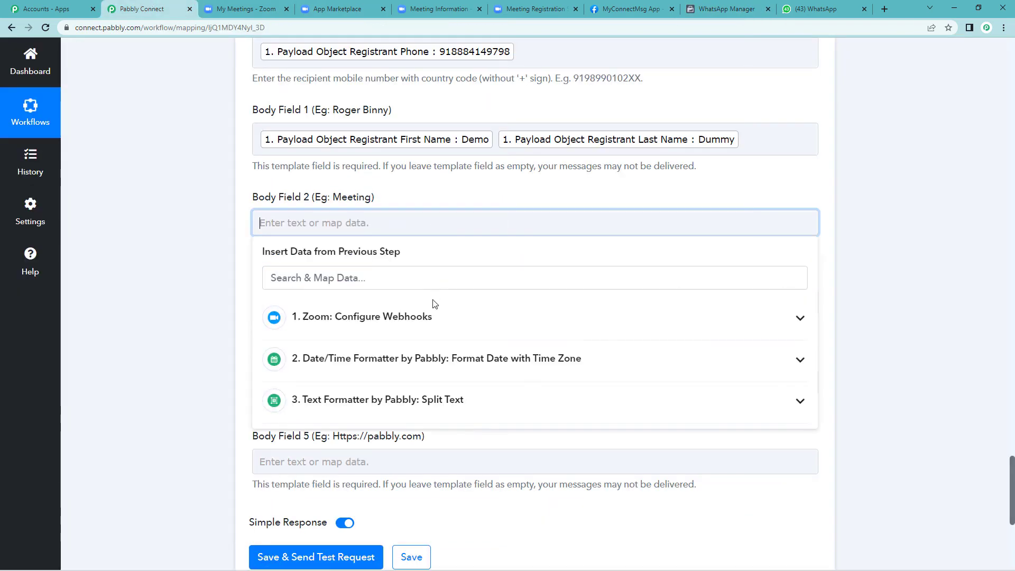
left_click(362, 317)
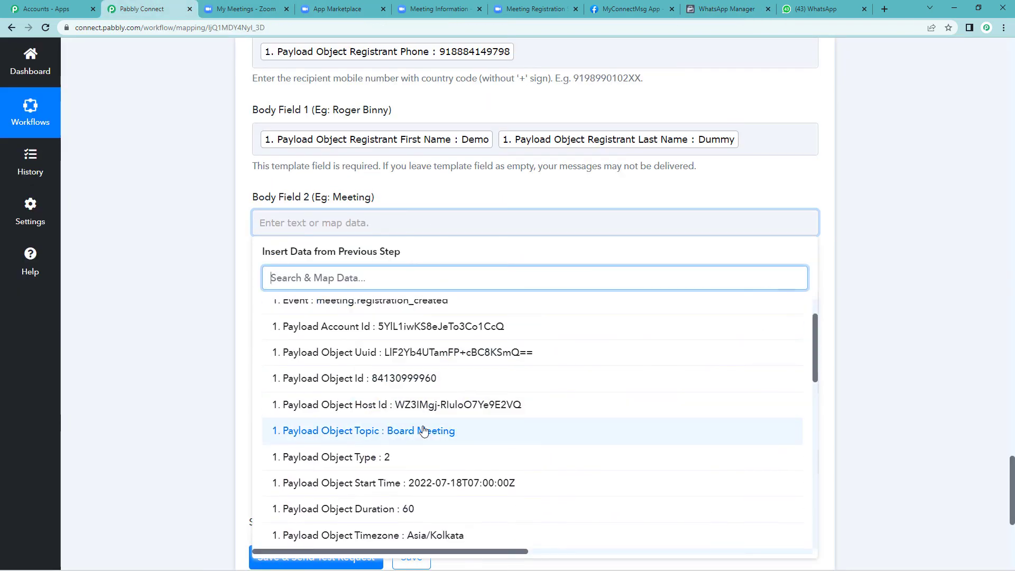
left_click(363, 430)
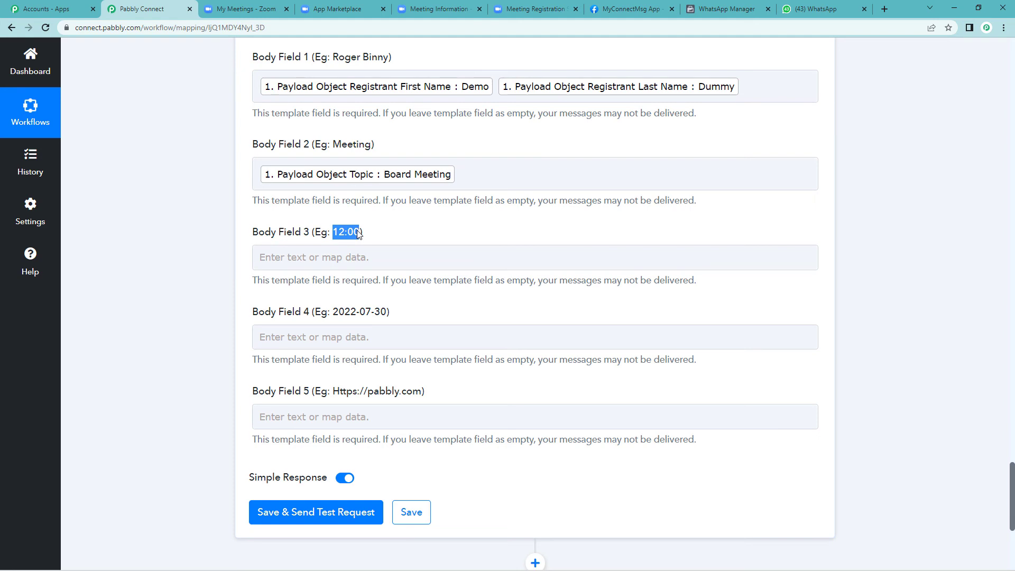
Step: Map Split Text Results 1 and 2 into Body Field 3 as 12:30:00 PM
left_click(724, 9)
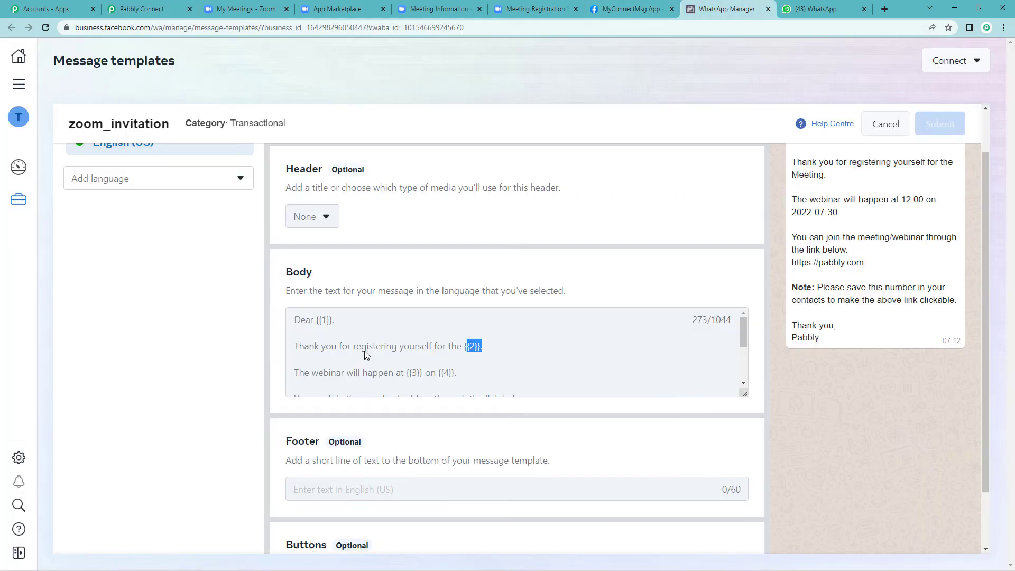
scroll("down", 3)
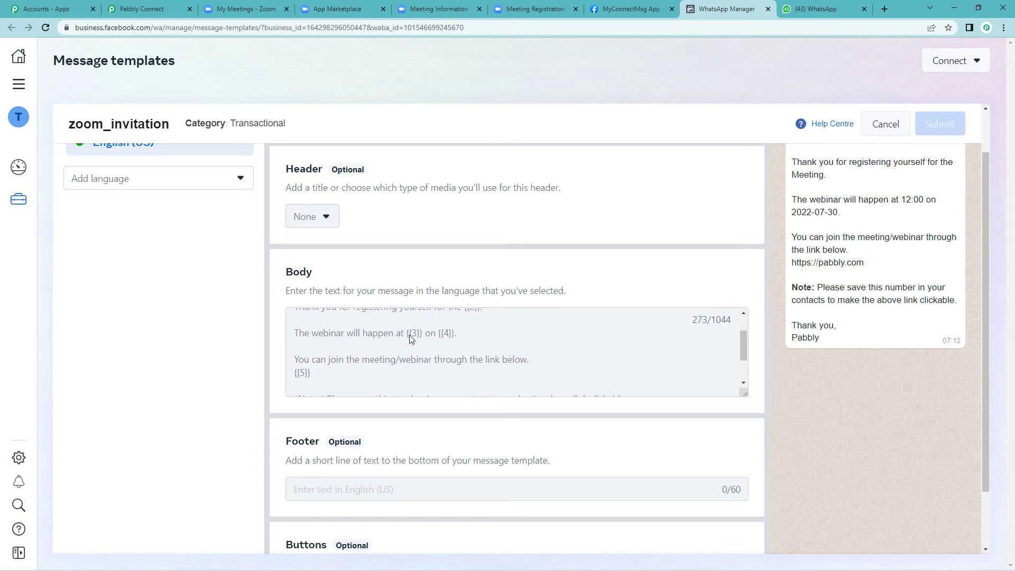
double_click(412, 332)
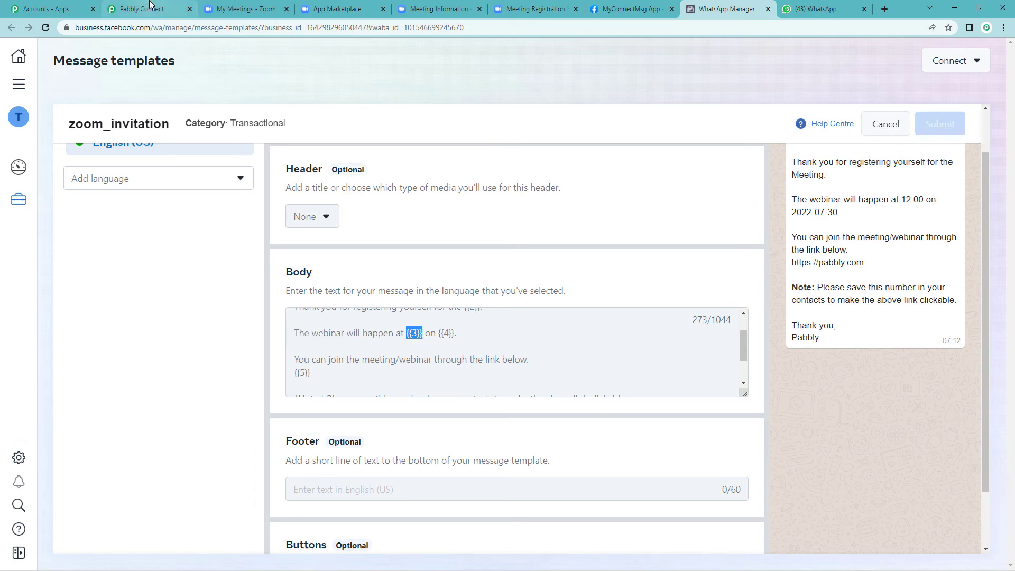
left_click(135, 8)
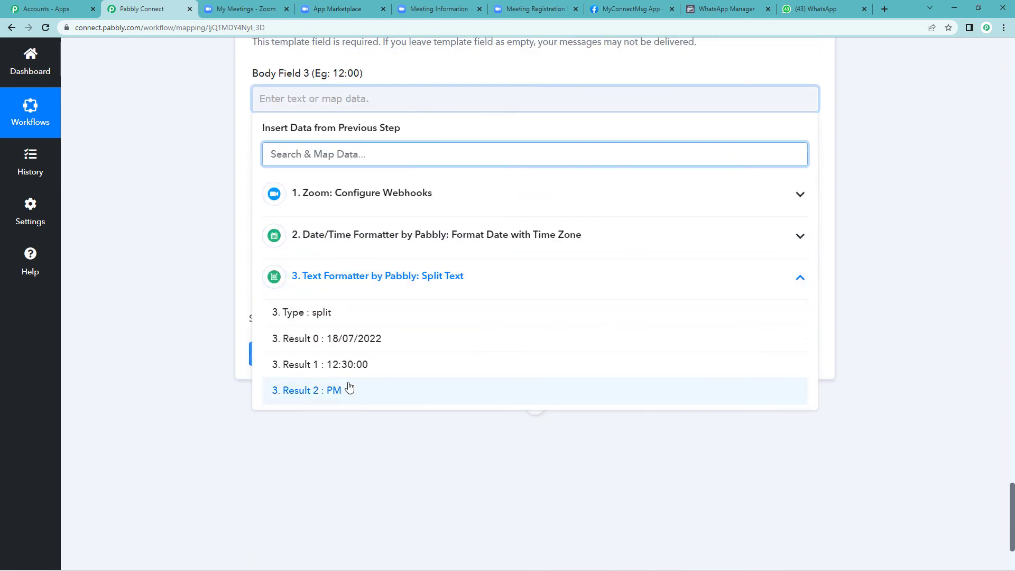
left_click(320, 364)
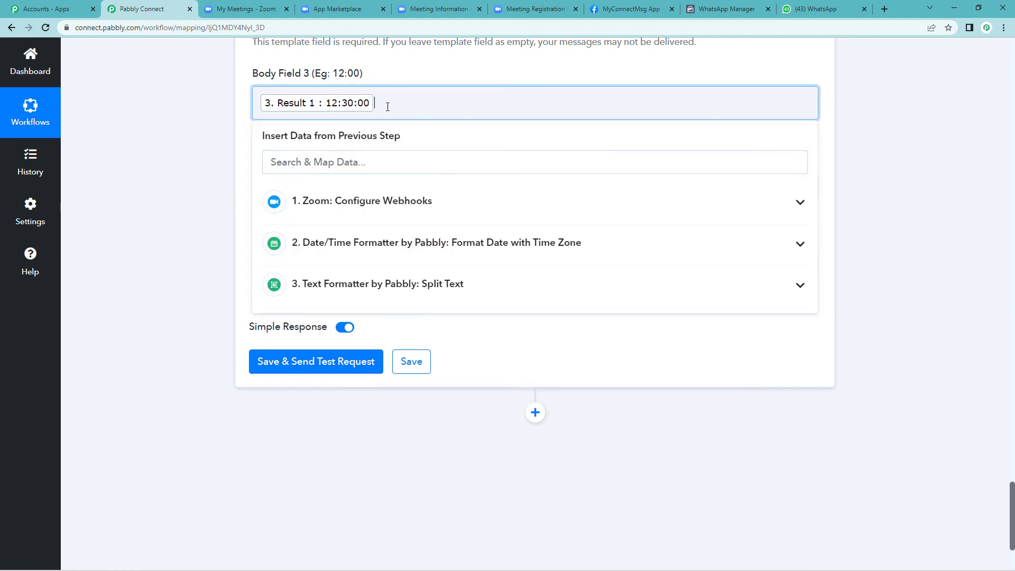
mouse_move(384, 283)
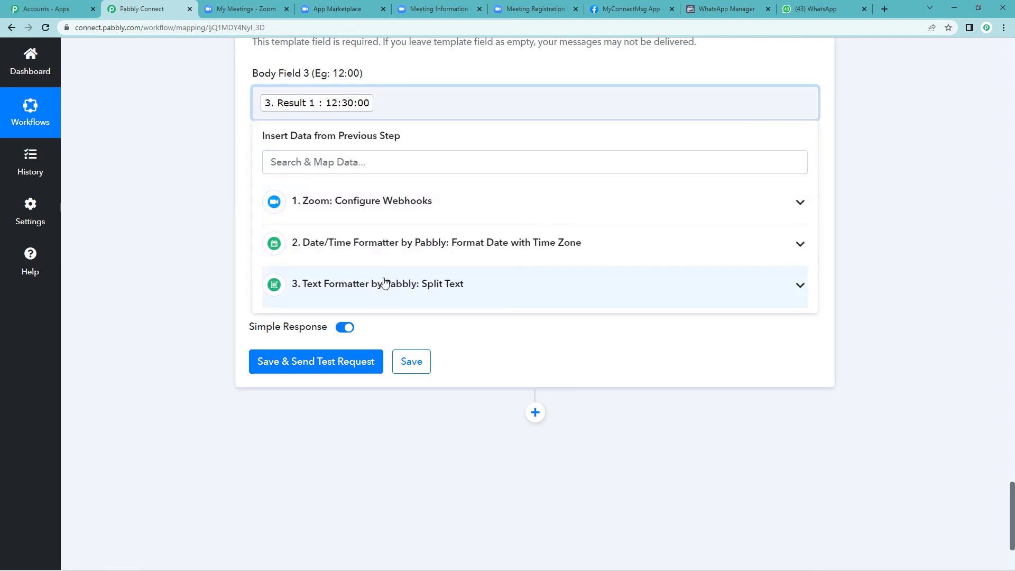
left_click(375, 284)
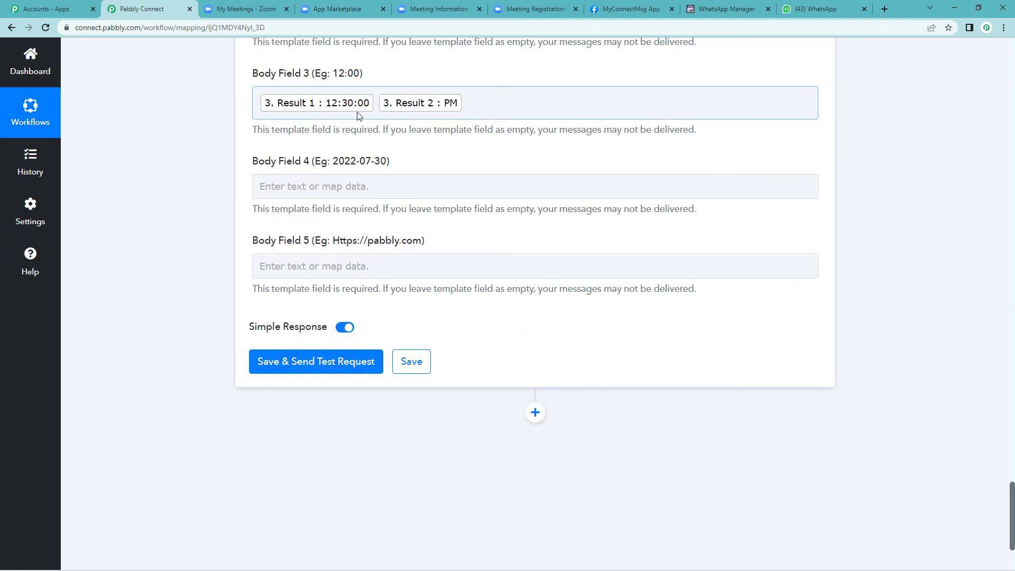
Step: Map Split Text Result 0, the date 18/07/2022, into Body Field 4
double_click(274, 161)
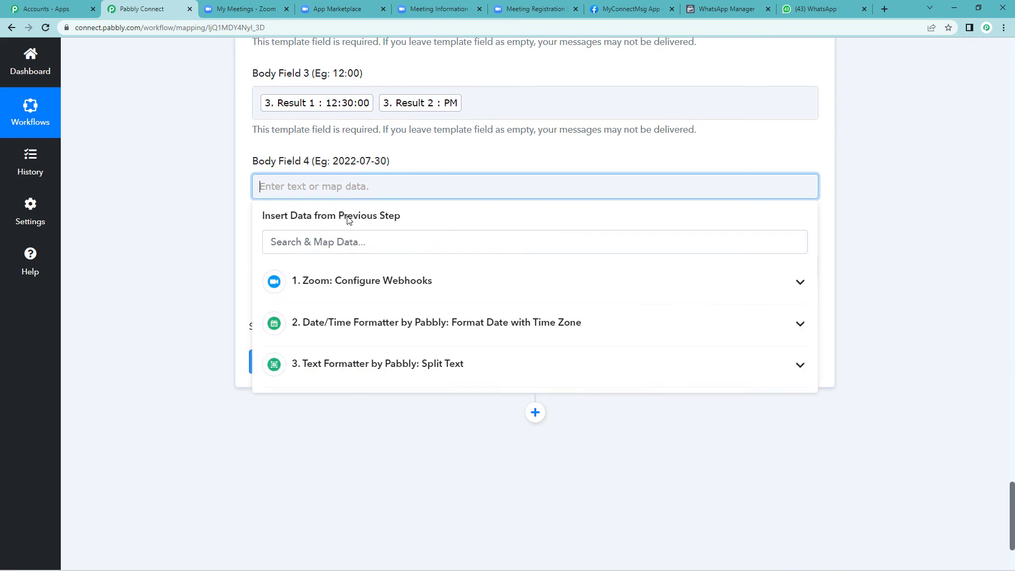
left_click(378, 363)
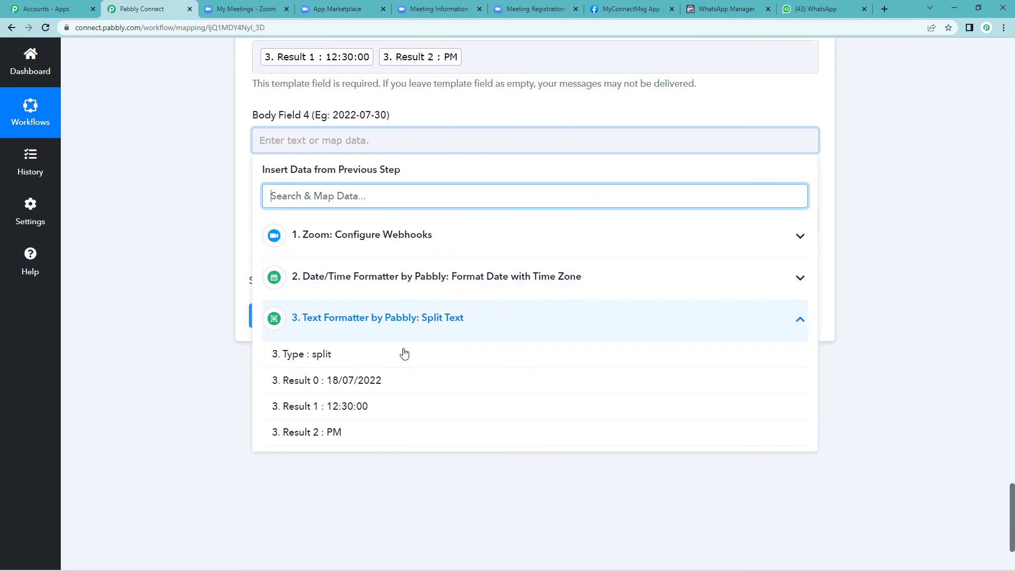
left_click(327, 380)
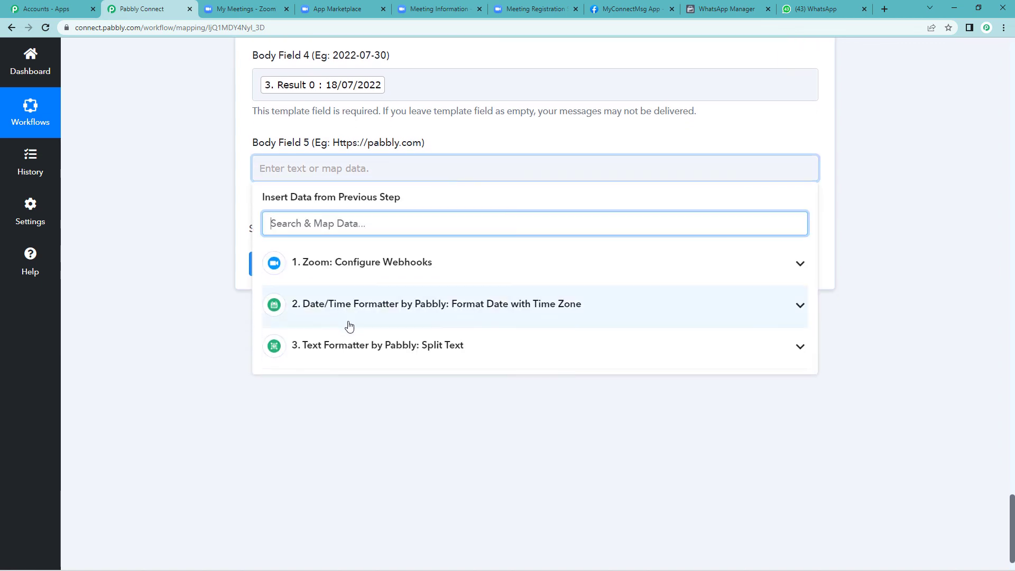
Step: Map the Zoom webhook's Payload Object Registrant Join Url into Body Field 5
left_click(363, 262)
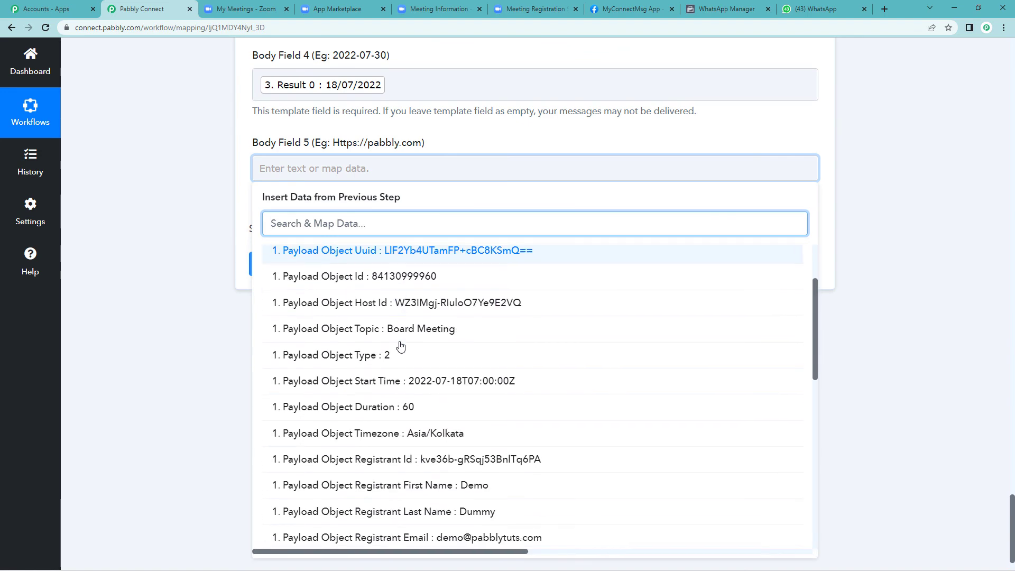
scroll("down", 3)
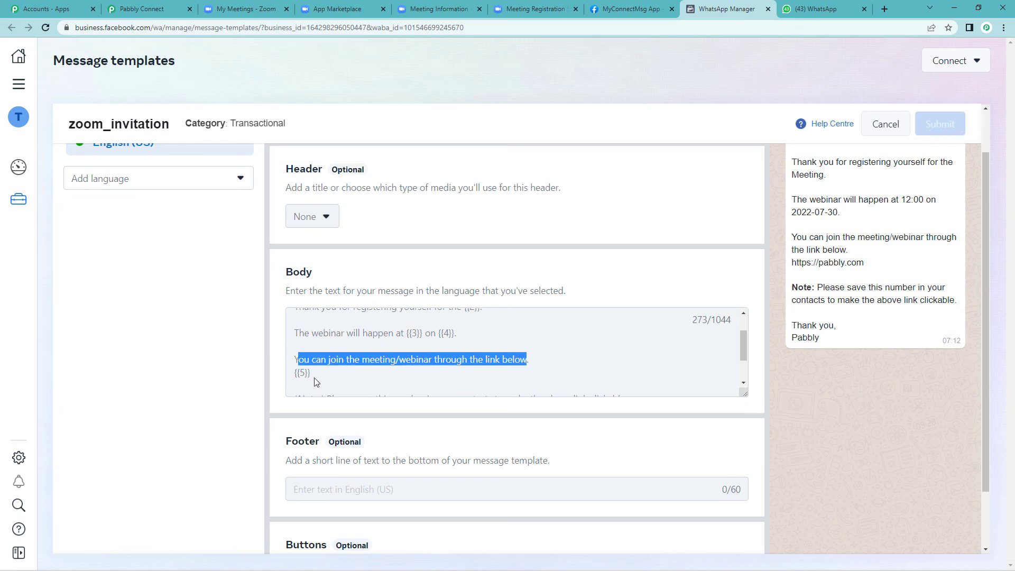
left_click(142, 8)
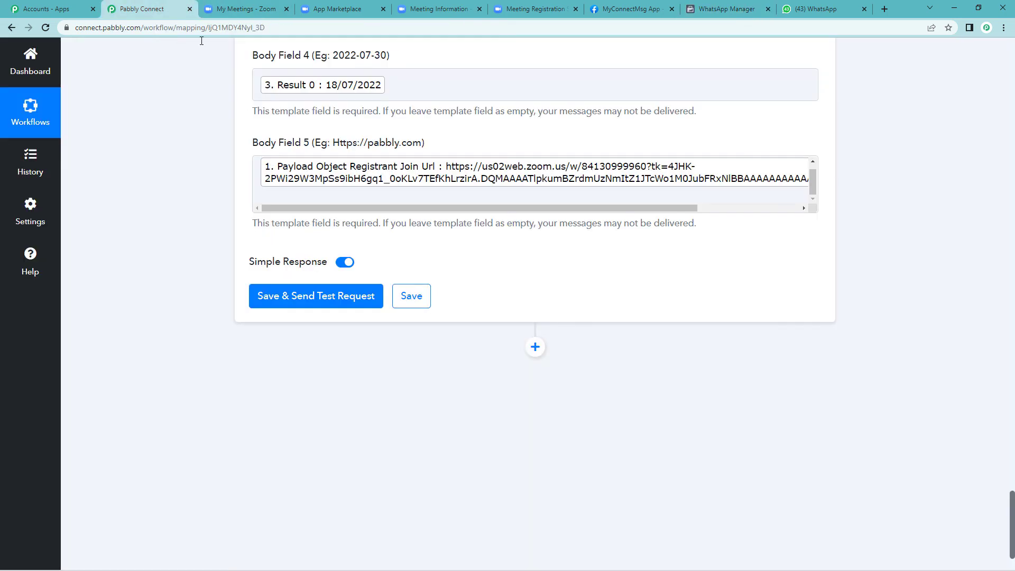
mouse_move(315, 296)
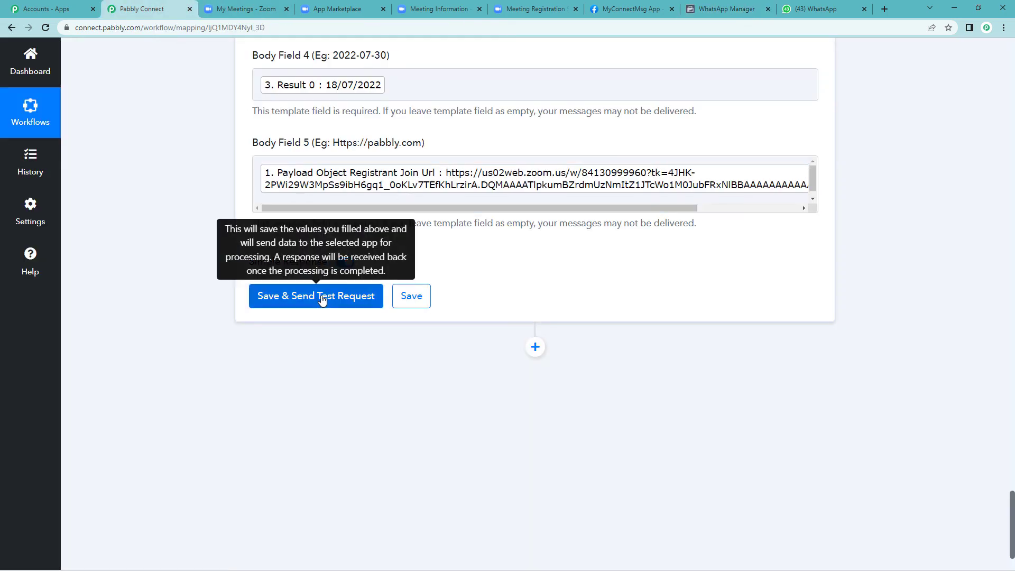
Step: Save the WhatsApp step and send a test request that returns a message ID
left_click(315, 296)
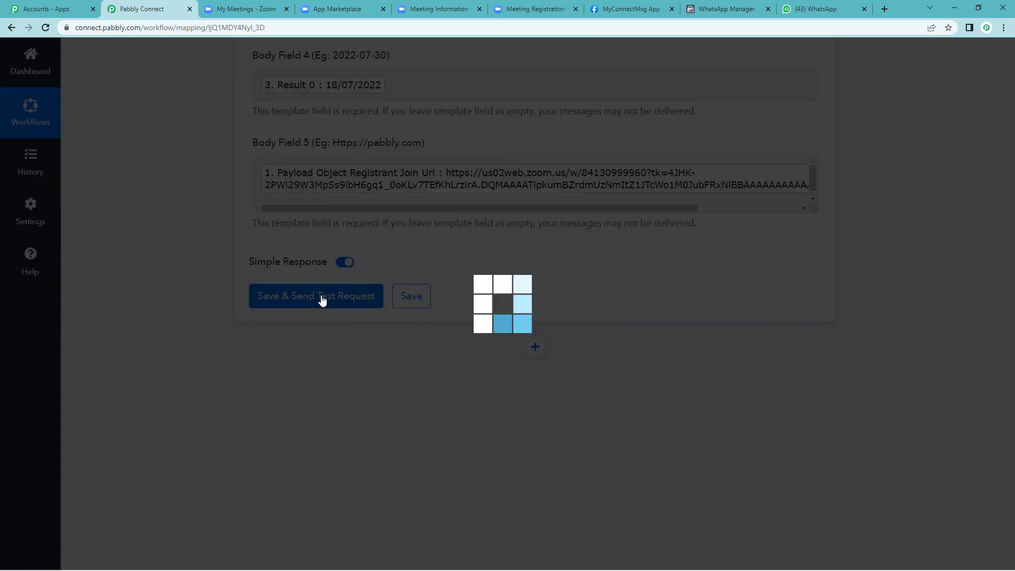
left_click(315, 296)
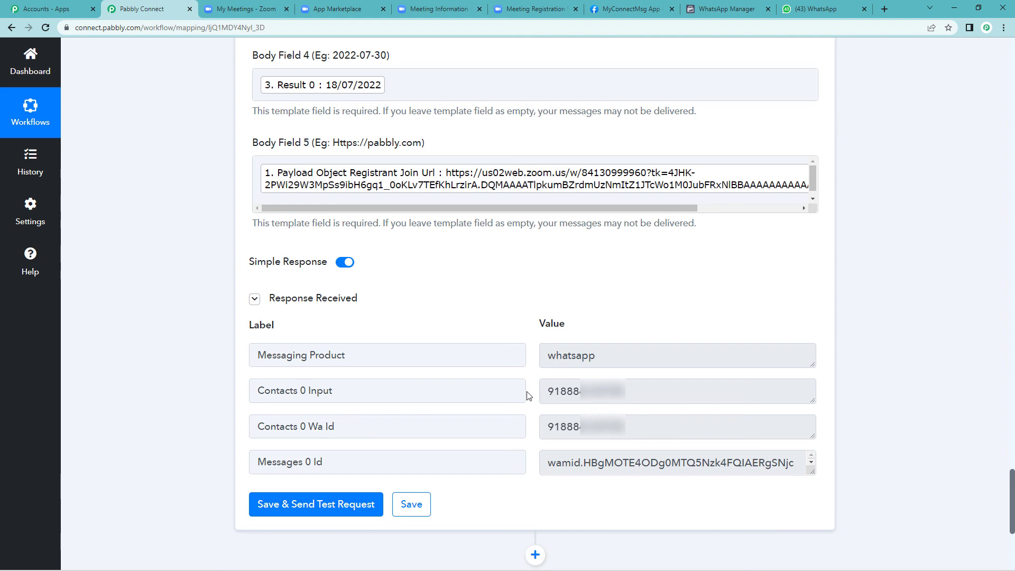
mouse_move(536, 372)
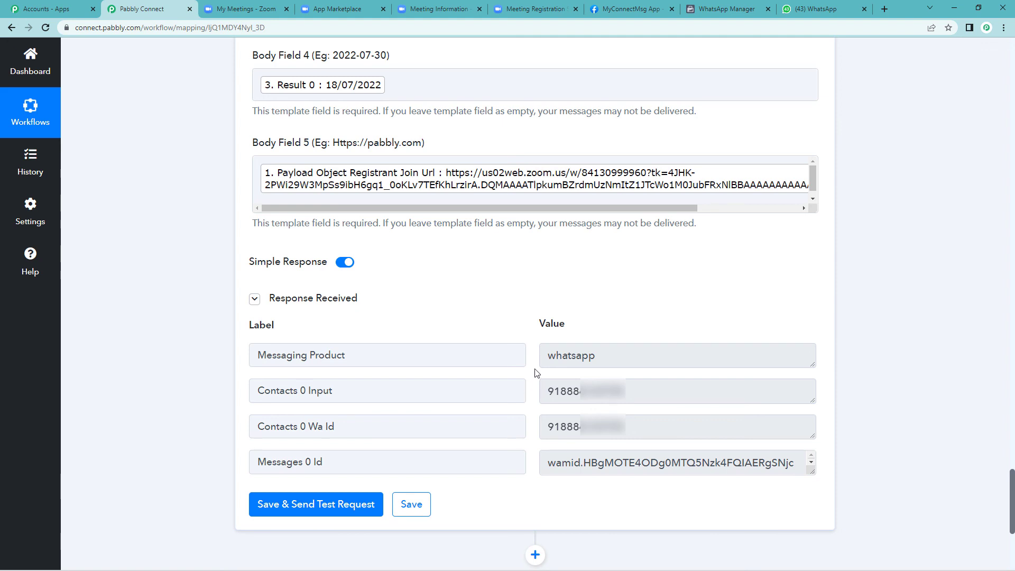
mouse_move(563, 316)
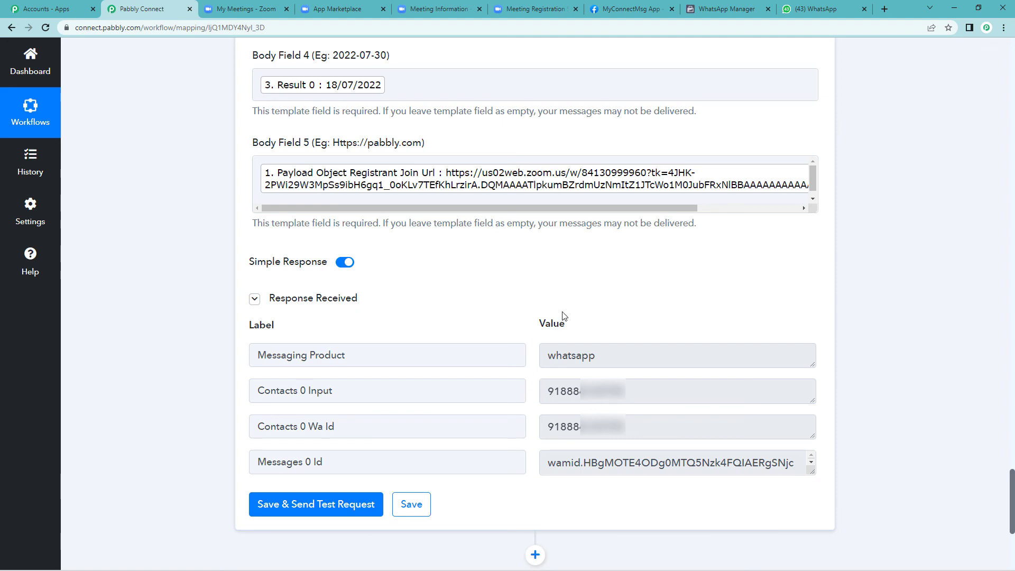
left_click(821, 8)
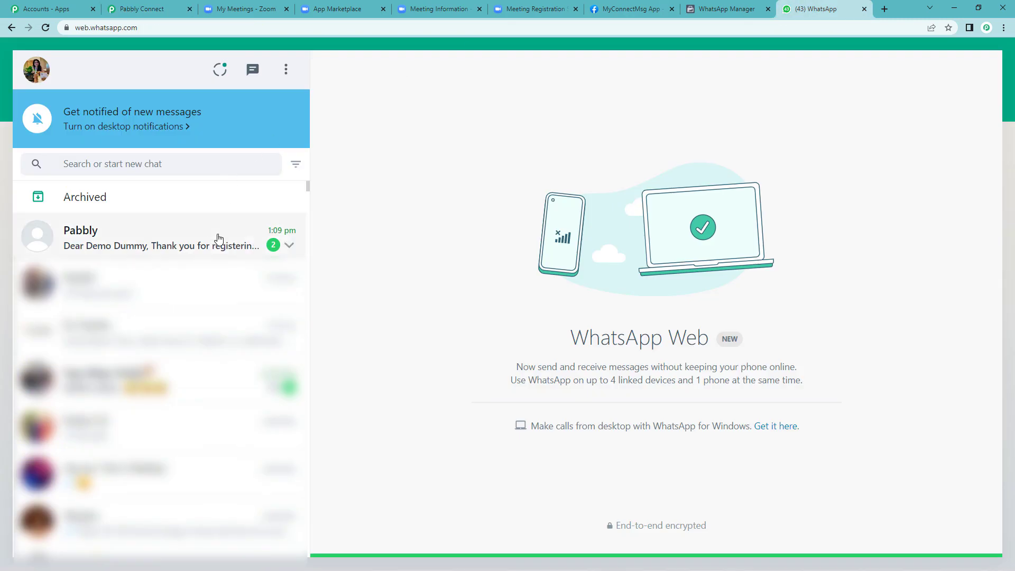
Step: View the Pabbly message showing Board Meeting, 12:30:00 PM, 18/07/2022, then return to Pabbly
left_click(162, 238)
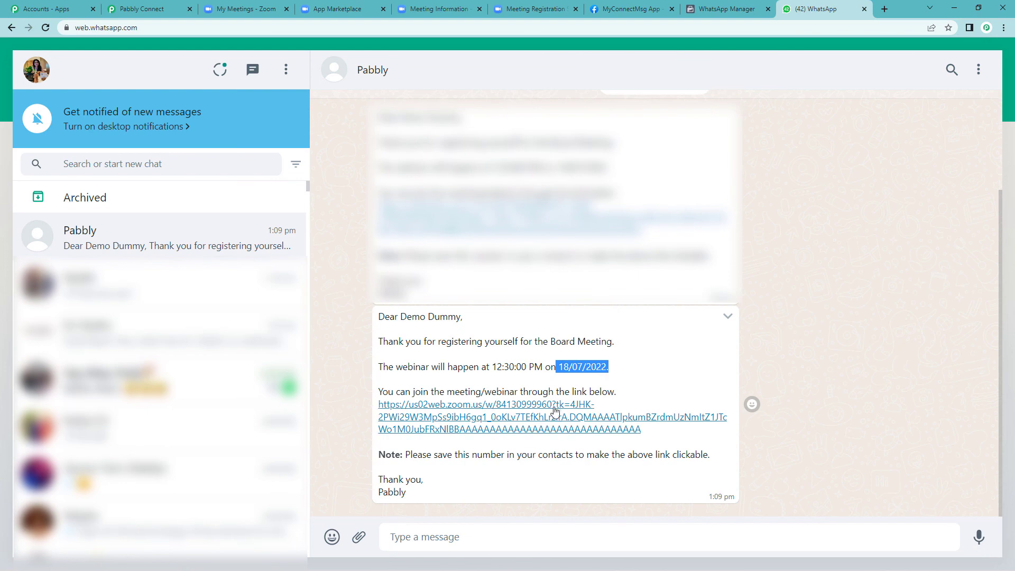
left_click(149, 9)
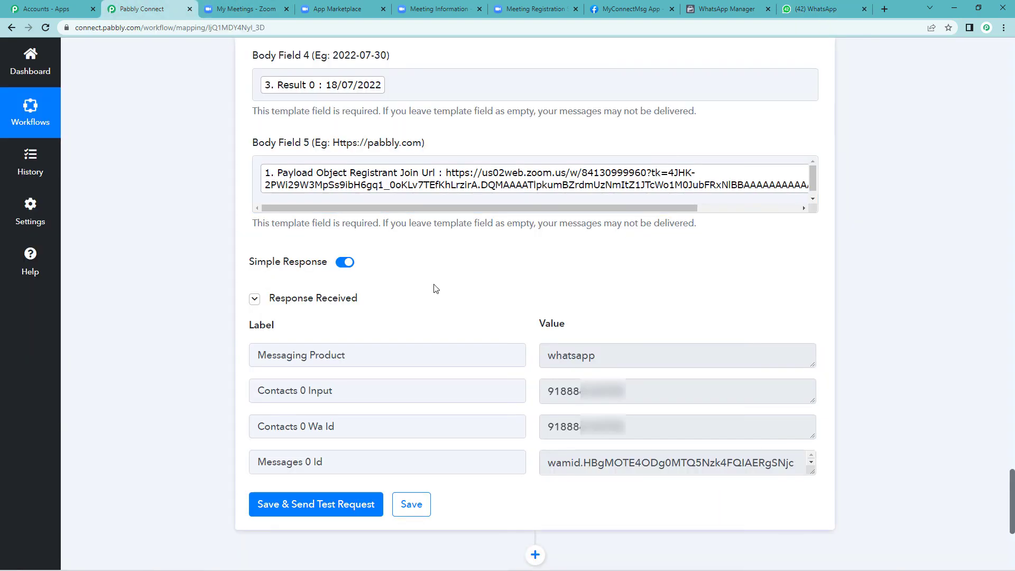